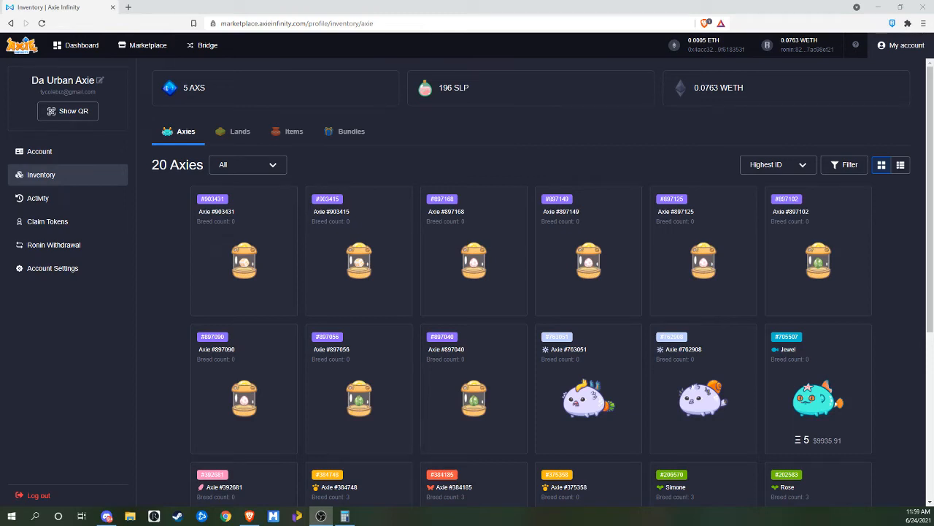
mouse_move(447, 290)
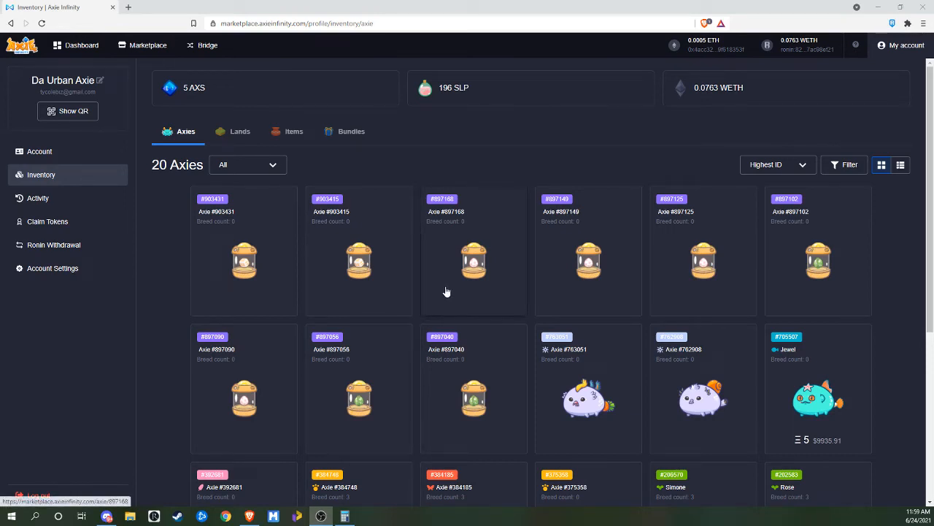
mouse_move(414, 312)
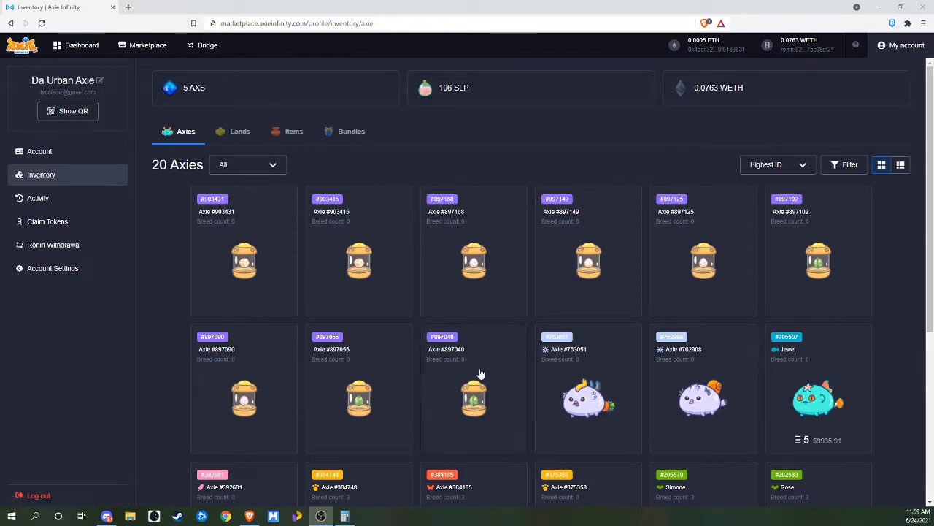
mouse_move(473, 397)
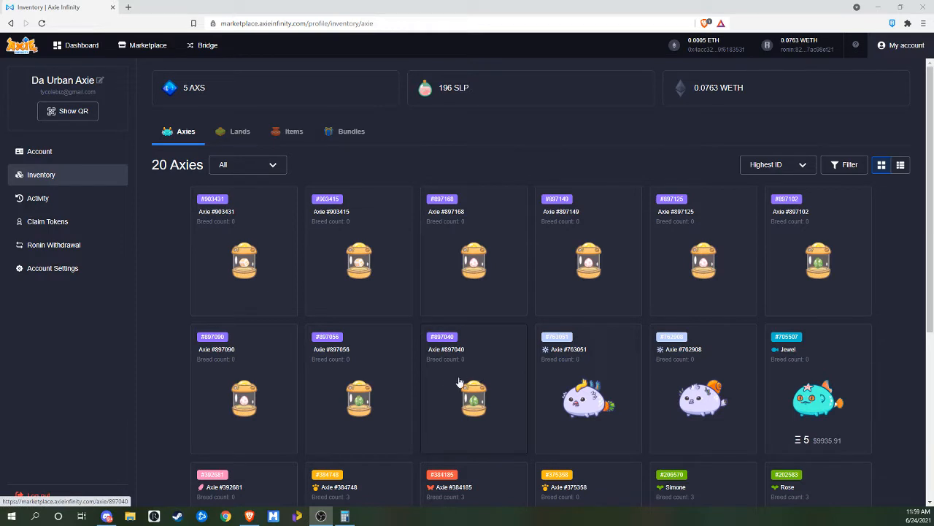
mouse_move(387, 409)
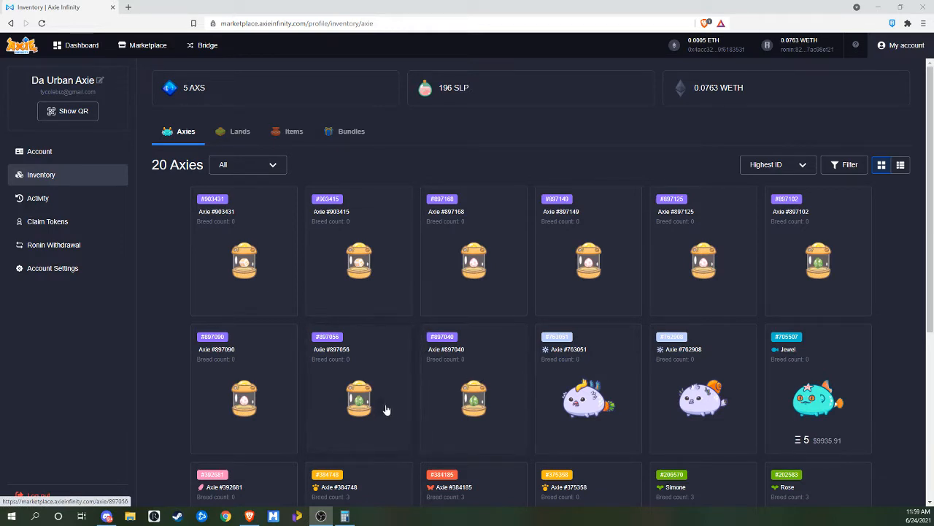
mouse_move(438, 417)
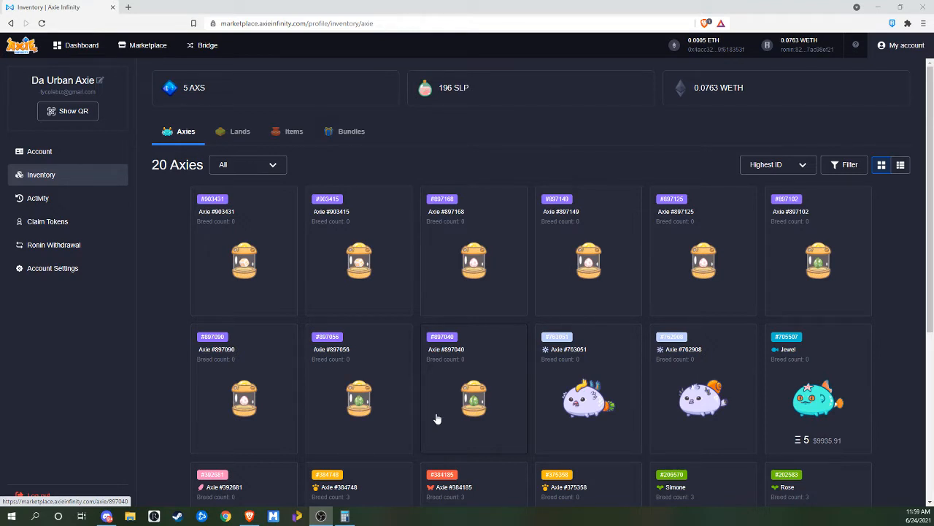
mouse_move(616, 416)
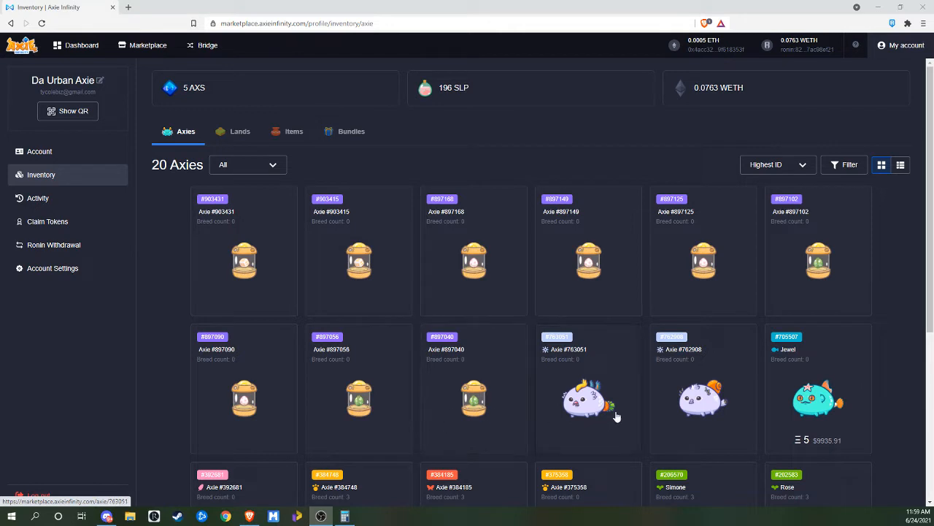
mouse_move(398, 398)
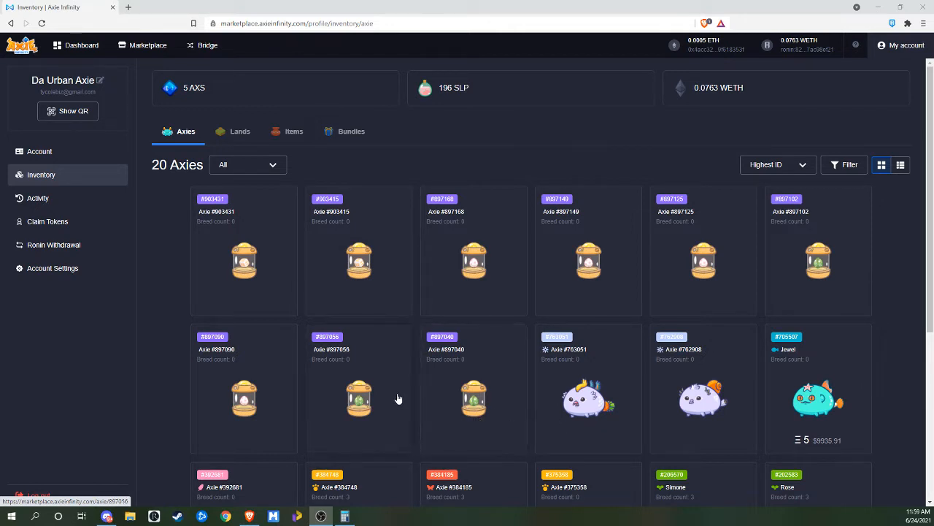
mouse_move(441, 386)
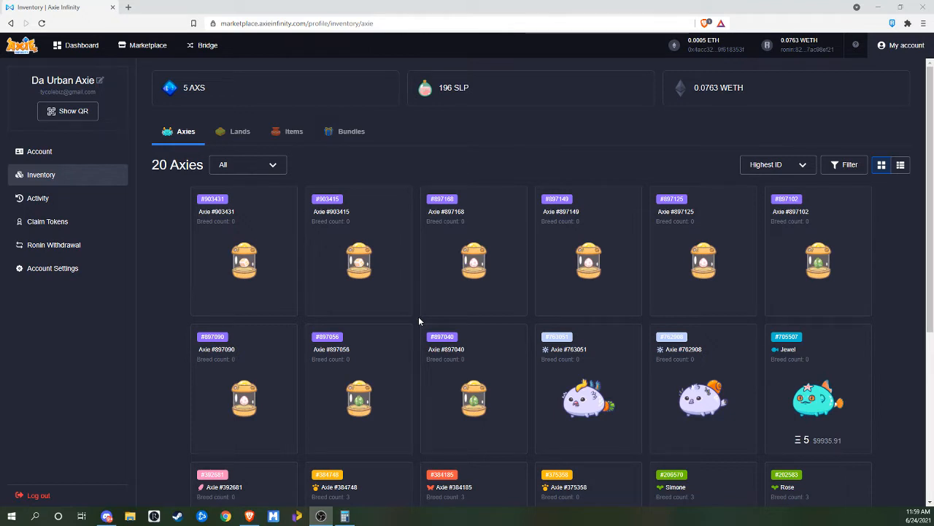
mouse_move(423, 315)
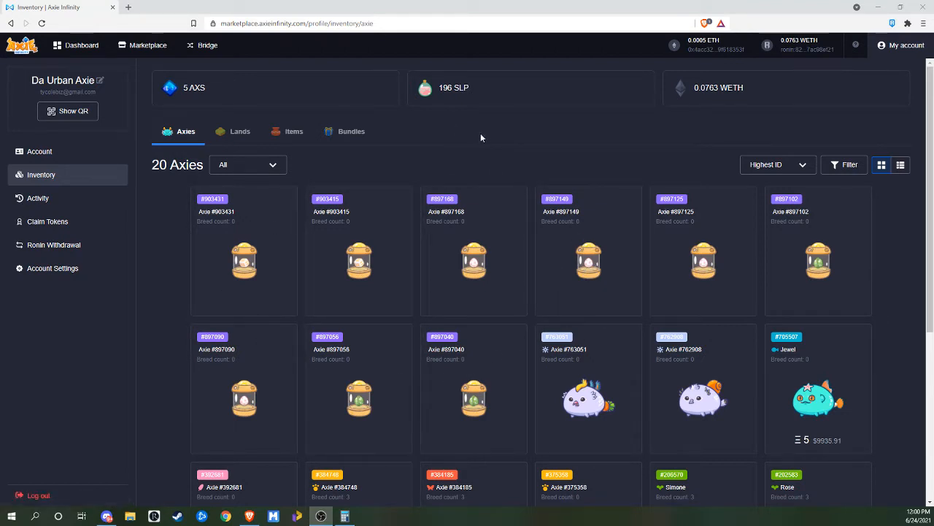
mouse_move(481, 173)
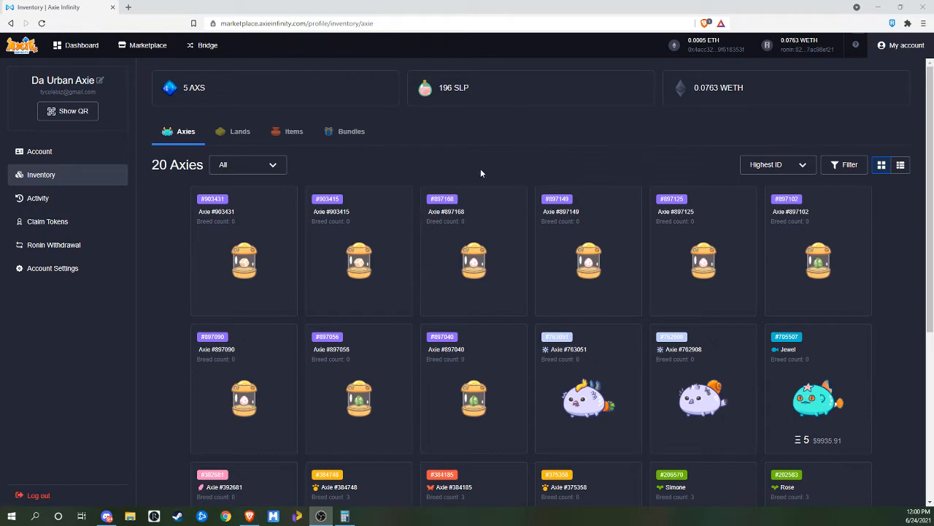
mouse_move(511, 158)
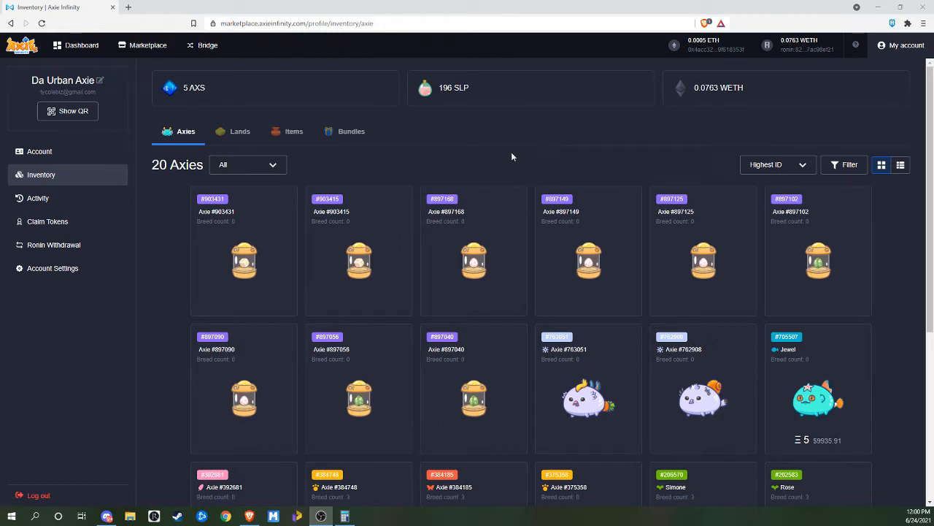
mouse_move(455, 132)
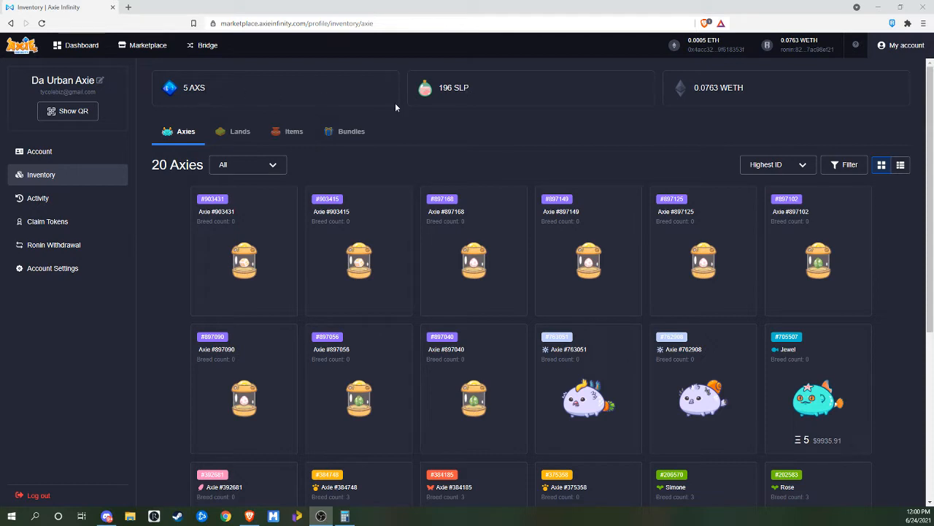
mouse_move(464, 96)
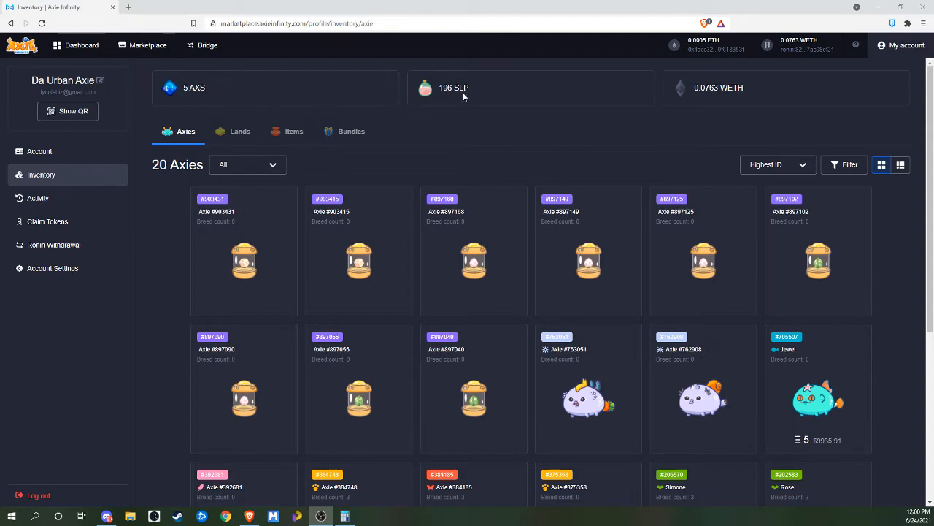
mouse_move(481, 91)
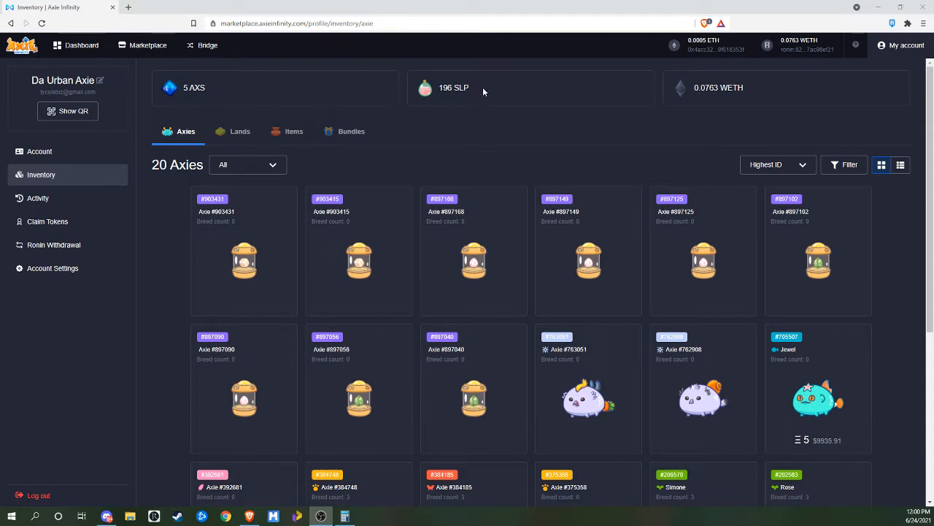
mouse_move(457, 123)
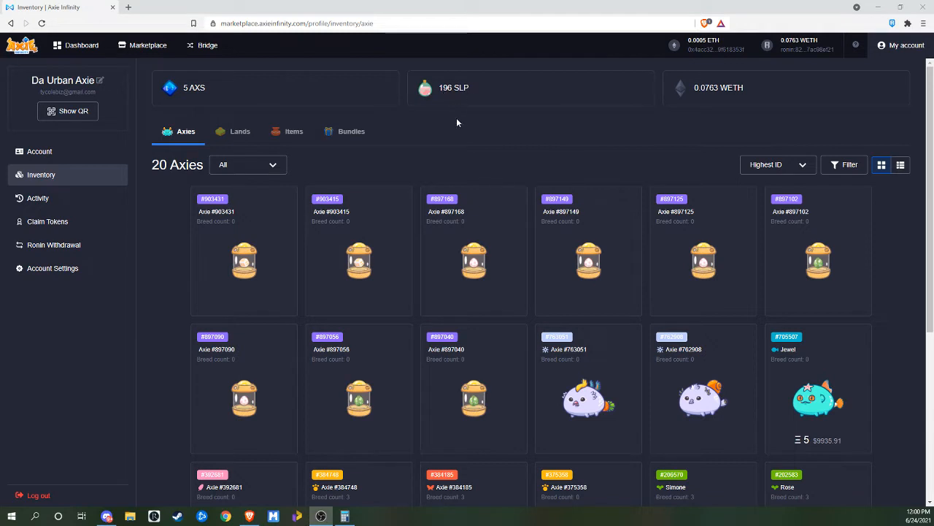
mouse_move(590, 153)
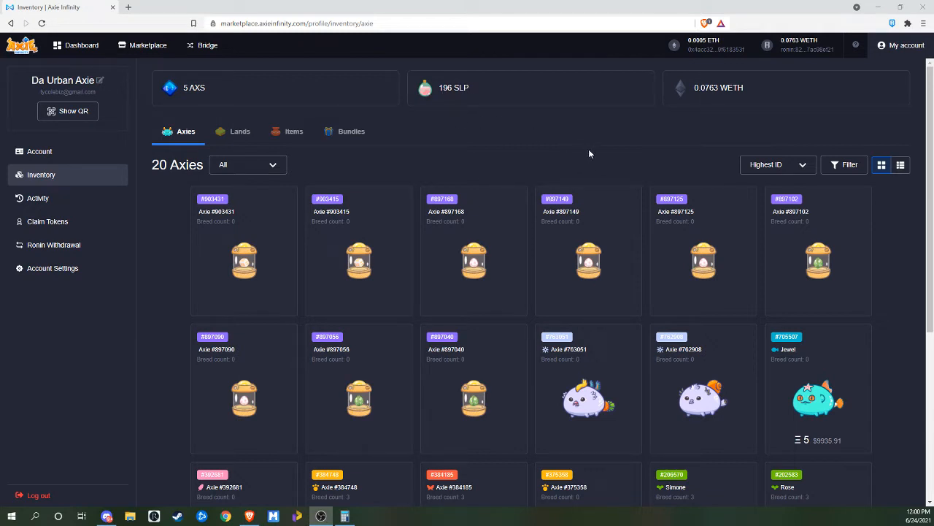
mouse_move(588, 380)
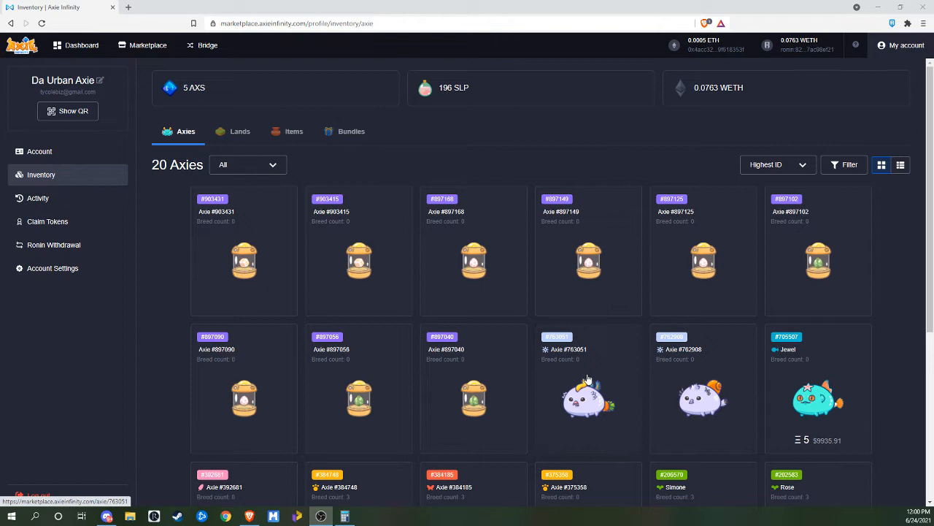
Step: Look over Axie #763051's detail page
click(587, 397)
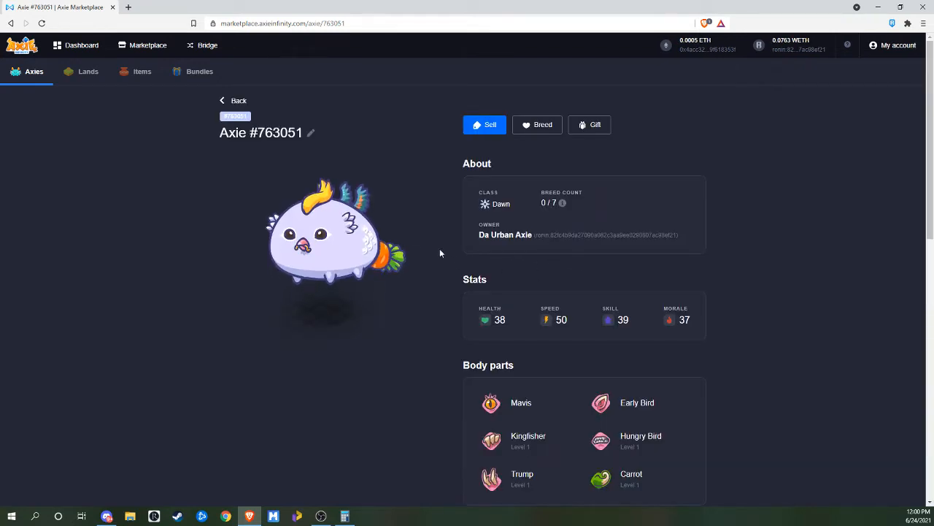
scroll(down, 3)
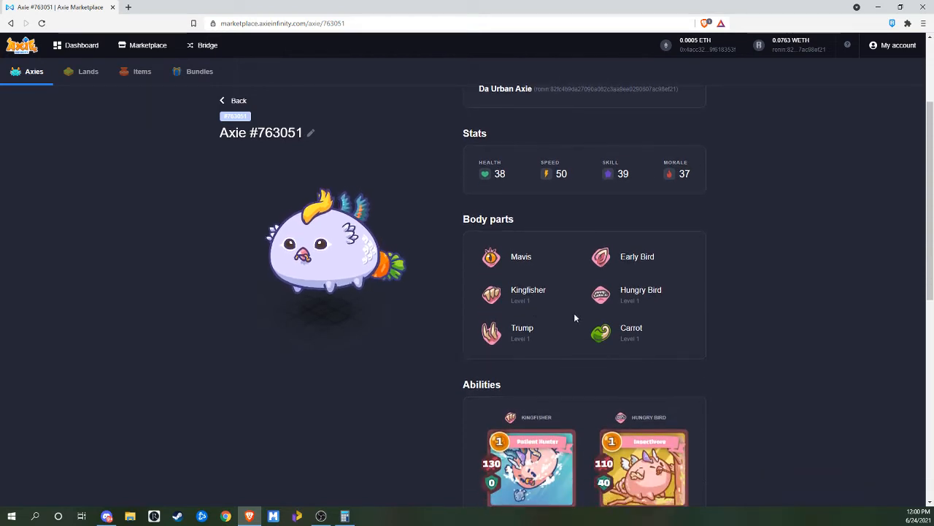
scroll(up, 3)
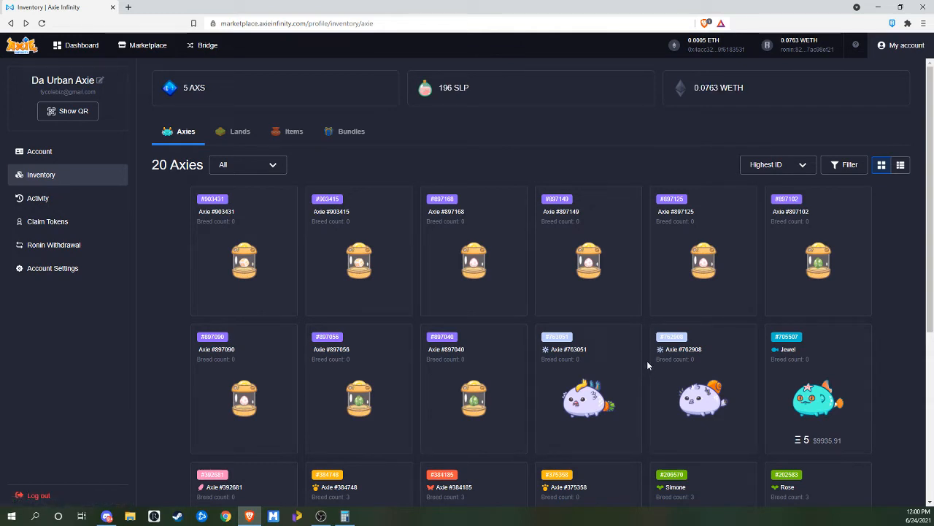
mouse_move(671, 371)
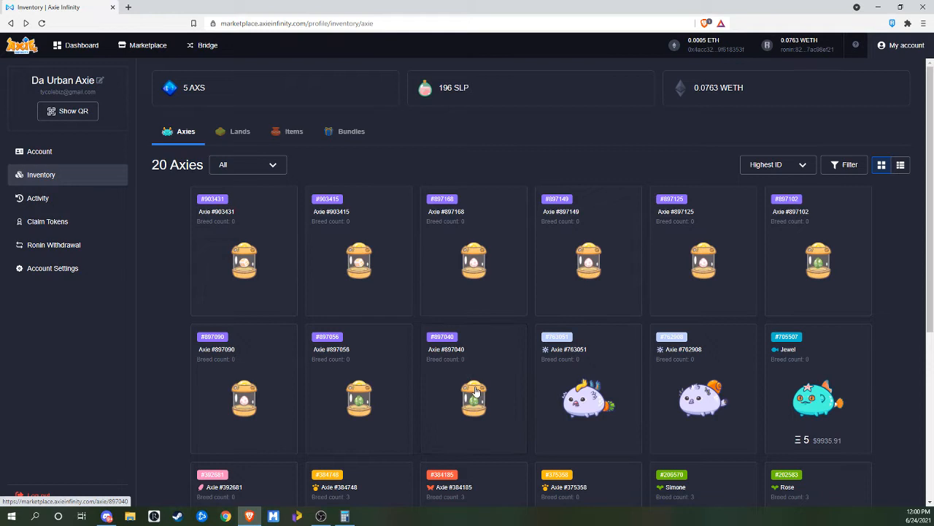
mouse_move(497, 398)
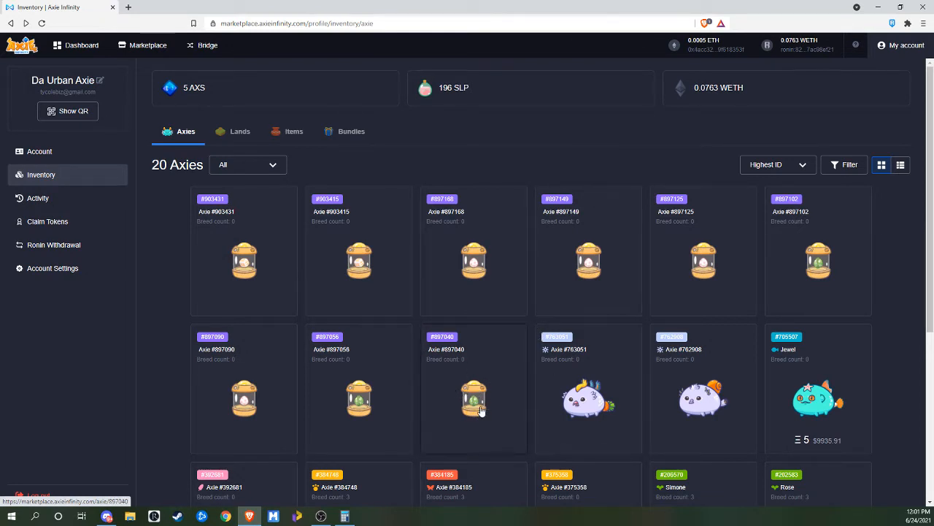
Step: Start morphing egg Axie #897040 into an adult, acknowledge the notice, and return to the inventory
click(473, 388)
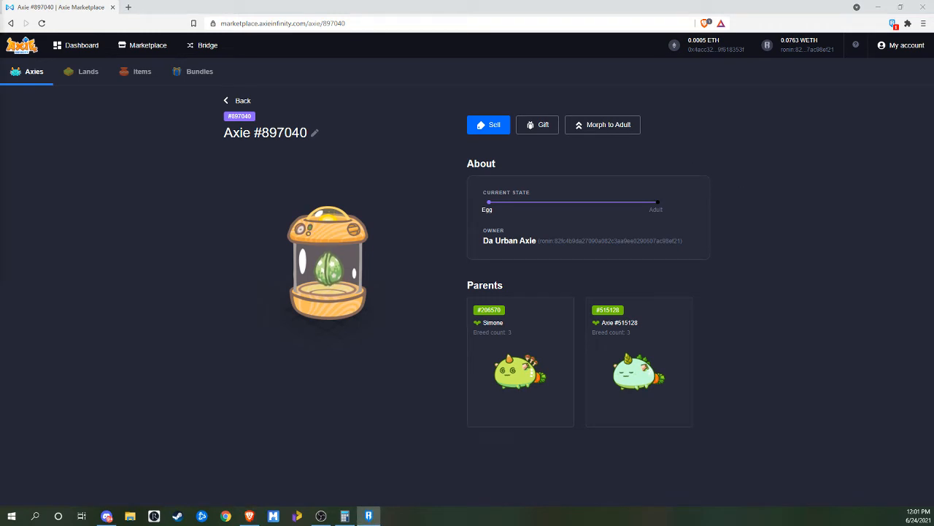
click(601, 124)
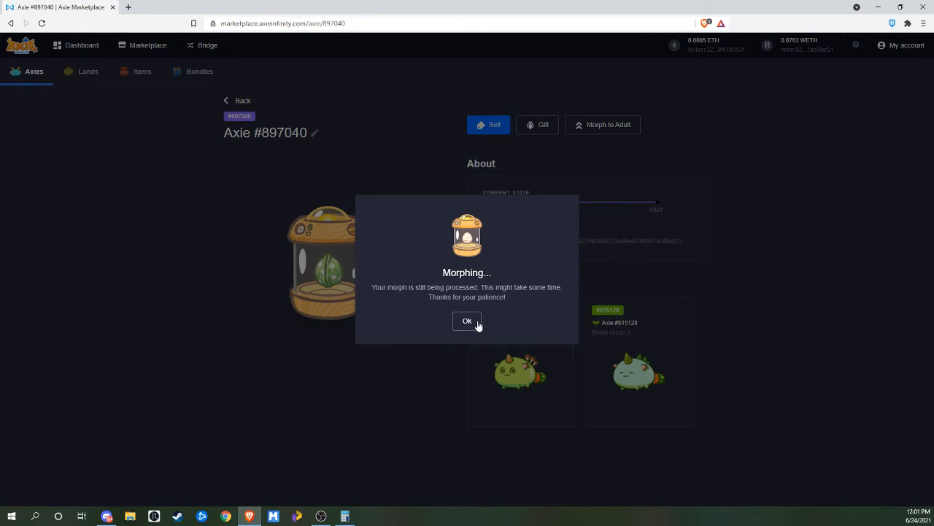
click(467, 321)
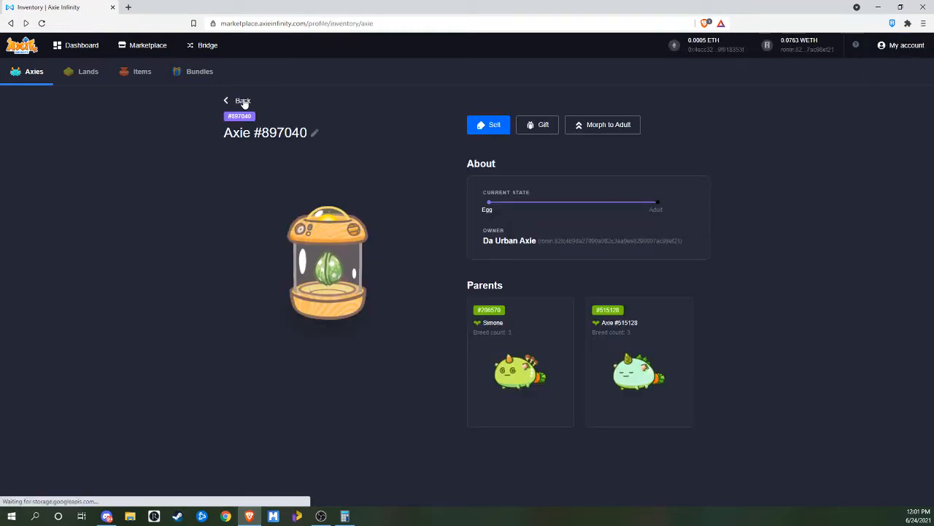
click(243, 99)
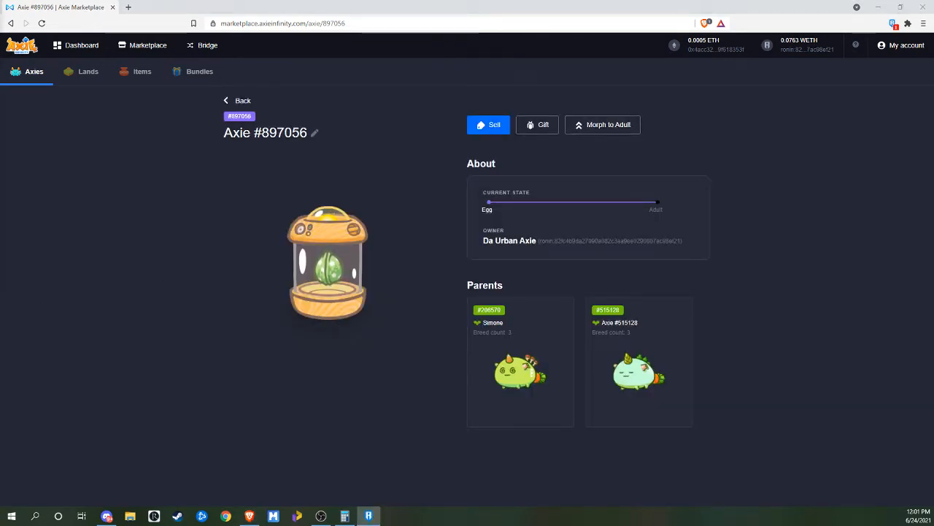
Step: Start morphing eggs #897056, #897090 and #897102 into adults, then return to the inventory
click(602, 124)
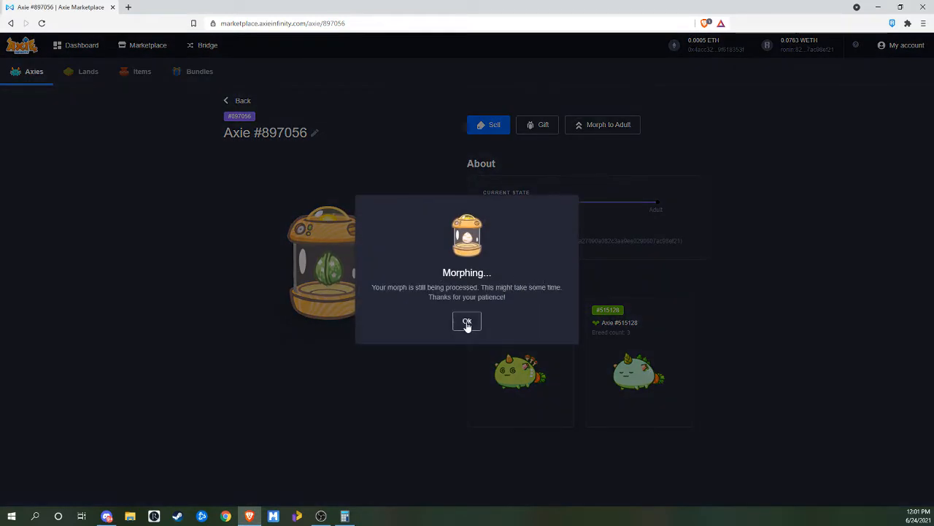
click(468, 323)
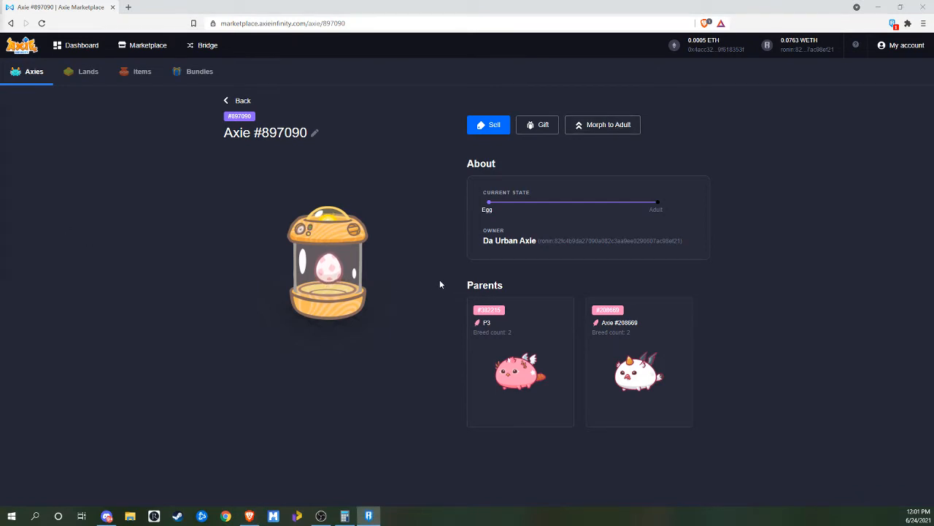
click(602, 125)
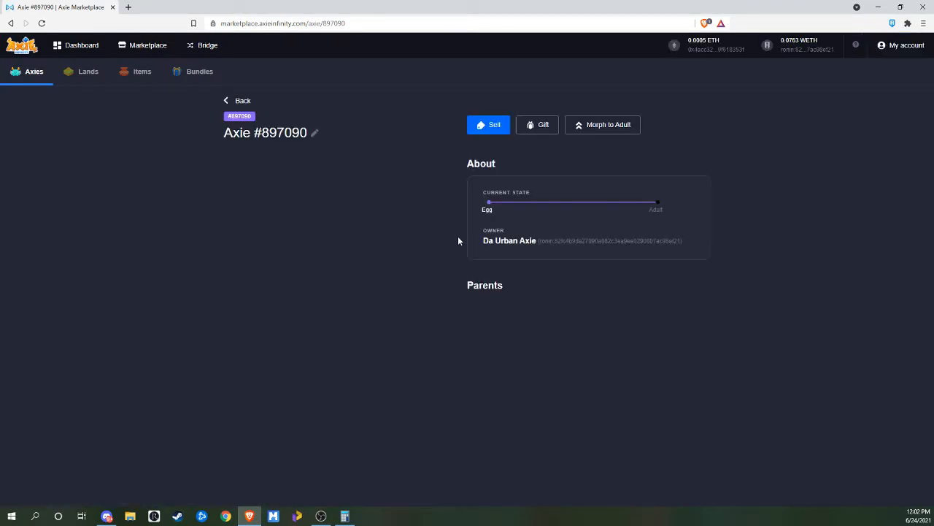
click(510, 240)
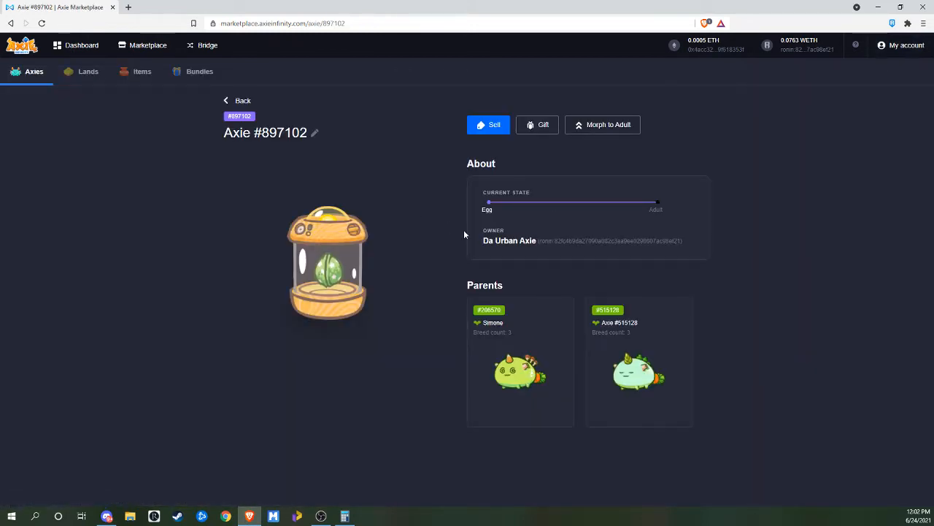
mouse_move(601, 125)
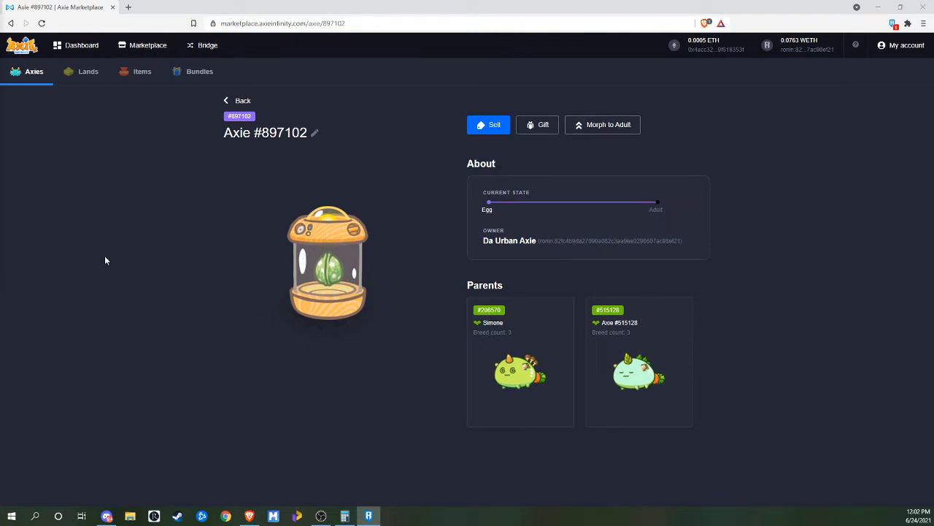
click(601, 124)
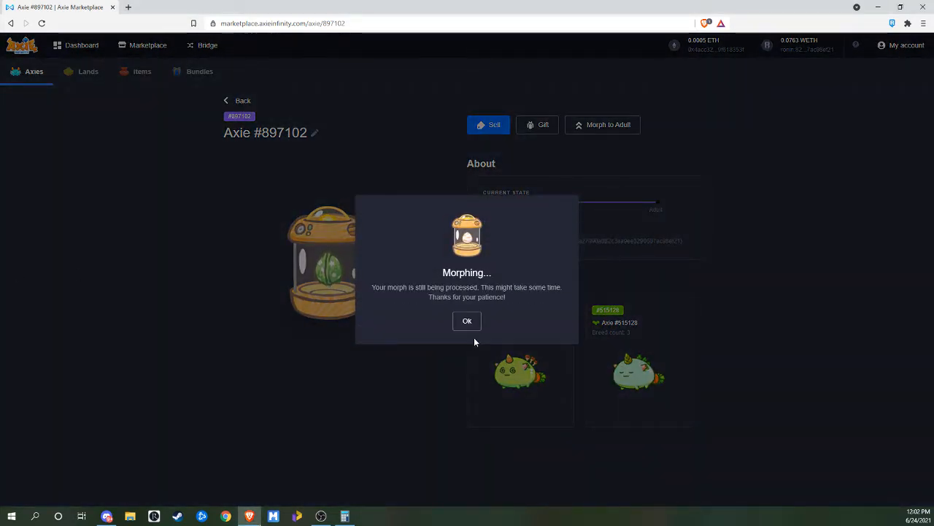
click(467, 321)
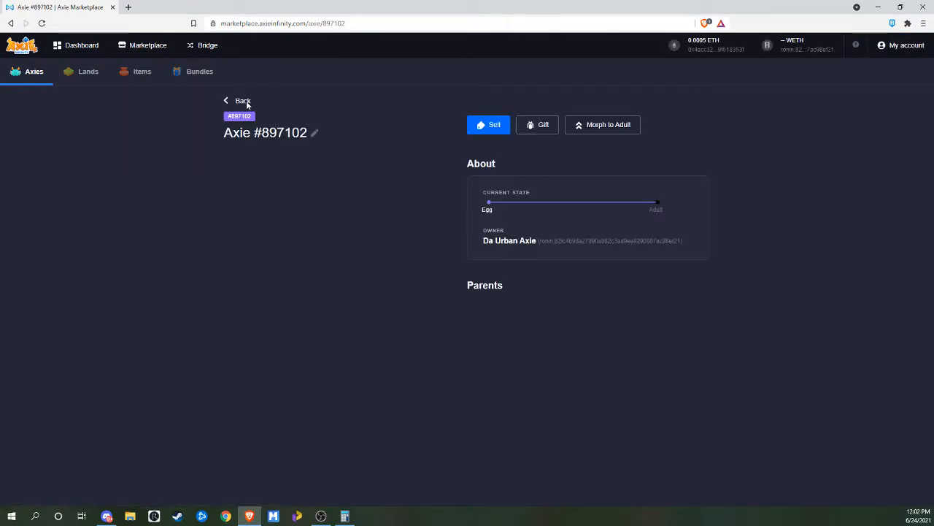
click(239, 99)
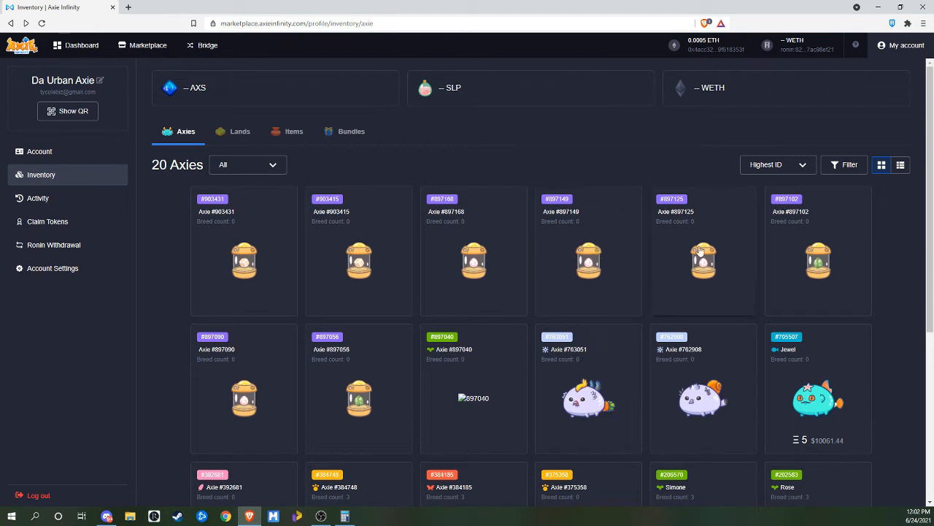
Step: Start morphing egg Axie #897125 into an adult and return to the inventory
click(703, 260)
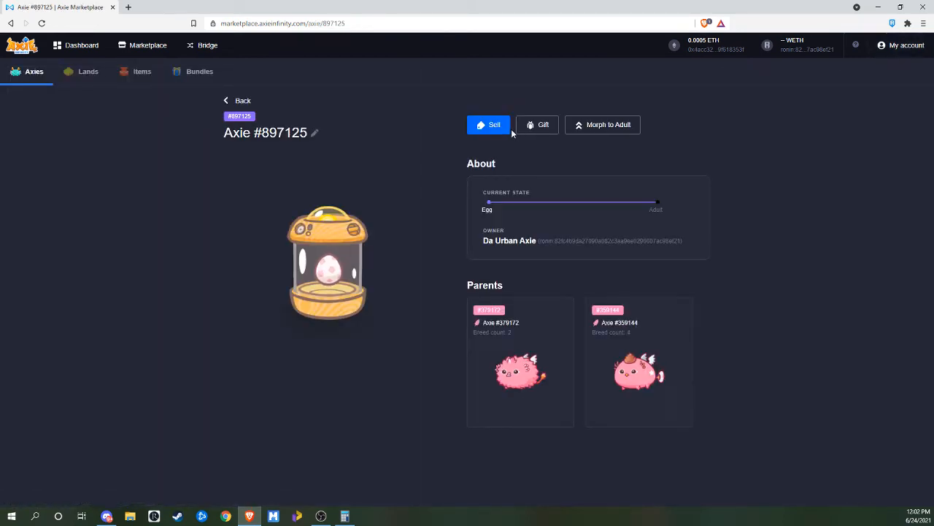
mouse_move(584, 149)
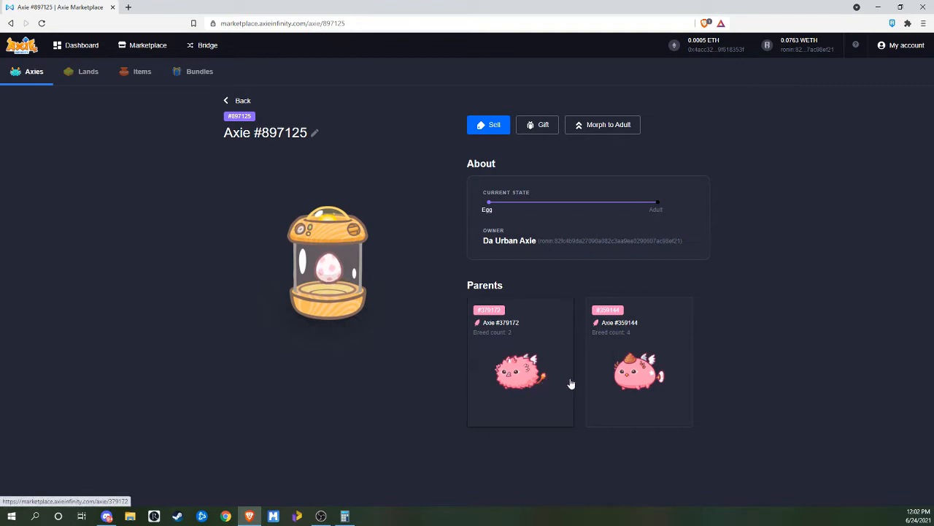
mouse_move(533, 378)
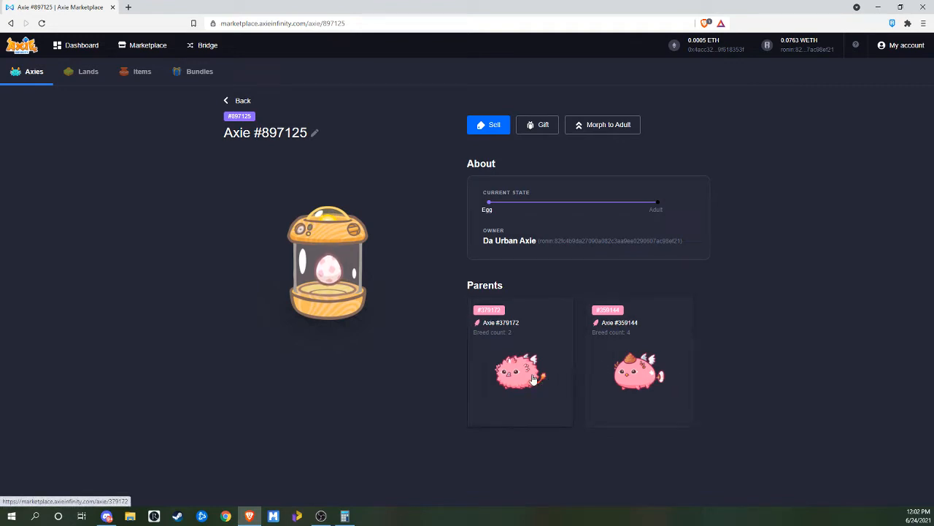
mouse_move(583, 273)
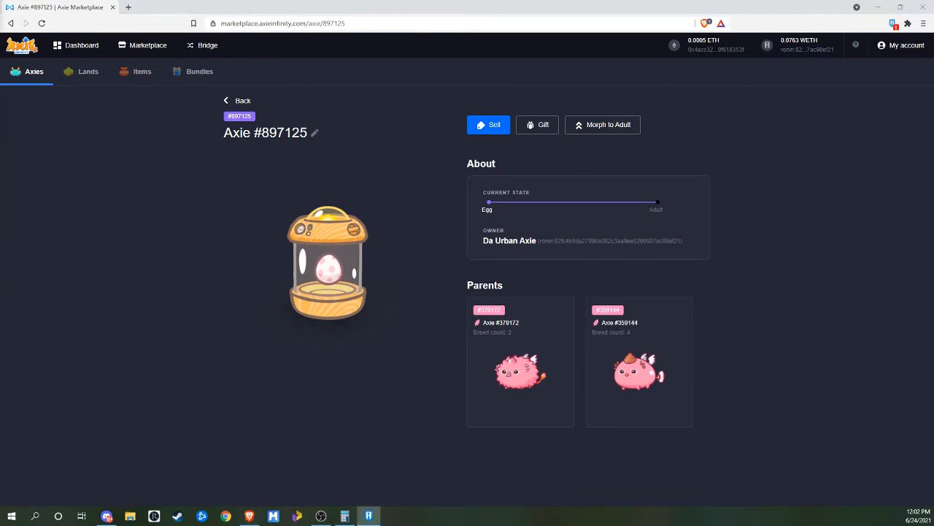
click(601, 125)
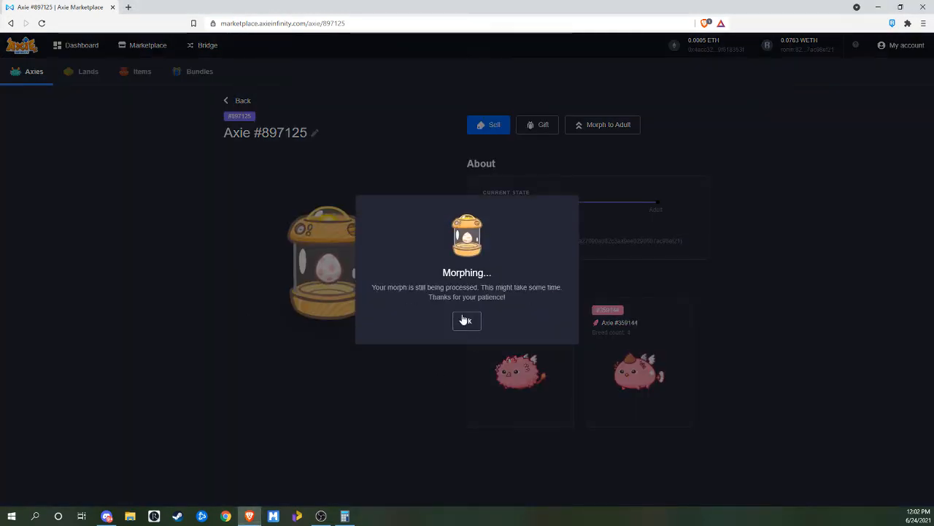
click(467, 321)
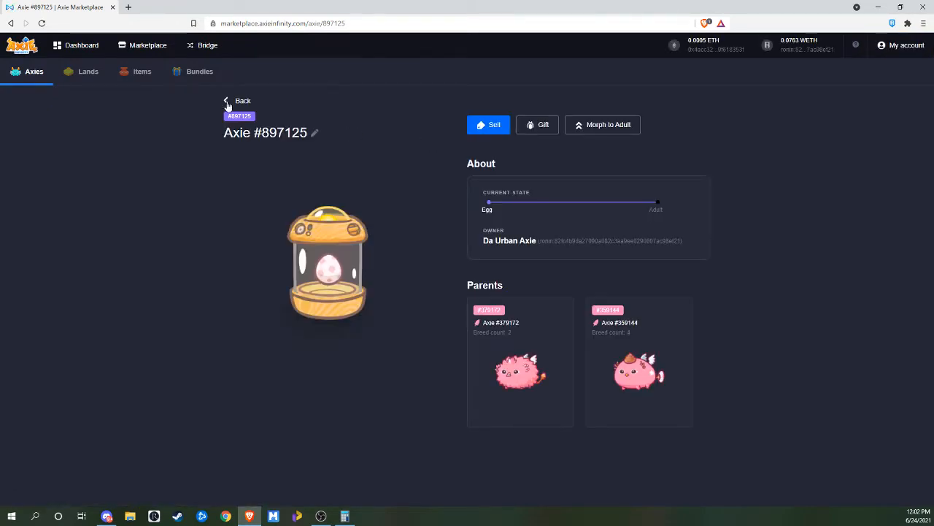
click(242, 101)
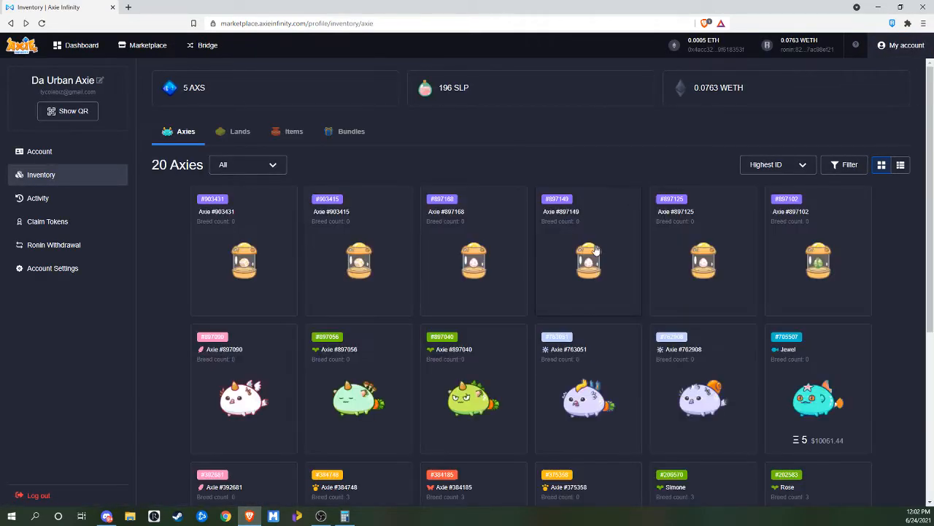
Step: Start morphing eggs #897149 and #897168 into adults, acknowledging each notice
click(588, 259)
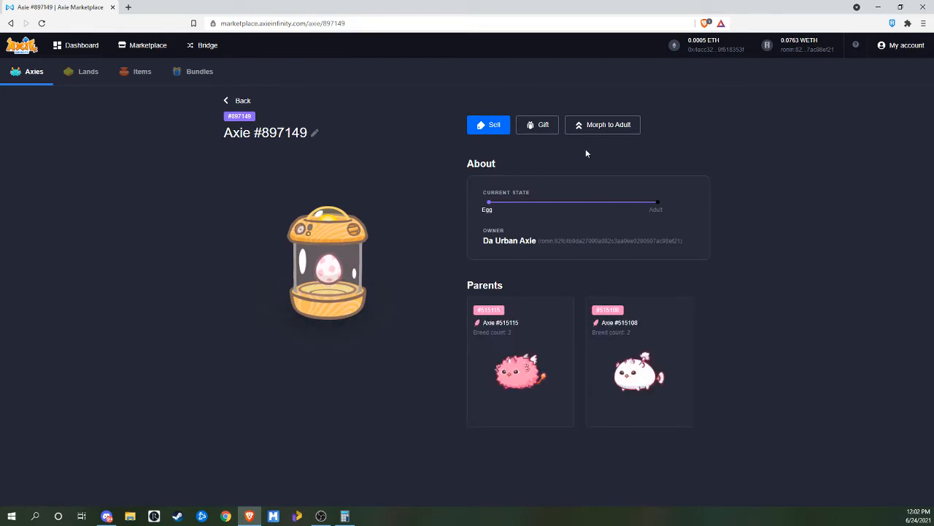
mouse_move(681, 133)
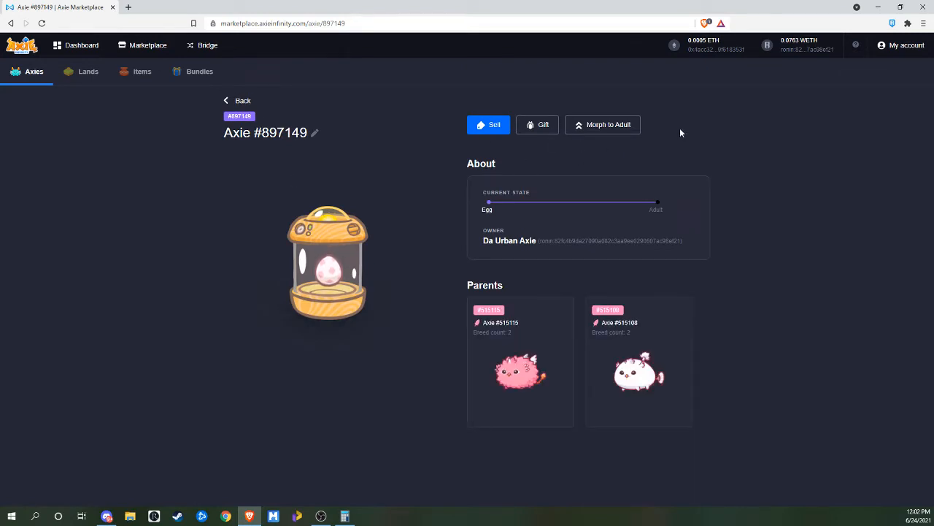
mouse_move(601, 124)
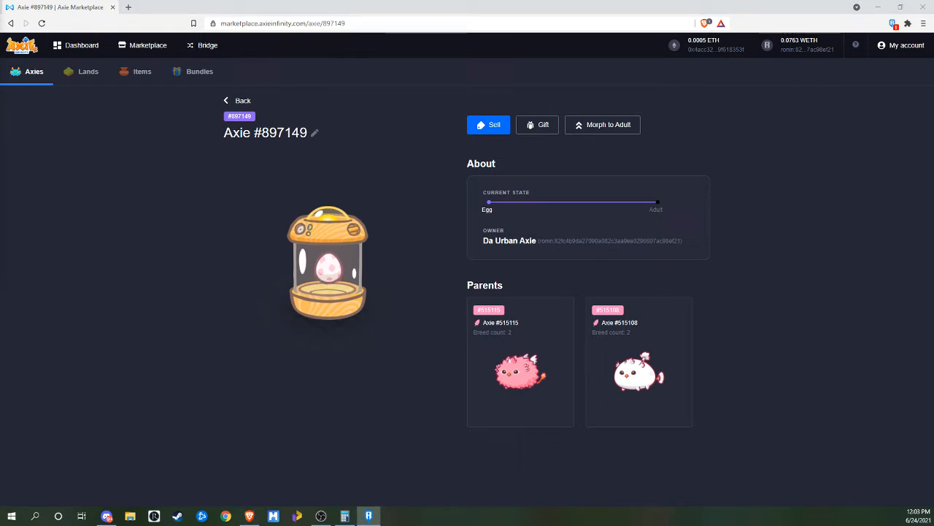
click(601, 124)
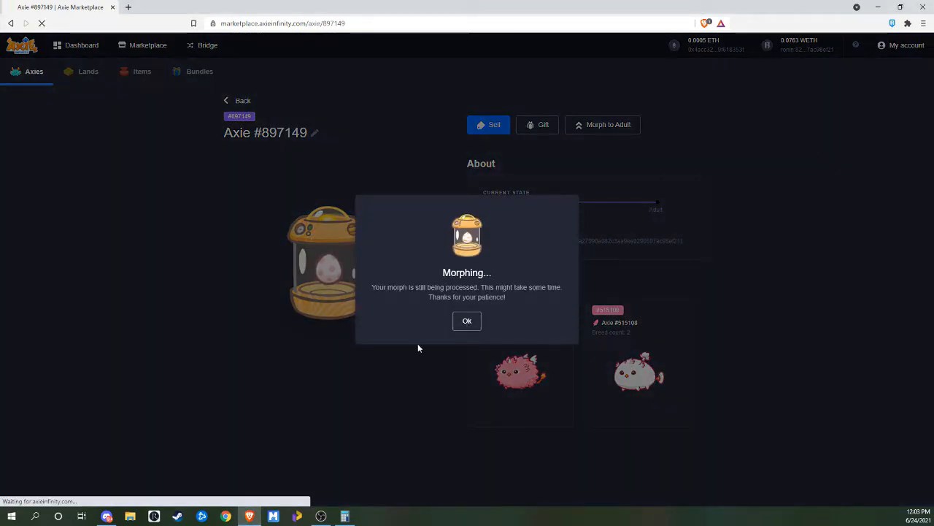
click(468, 322)
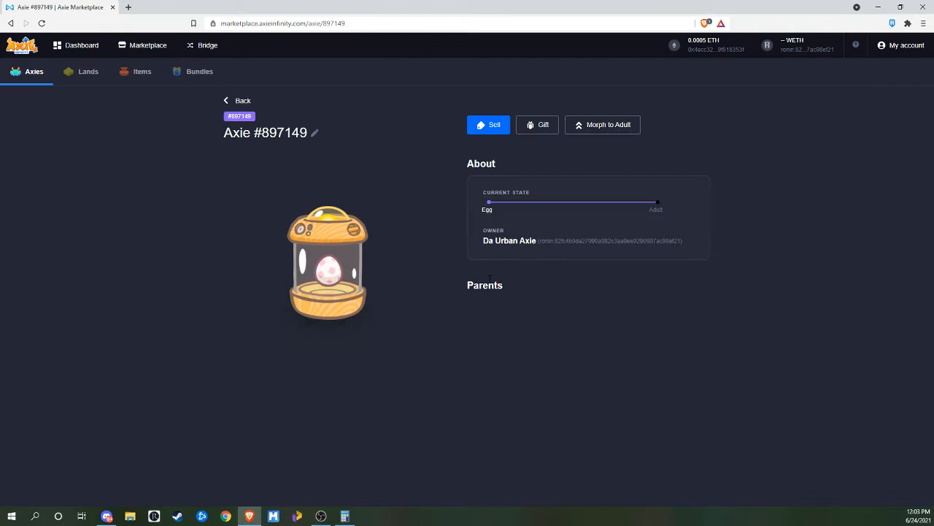
click(238, 100)
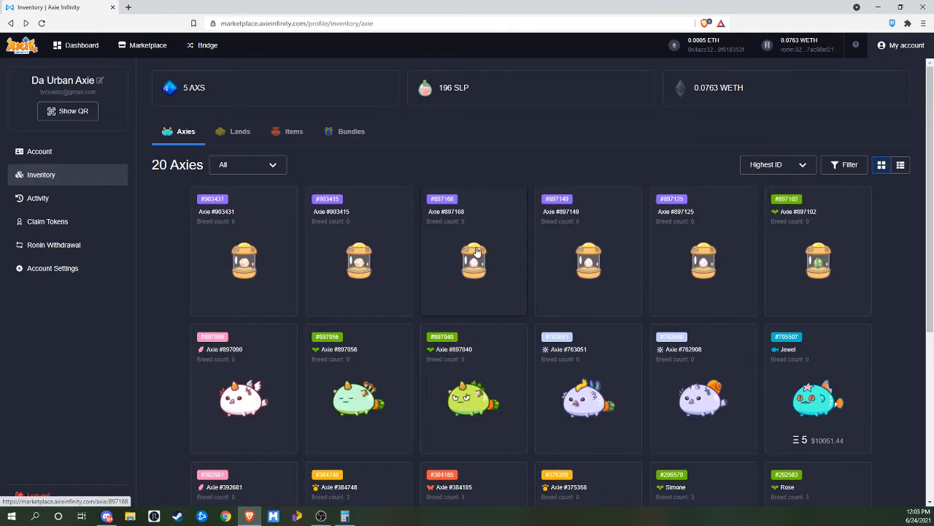
click(473, 260)
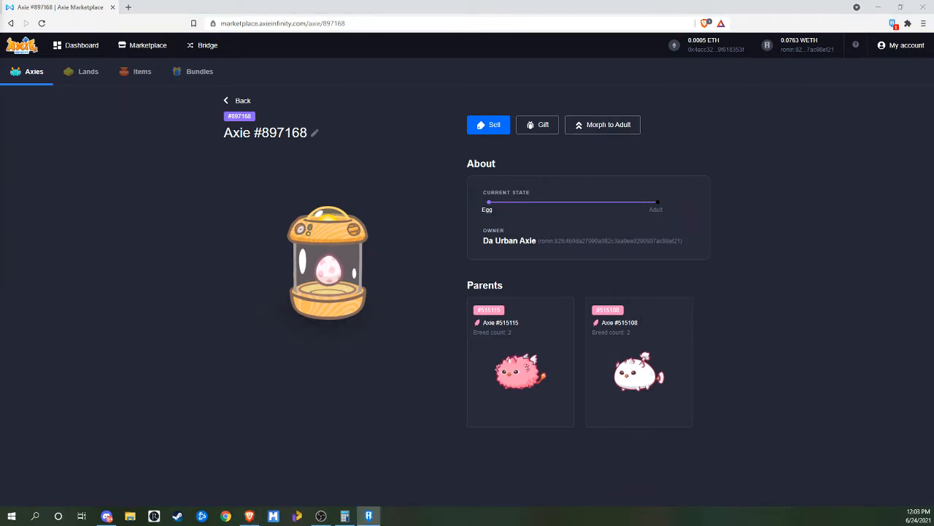
click(601, 125)
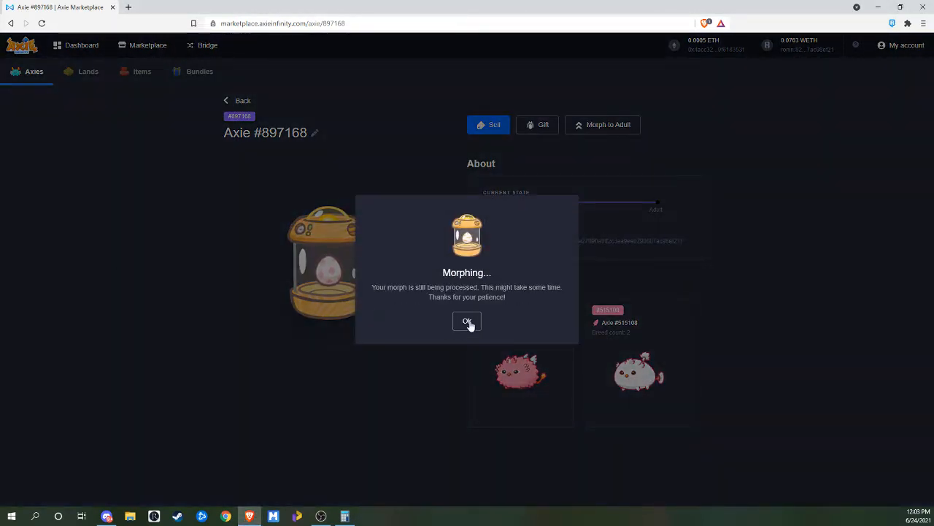
click(468, 321)
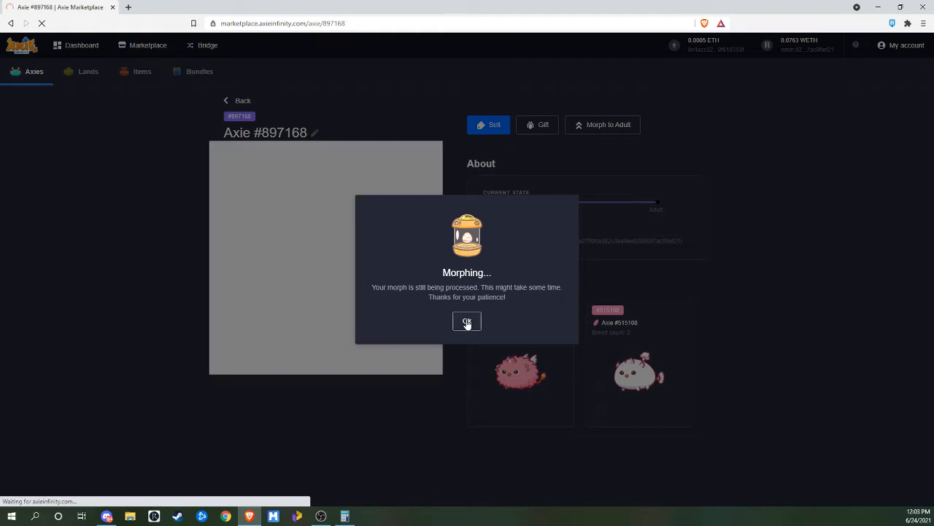
click(467, 322)
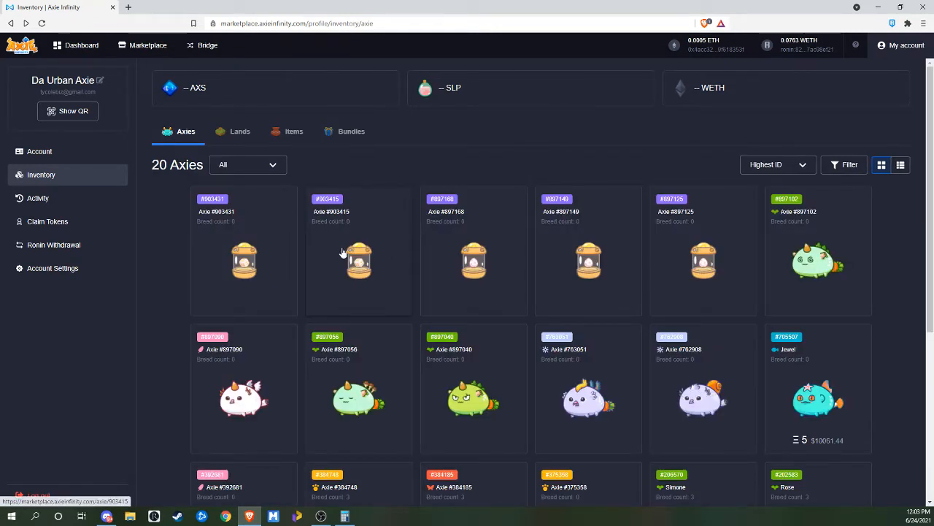
Step: Start morphing eggs #903415 and #903431 into adults
click(358, 260)
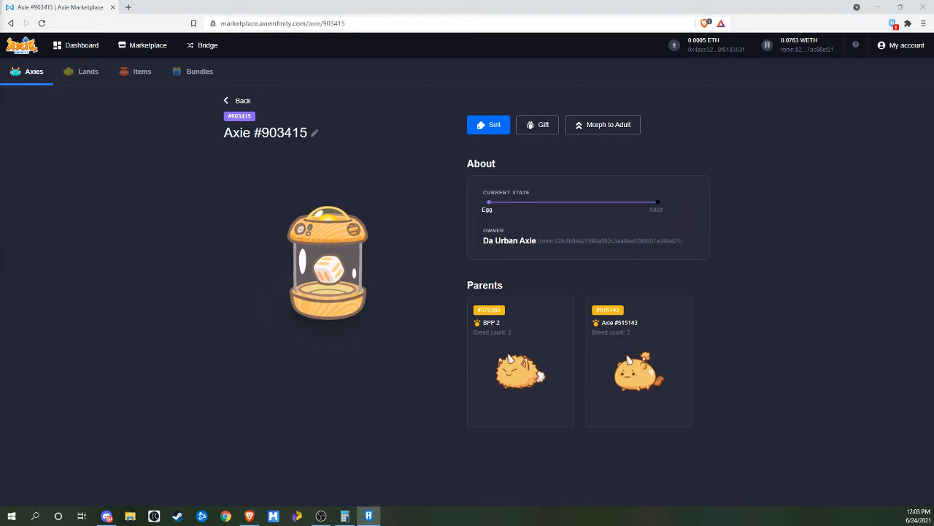
click(601, 124)
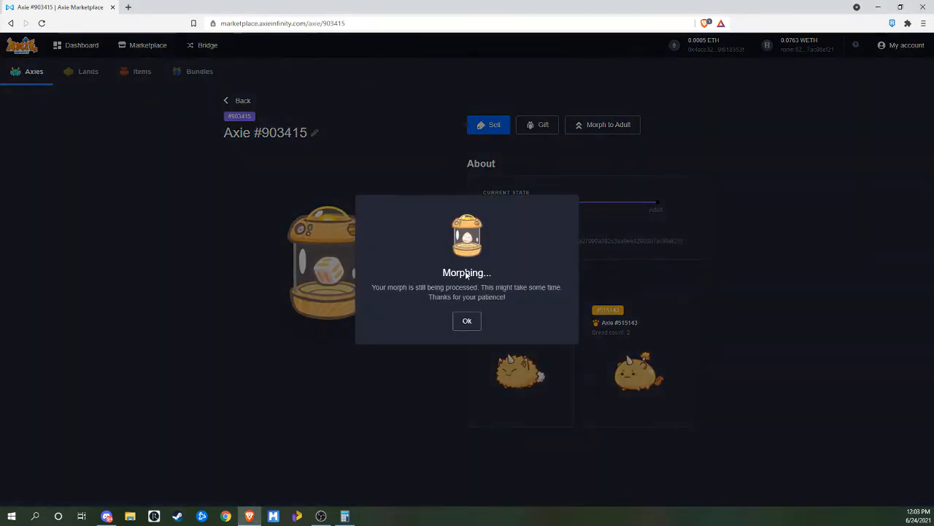
click(467, 321)
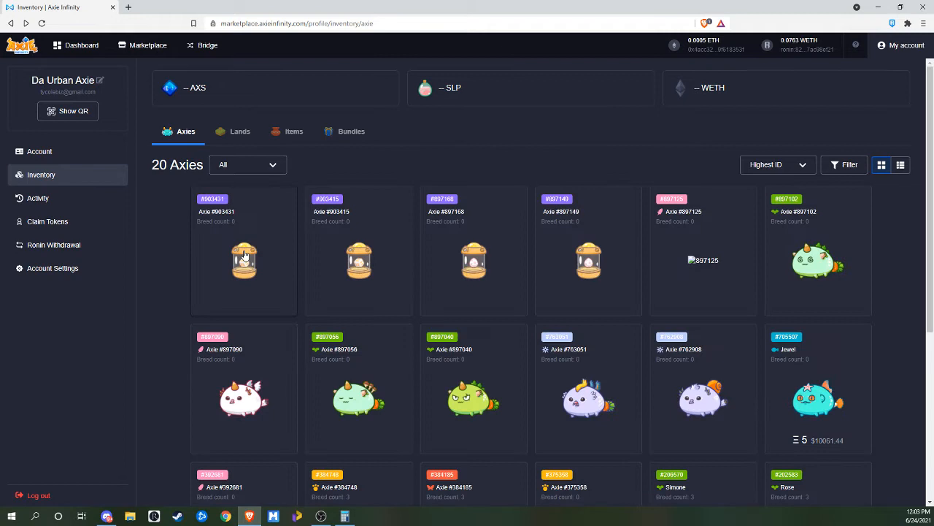
click(244, 251)
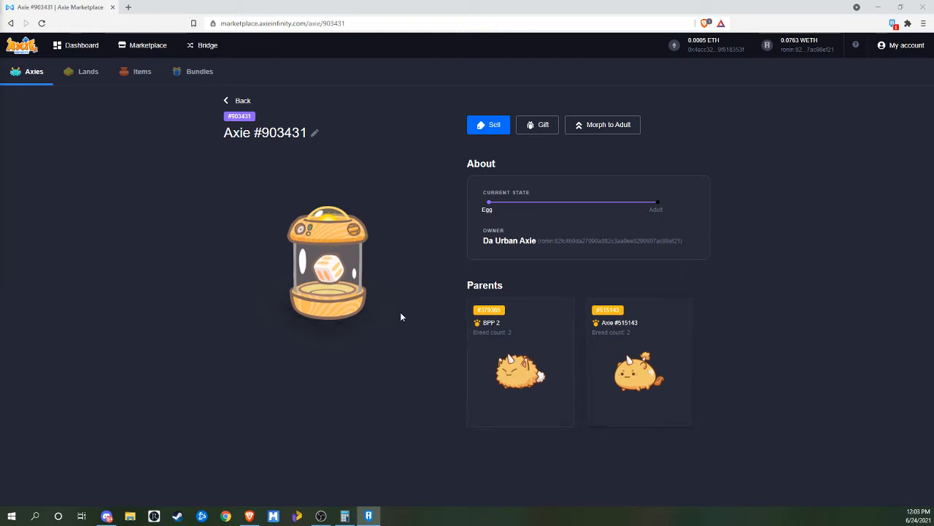
click(603, 124)
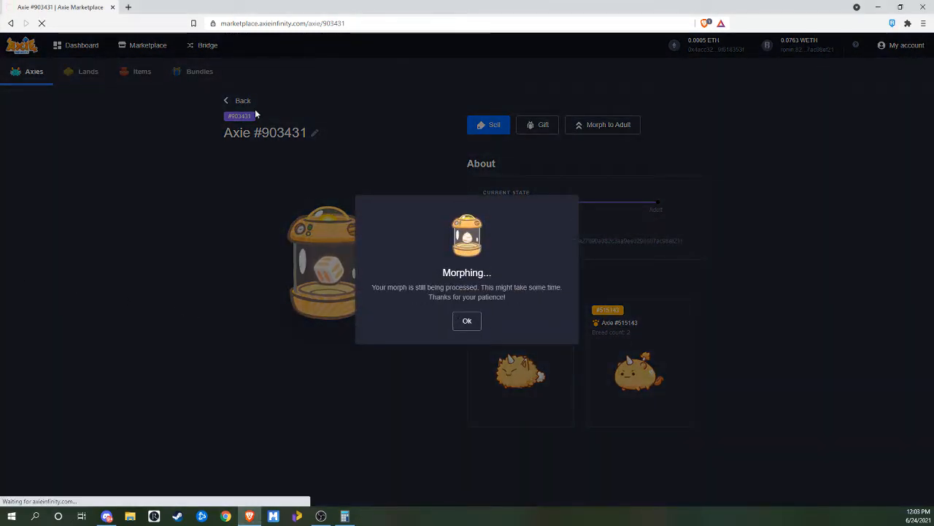
Step: Dismiss the morph notice, review adult Plant Axie #897040's stats, body parts and abilities, then go back
click(467, 321)
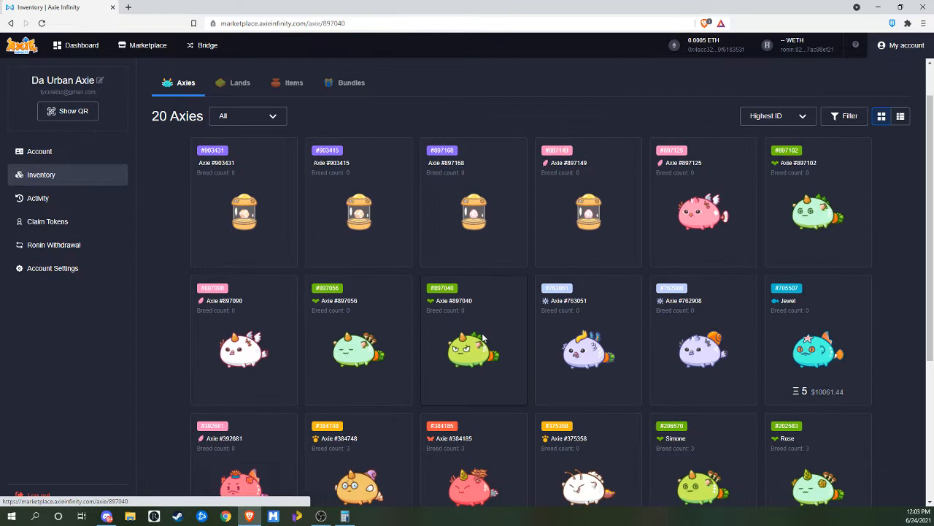
click(473, 343)
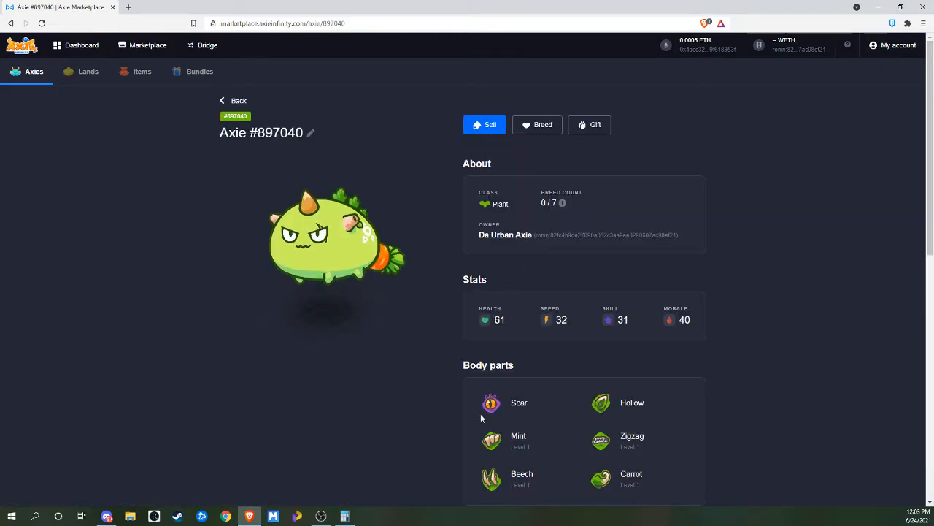
scroll(down, 3)
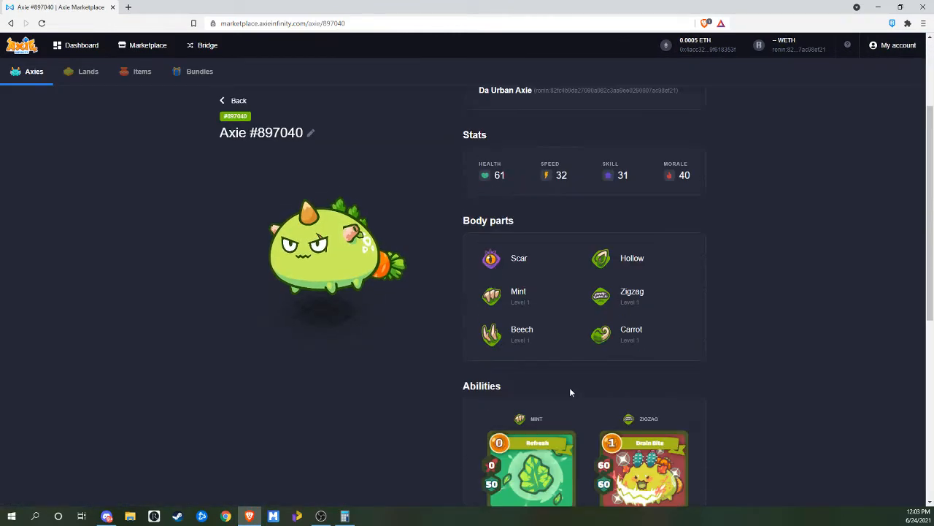
scroll(down, 3)
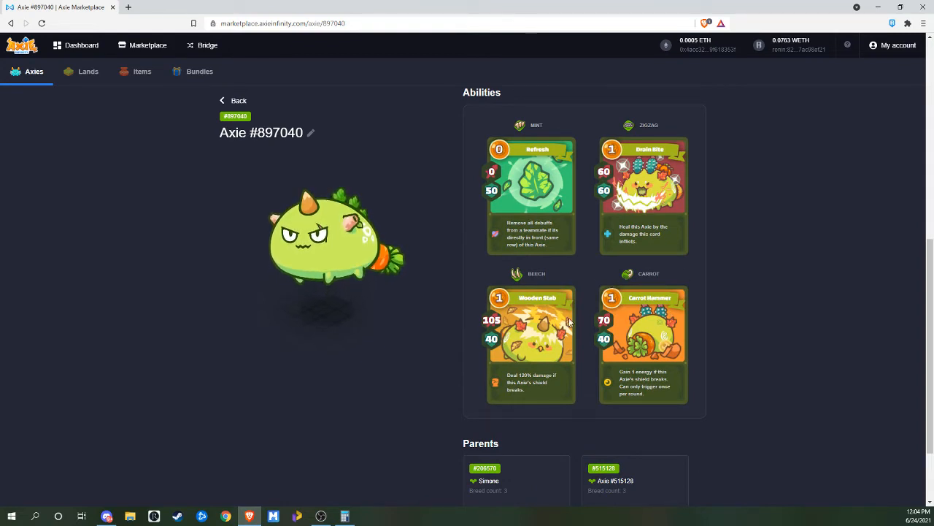
scroll(down, 3)
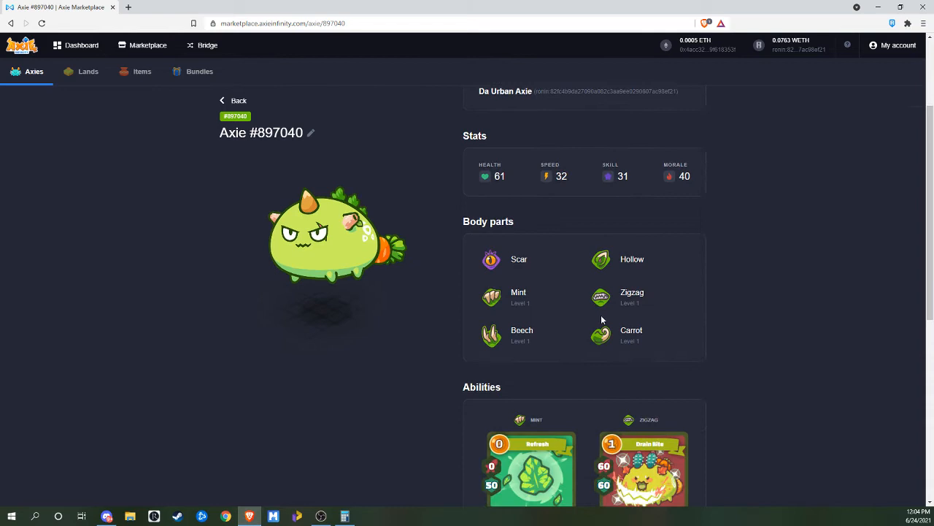
scroll(down, 3)
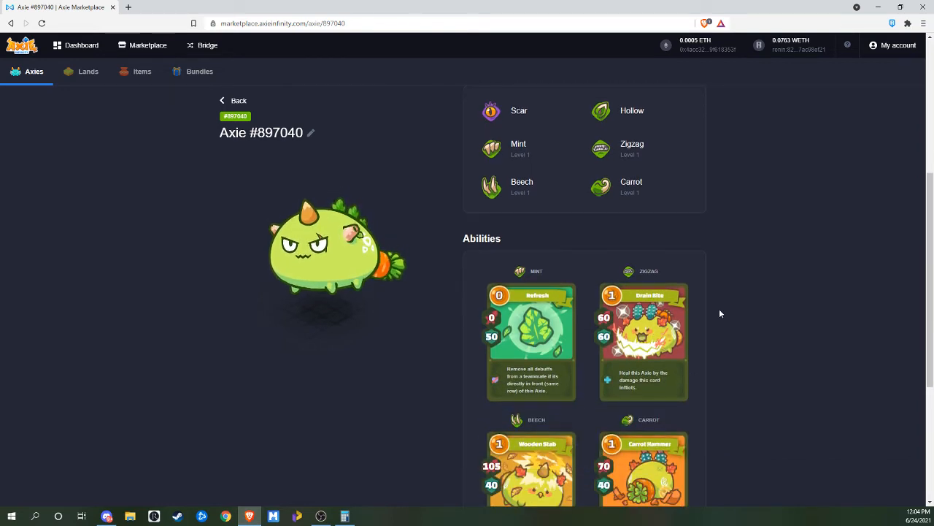
mouse_move(810, 195)
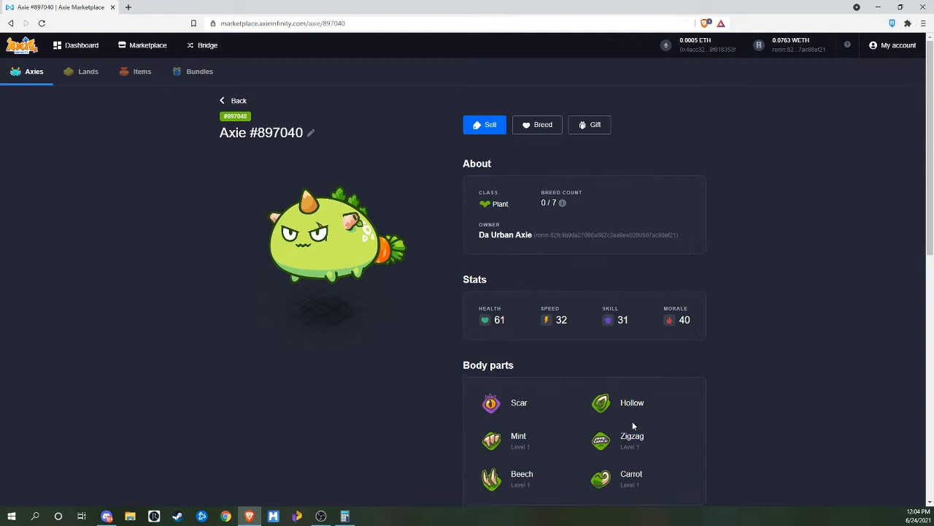
click(237, 100)
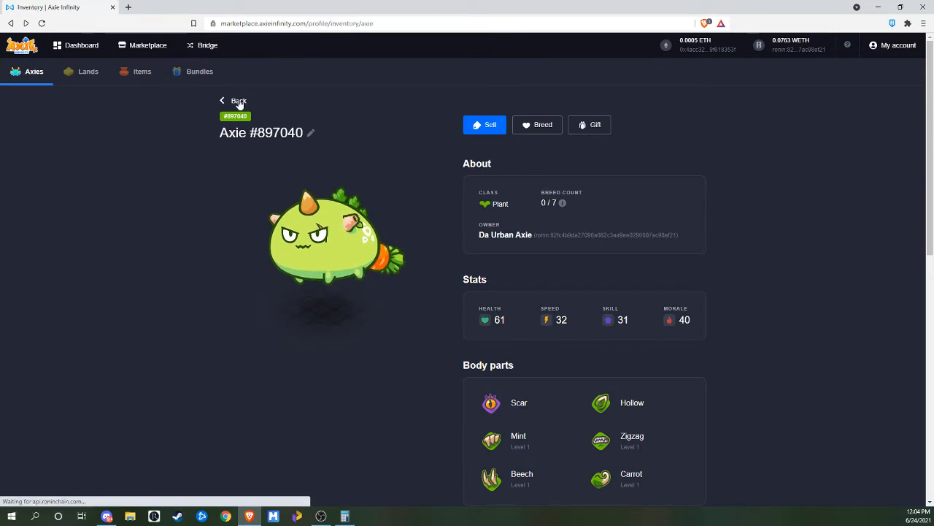
Step: Review adult Axie #897056's body parts and abilities, then go back to the inventory
click(233, 99)
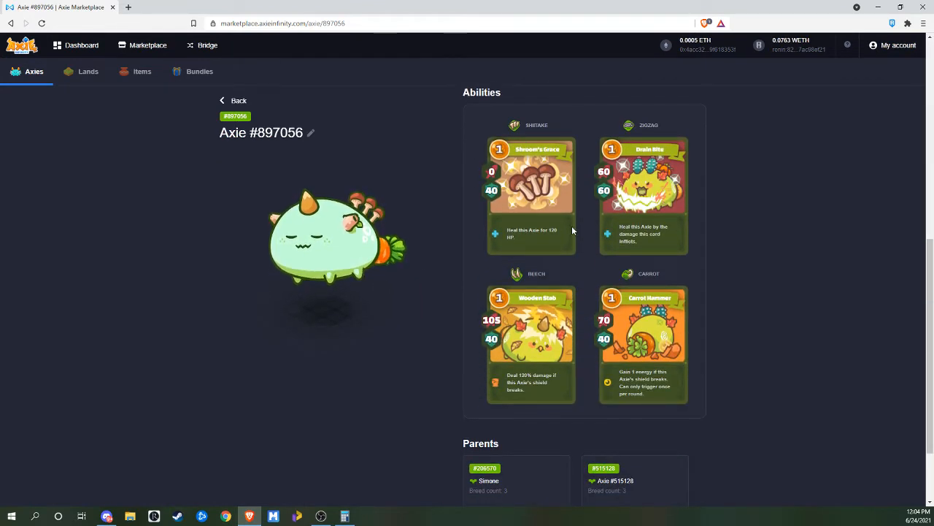
mouse_move(631, 362)
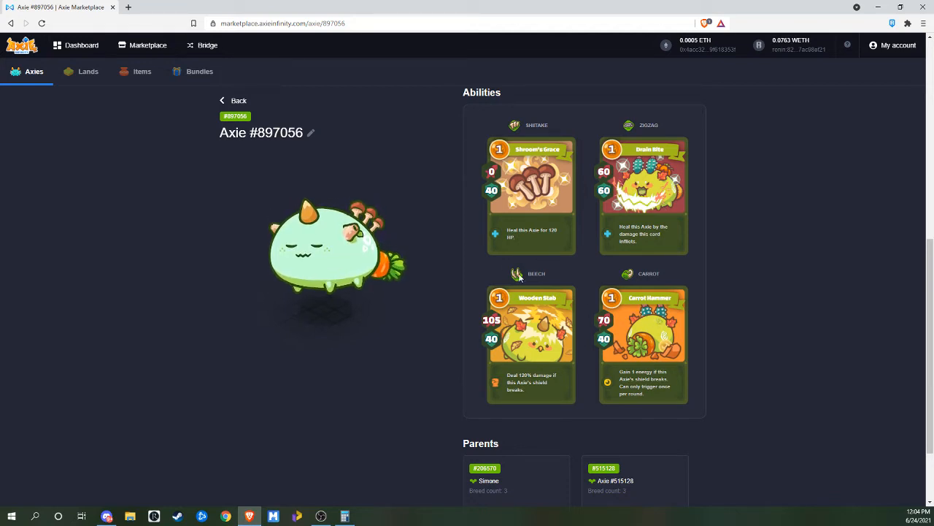
mouse_move(397, 327)
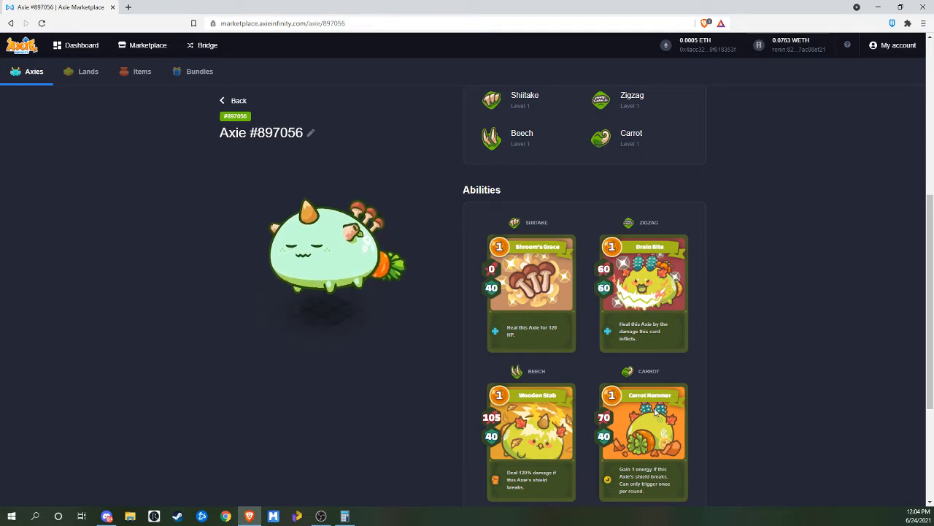
mouse_move(367, 159)
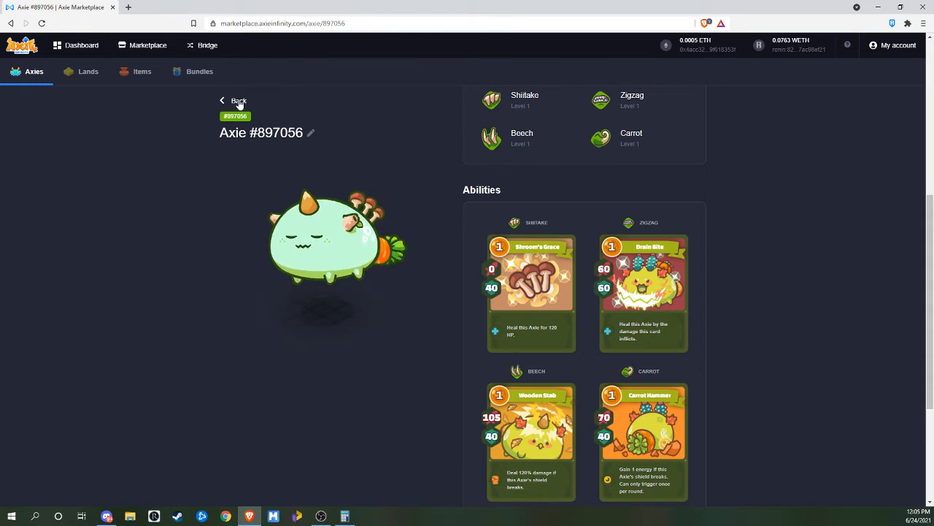
click(239, 101)
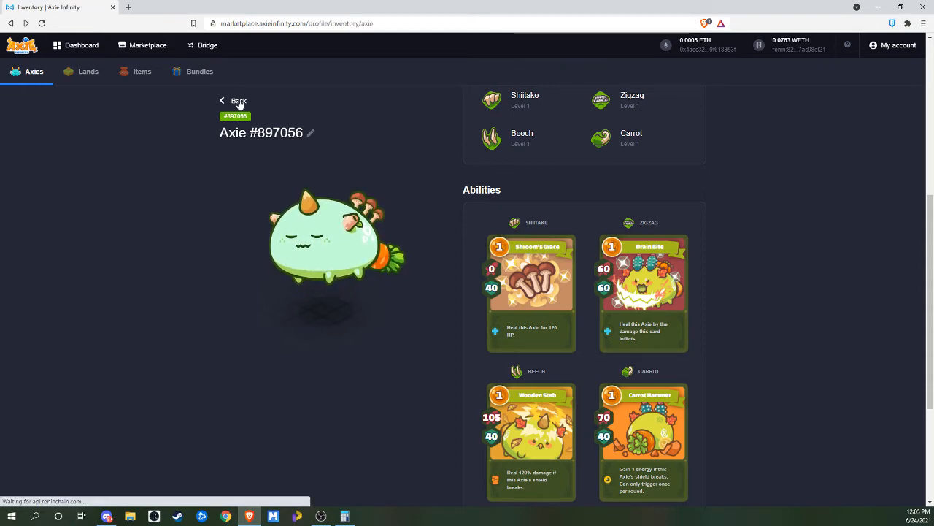
Step: Review adult Bird Axie #897090's stats and body parts
click(239, 101)
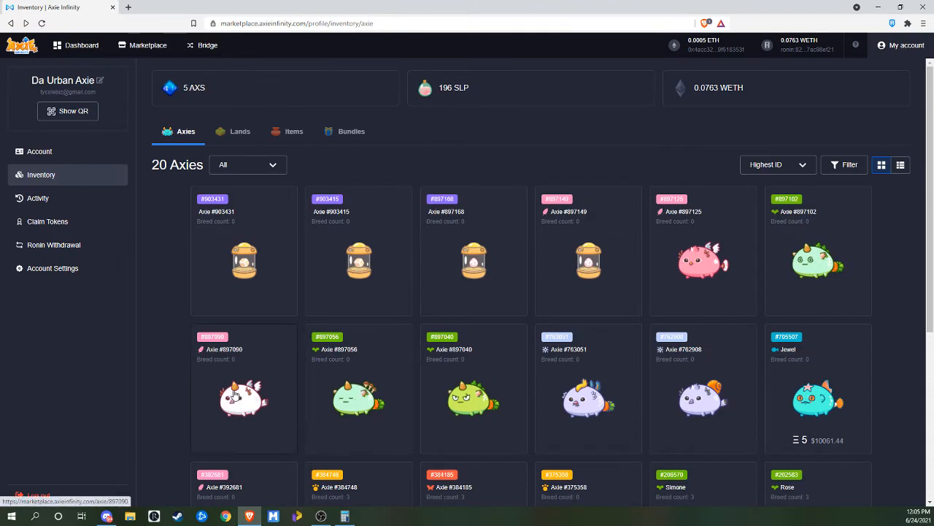
click(242, 397)
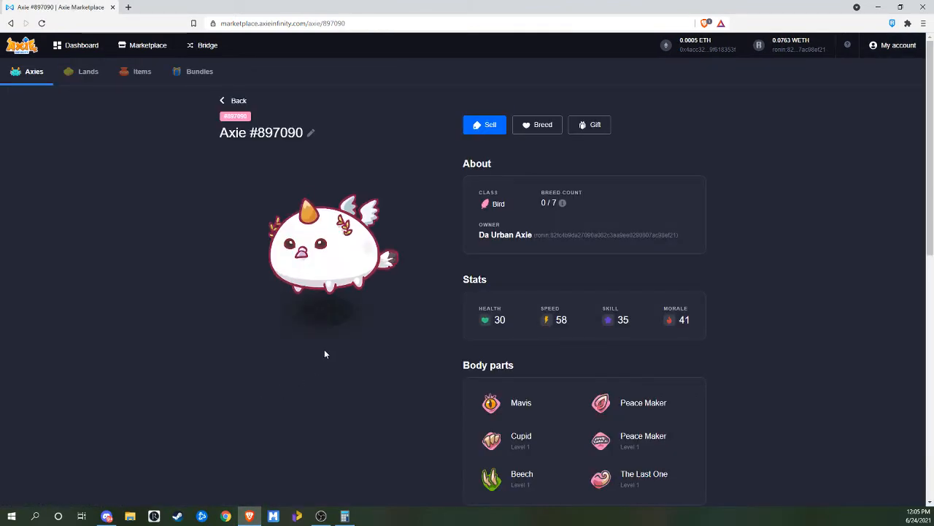
scroll(down, 3)
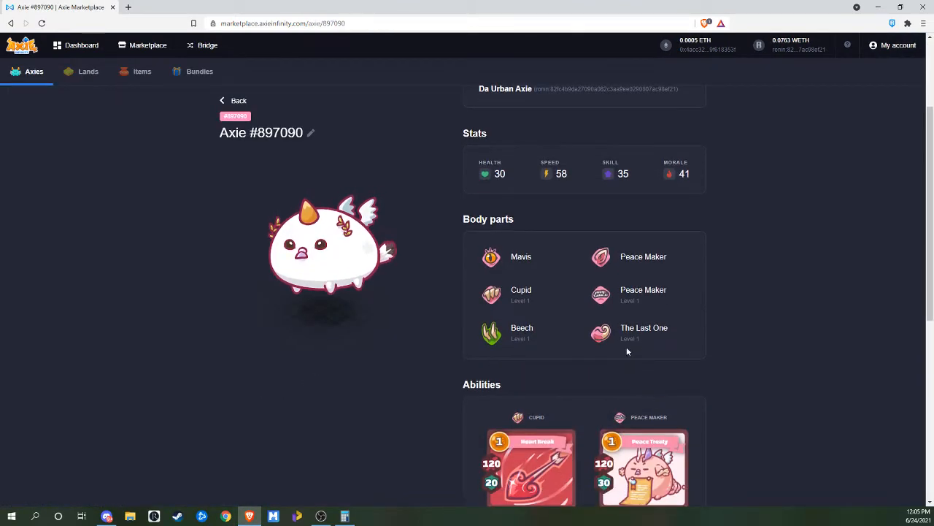
scroll(down, 3)
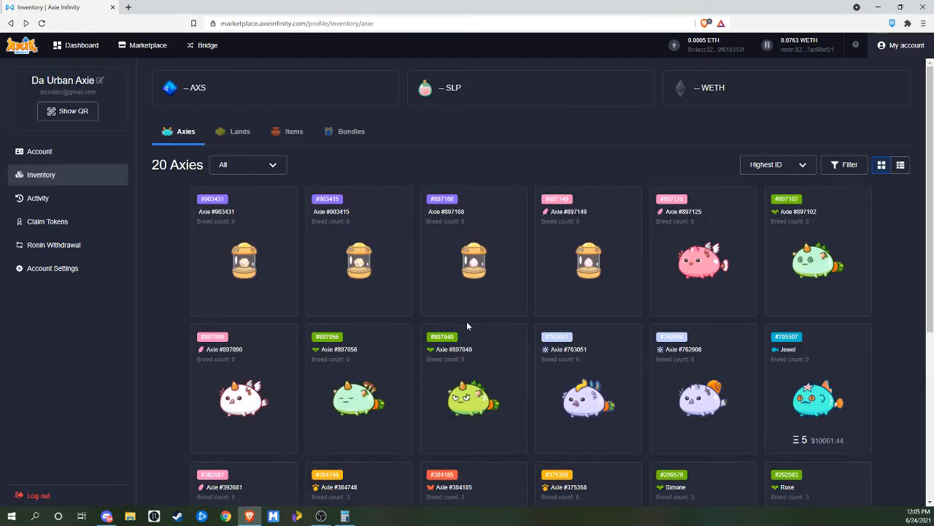
mouse_move(826, 266)
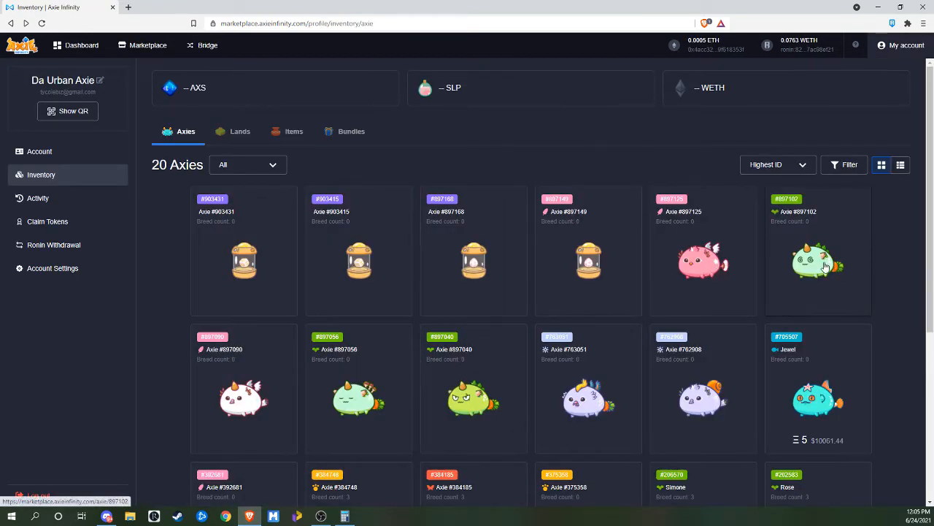
Step: Review adult Plant Axie #897102's body parts and abilities
click(818, 259)
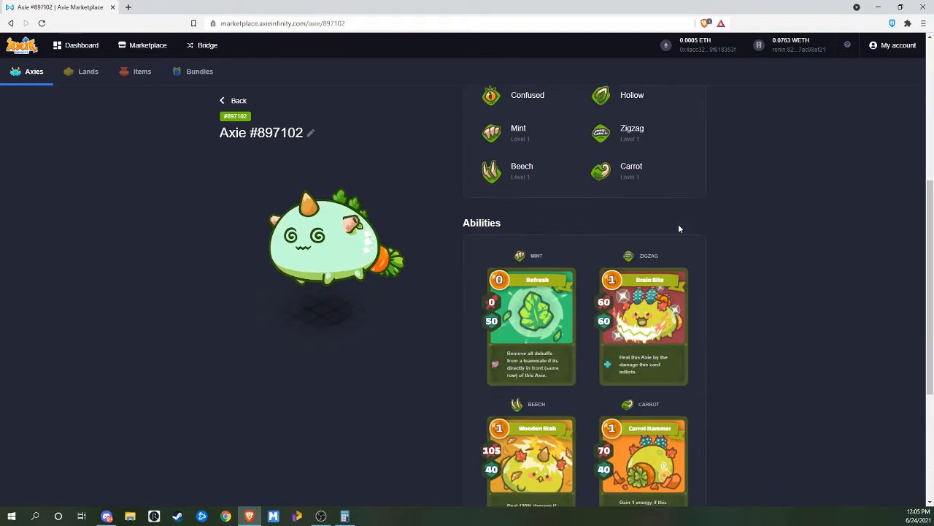
scroll(down, 3)
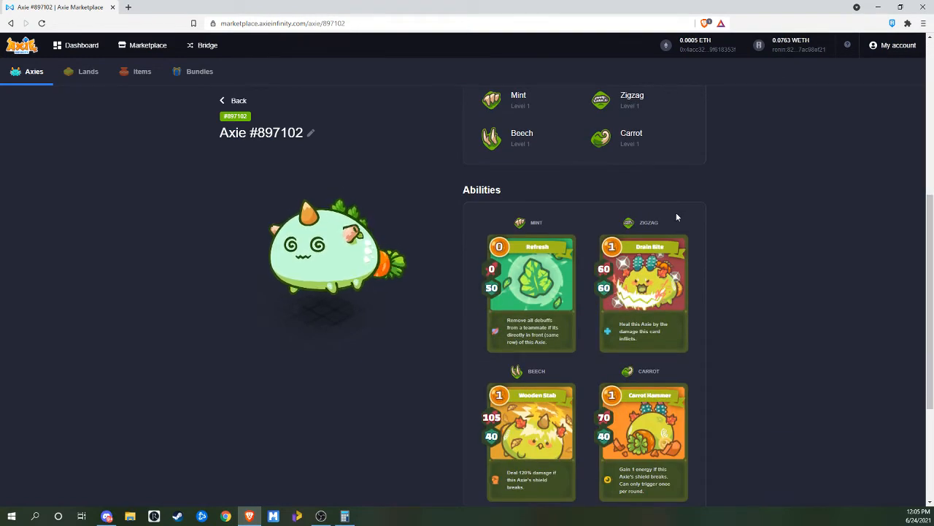
scroll(down, 3)
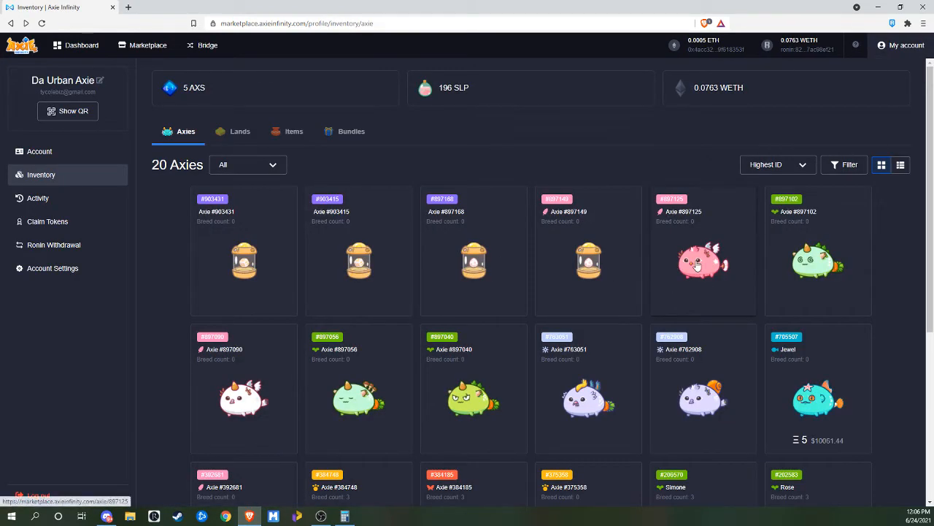
Step: Review adult Bird Axie #897125's and #897149's stats, body parts and abilities
click(702, 261)
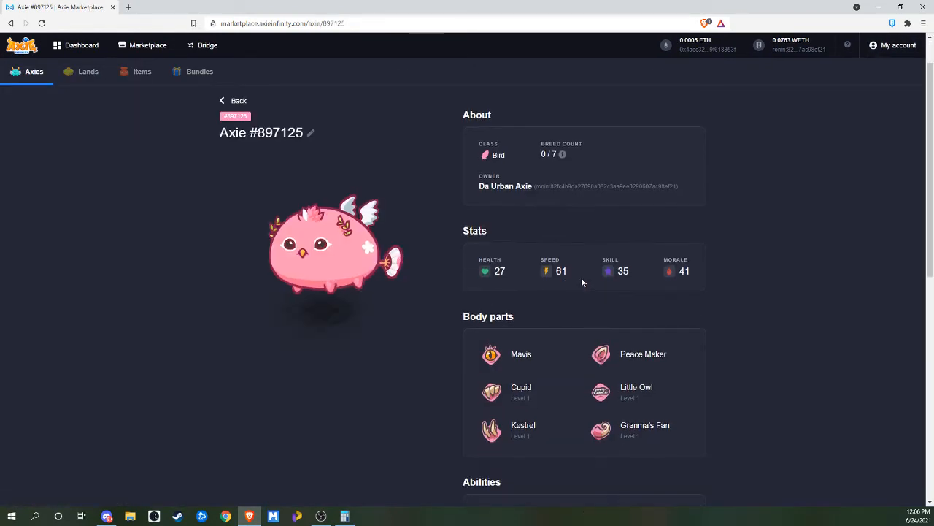
scroll(down, 3)
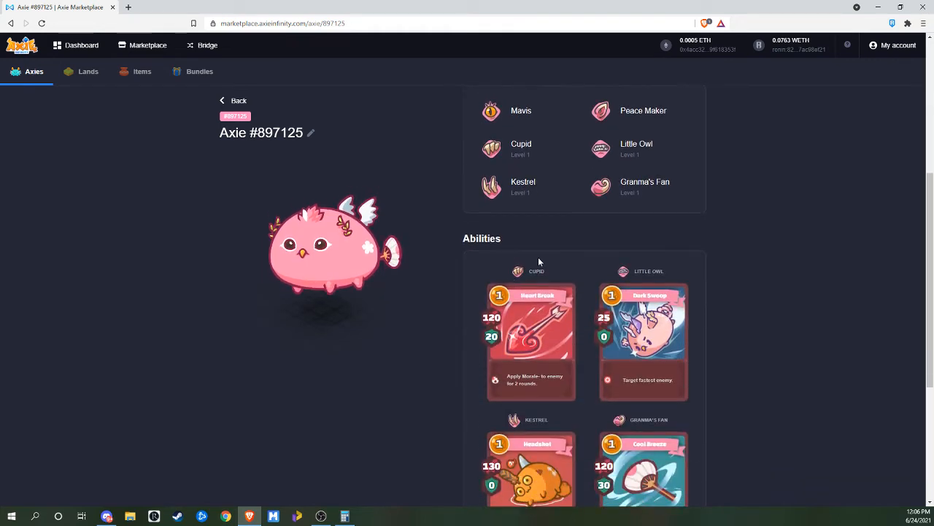
scroll(down, 3)
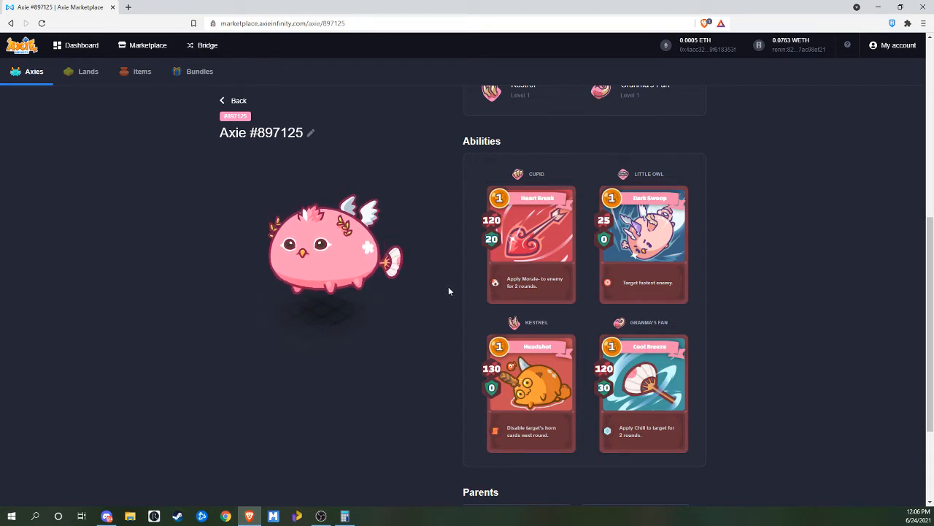
mouse_move(674, 289)
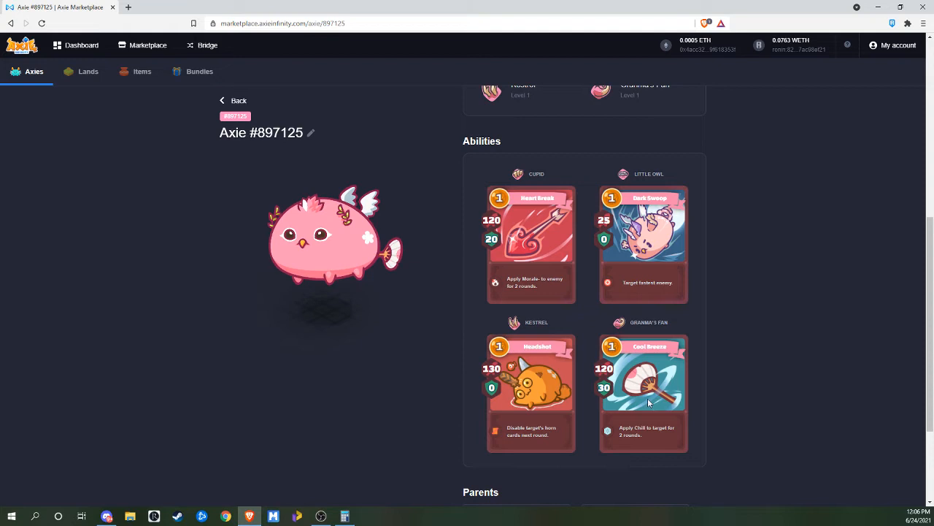
scroll(up, 3)
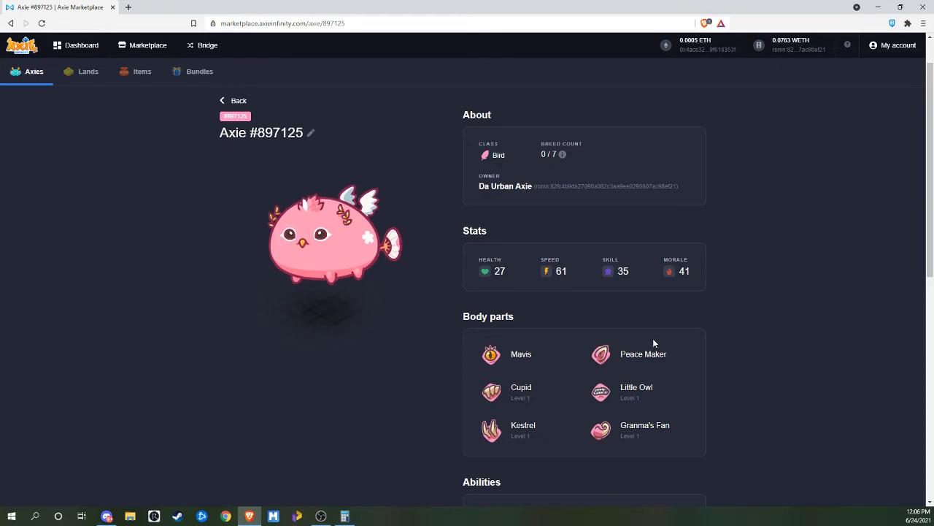
scroll(down, 3)
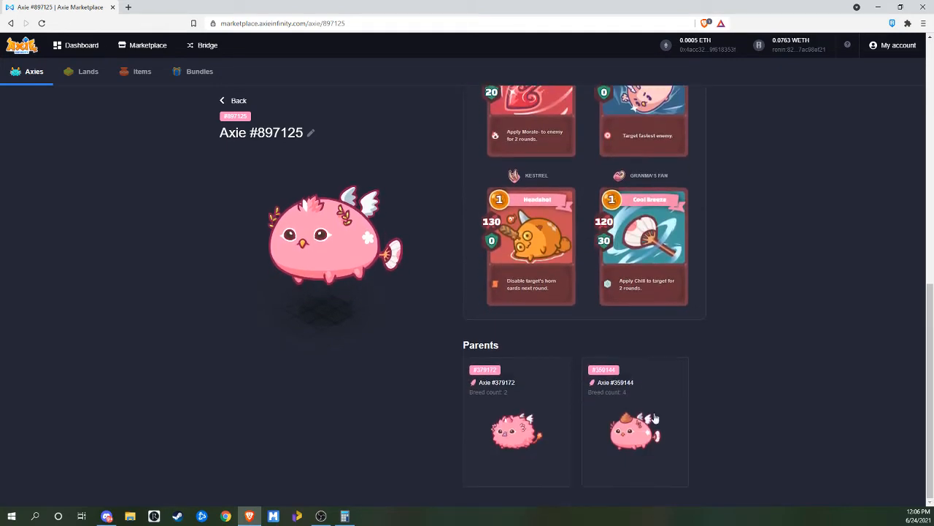
scroll(up, 3)
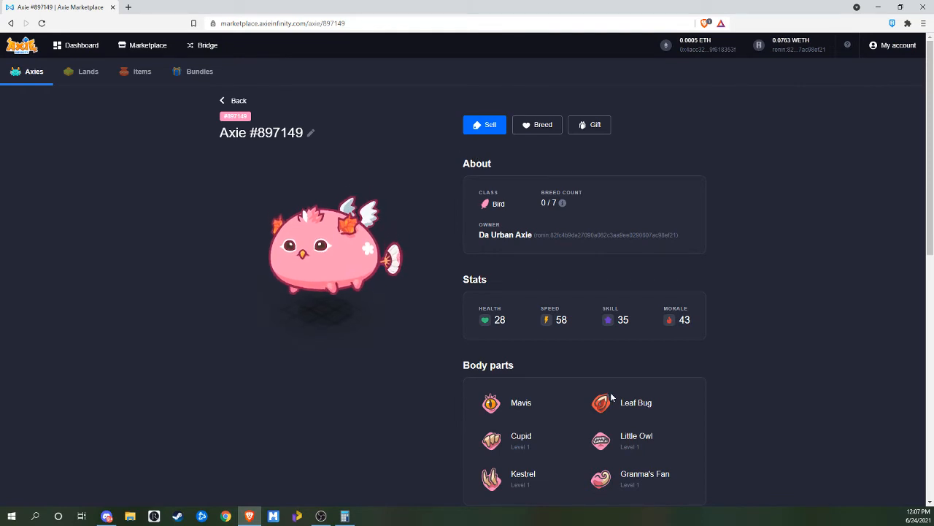
mouse_move(535, 248)
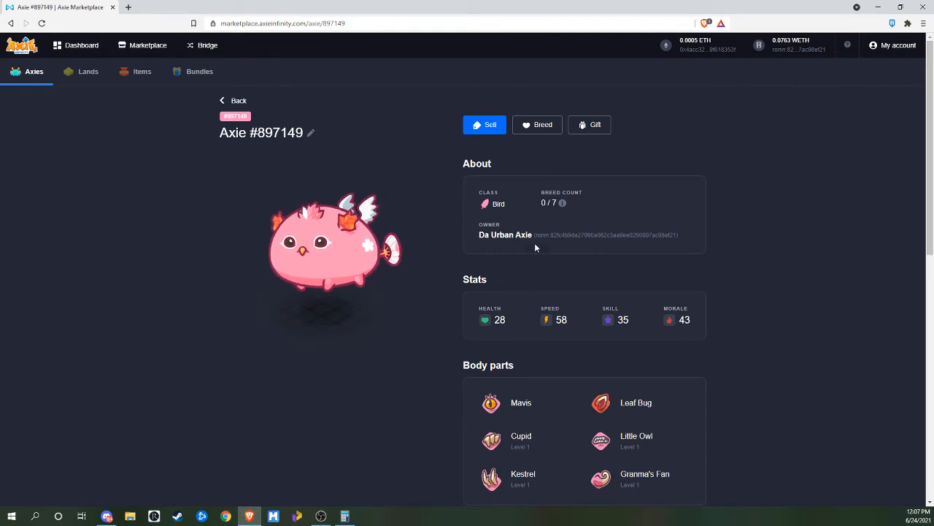
scroll(down, 3)
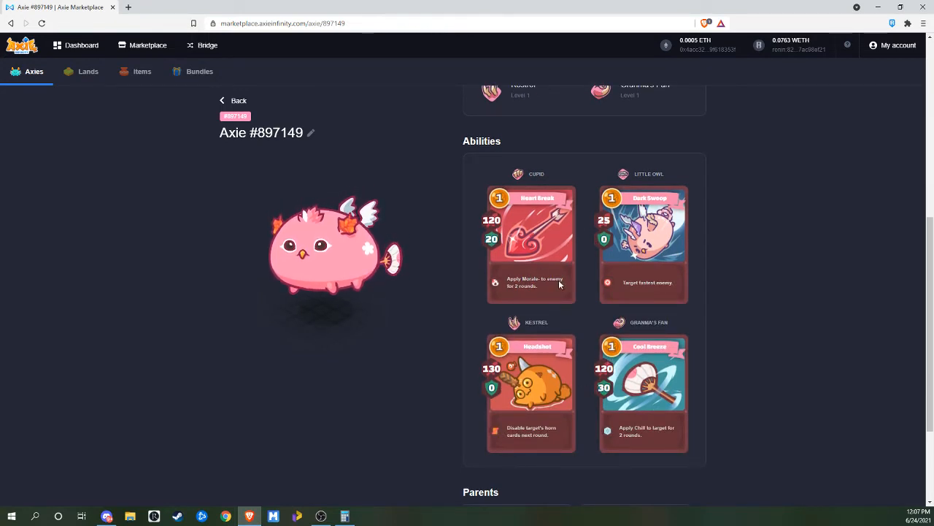
scroll(up, 3)
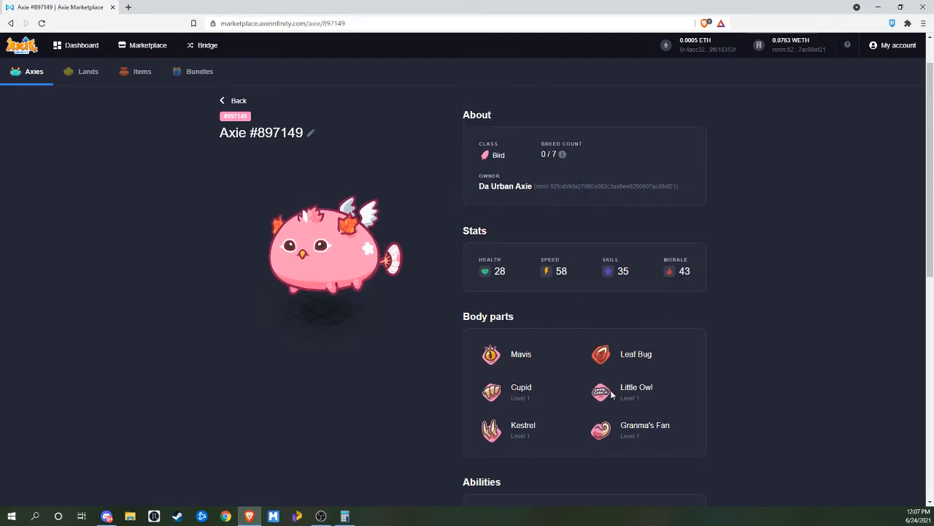
scroll(down, 3)
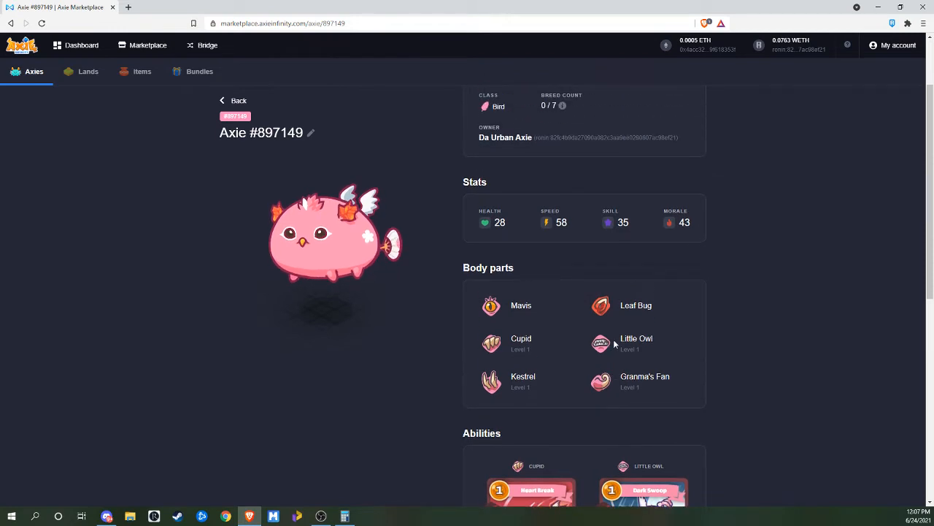
mouse_move(420, 230)
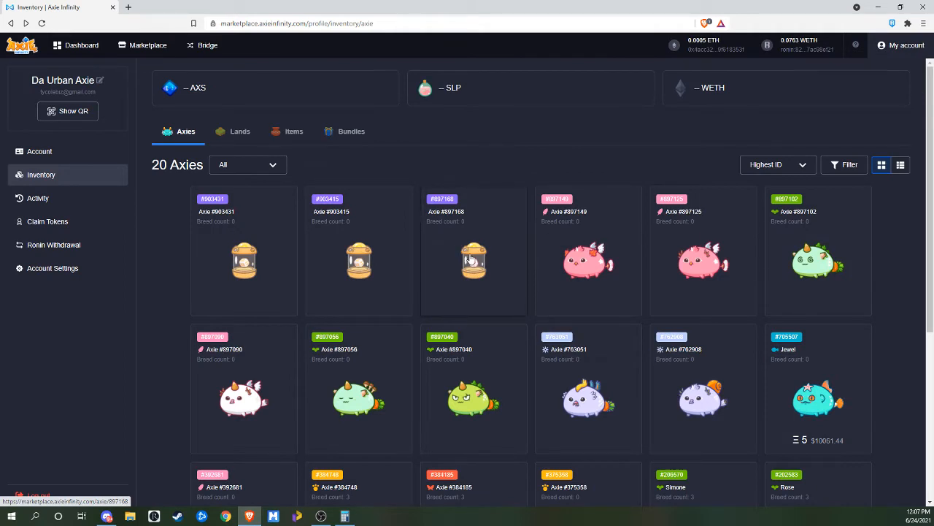
mouse_move(475, 257)
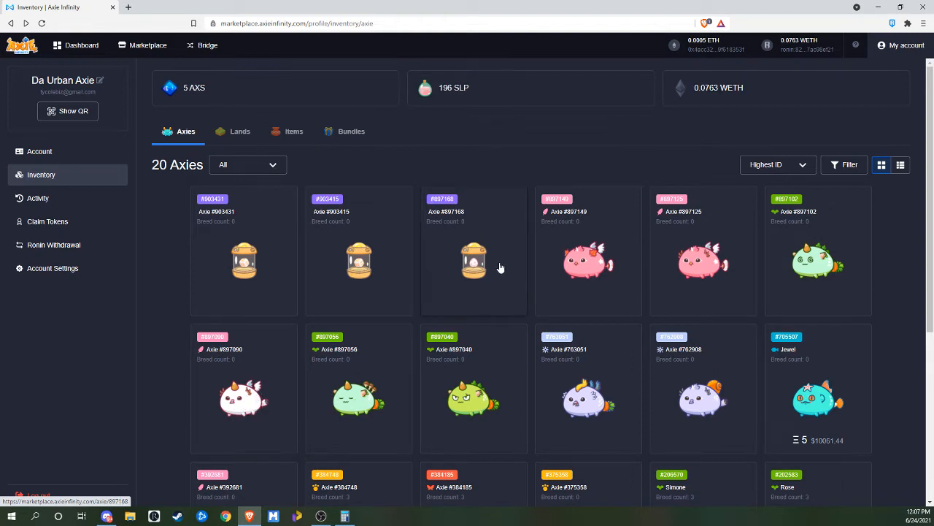
Step: Review adult Bird Axie #897168's stats, body parts and ability cards, then go back to the inventory
click(473, 251)
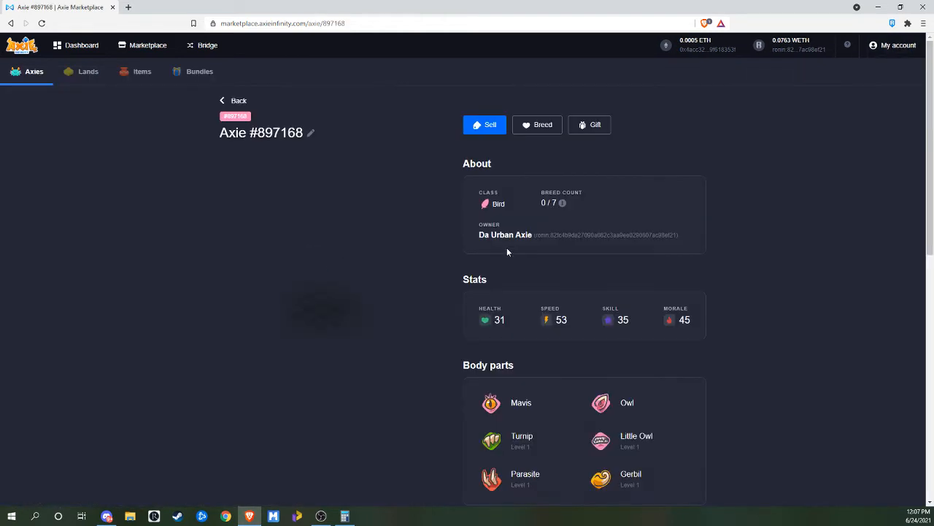
scroll(down, 3)
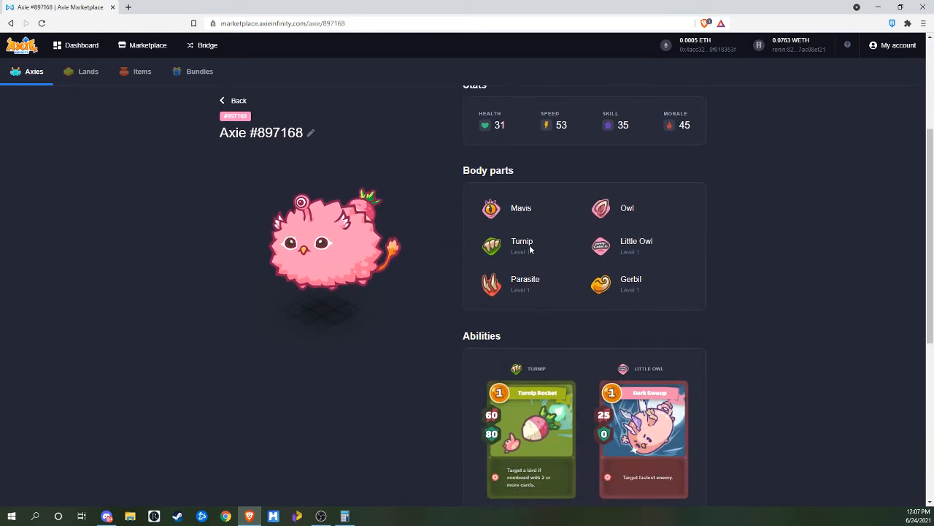
scroll(down, 3)
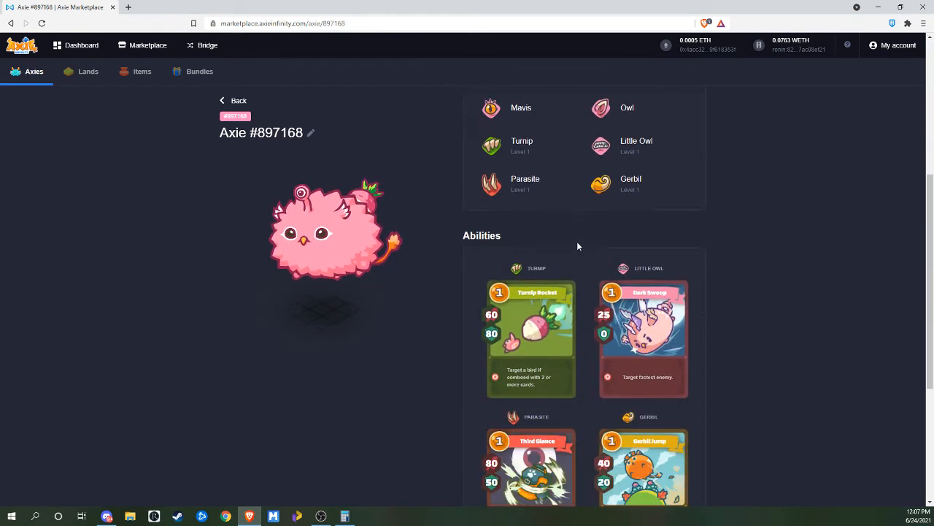
scroll(down, 3)
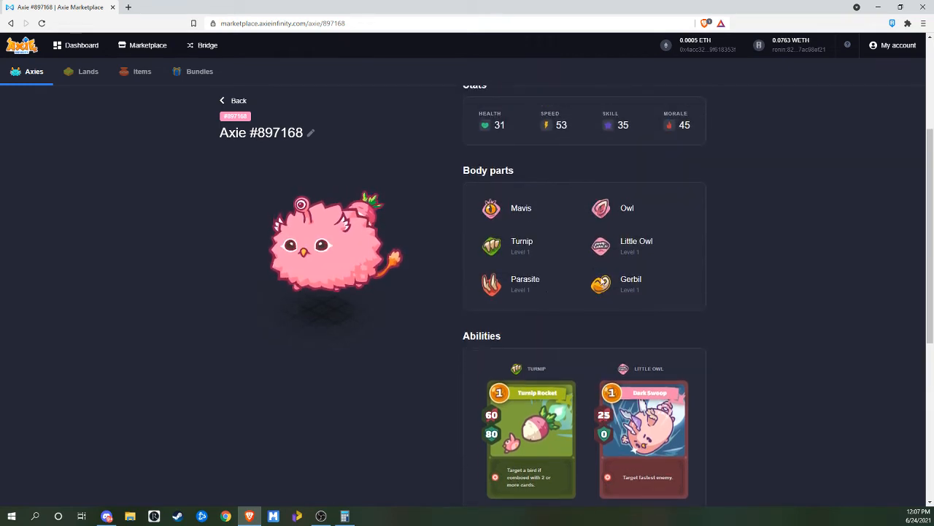
scroll(down, 3)
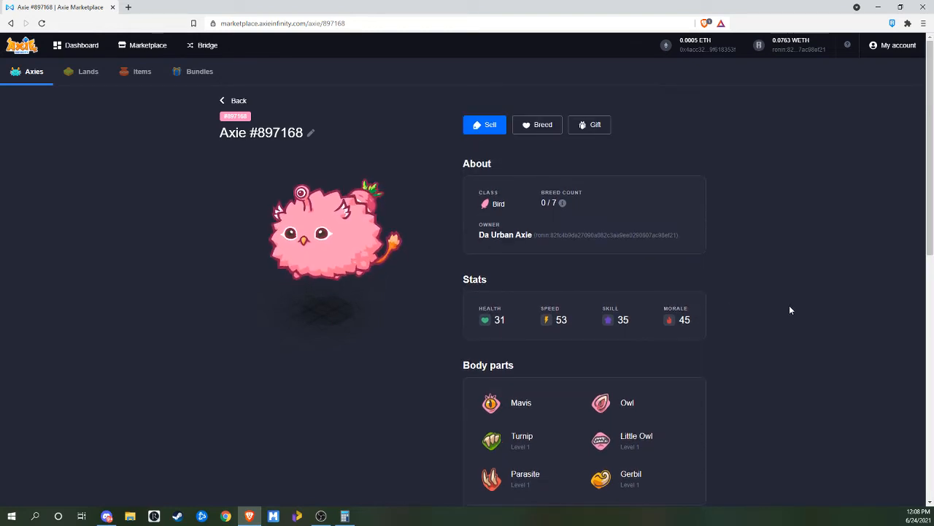
scroll(down, 3)
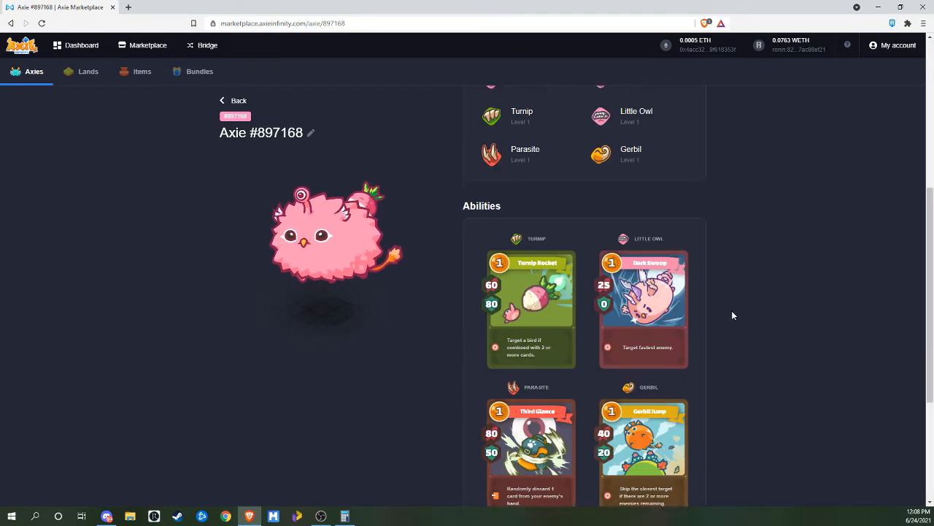
scroll(down, 3)
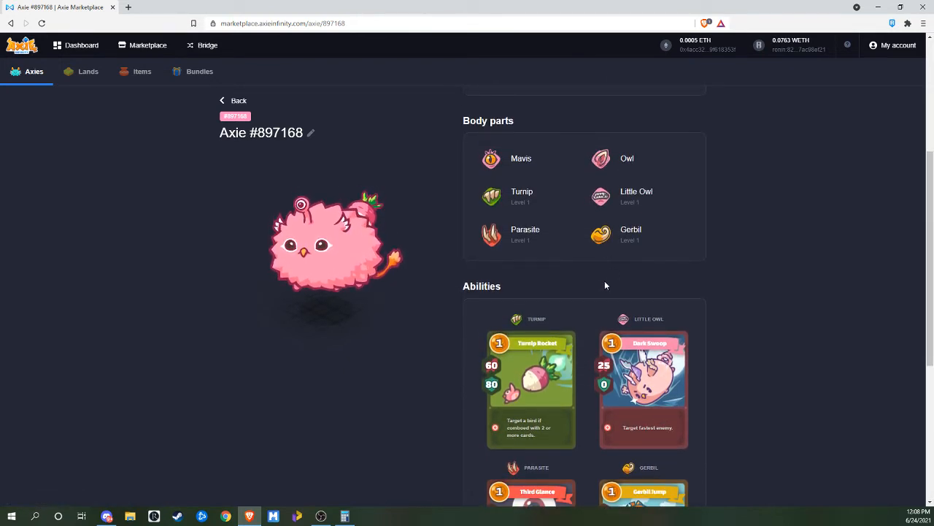
scroll(down, 3)
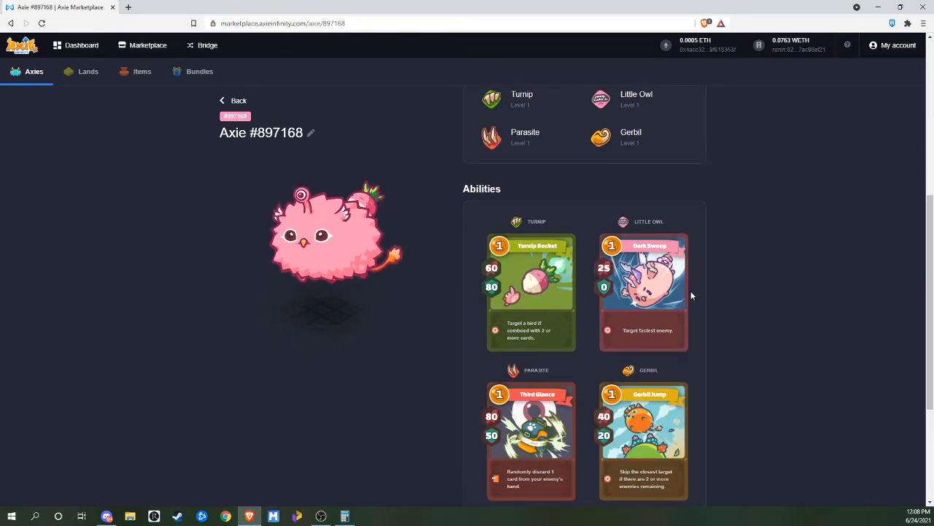
mouse_move(548, 324)
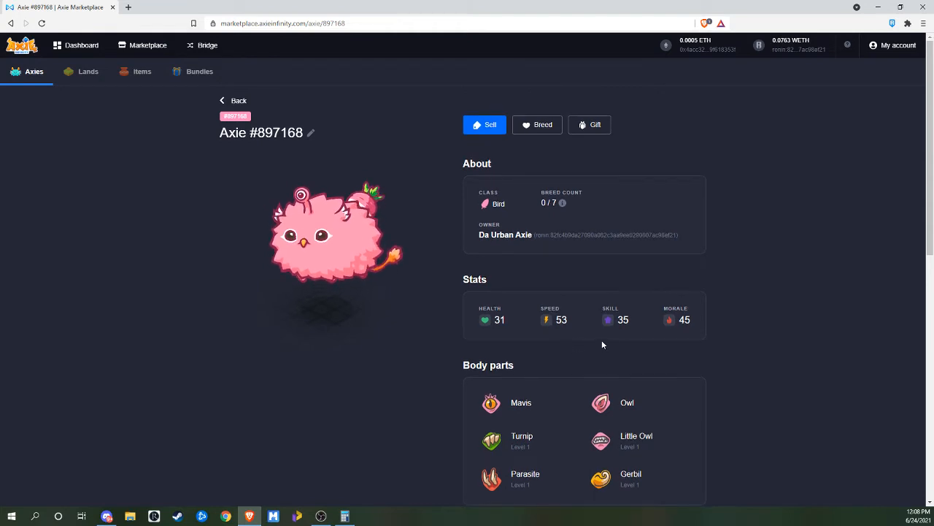
scroll(down, 3)
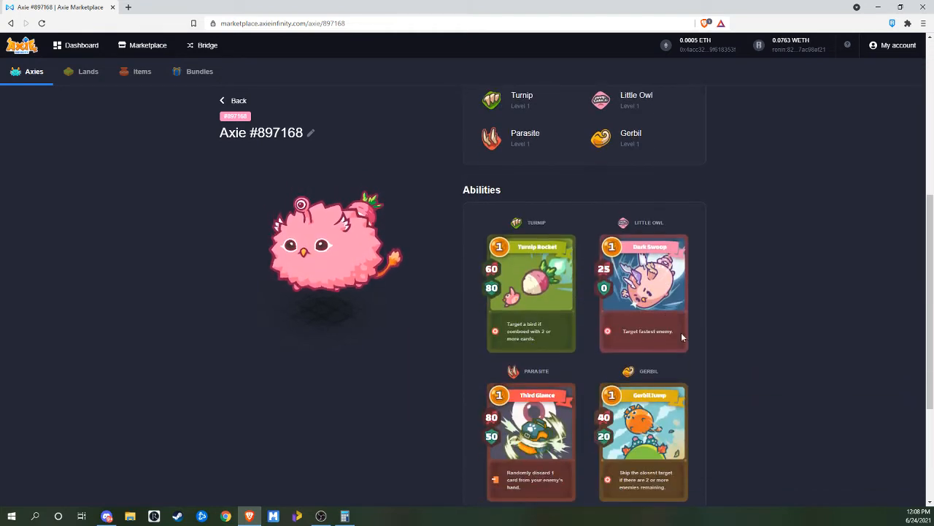
scroll(down, 3)
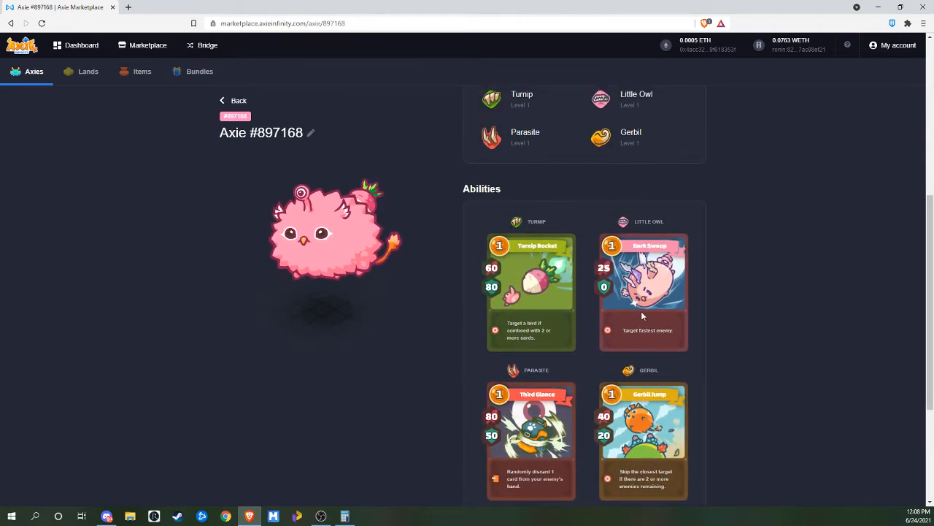
mouse_move(610, 277)
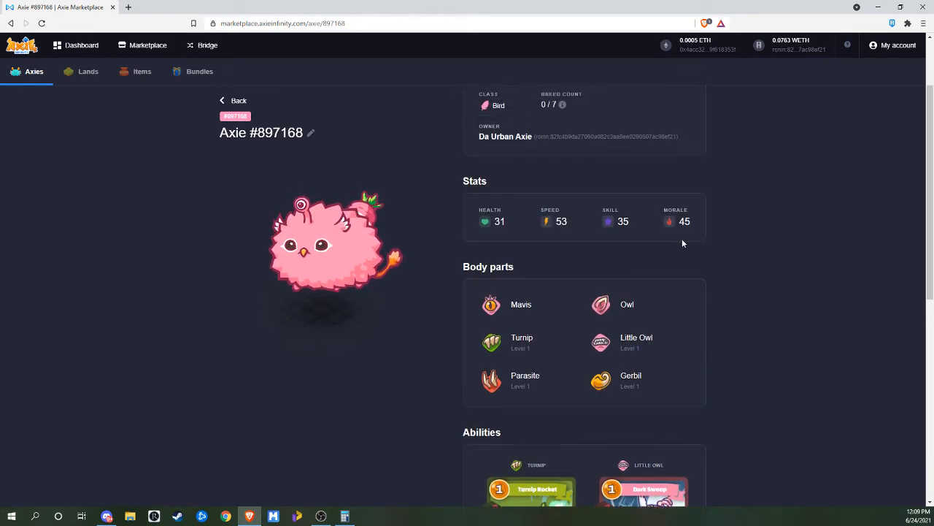
click(233, 99)
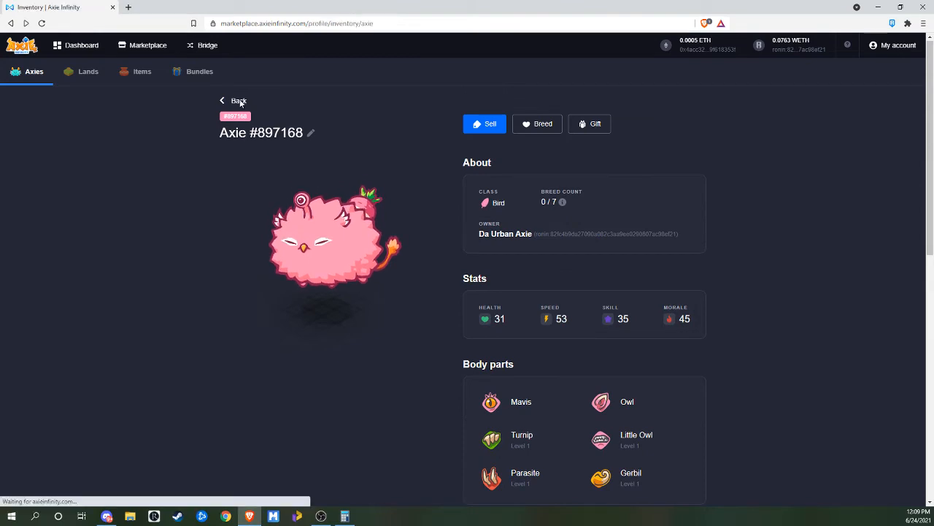
Step: Review Axie #903415's stats, body parts and abilities on its detail page
click(233, 99)
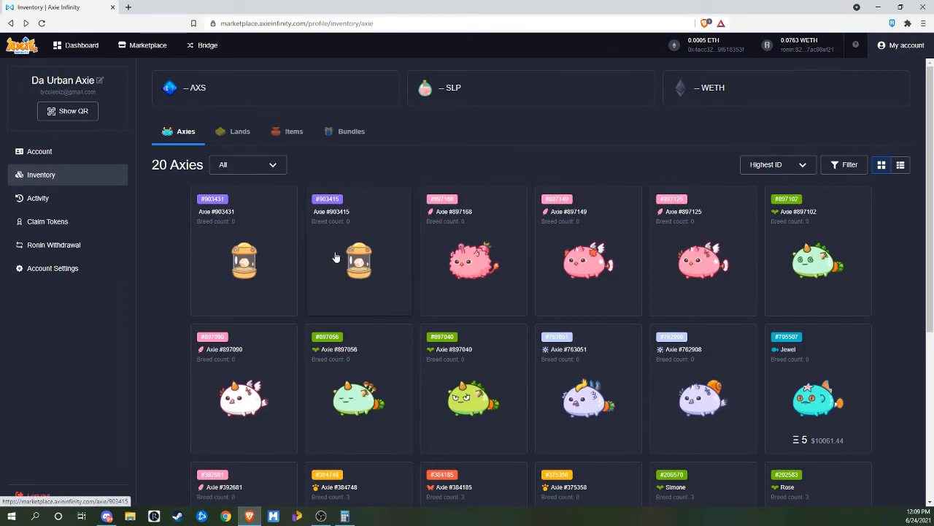
click(359, 260)
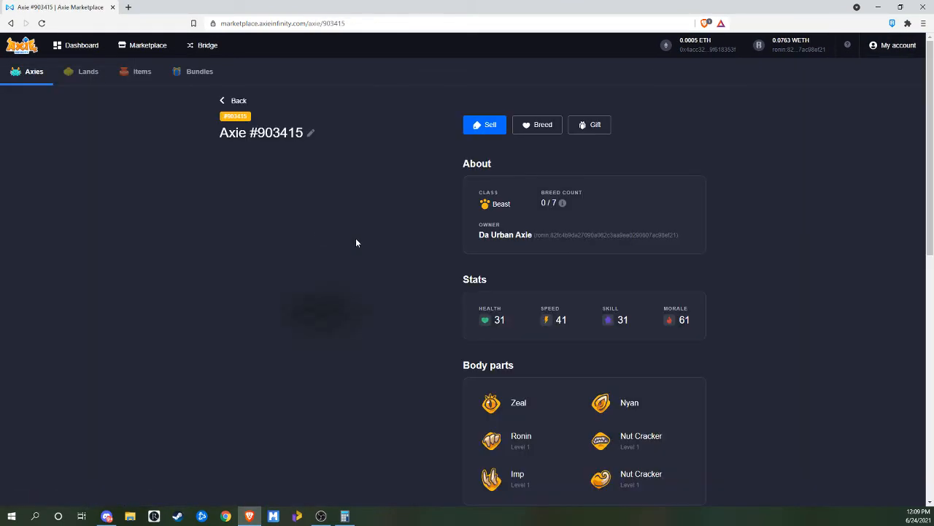
scroll(down, 3)
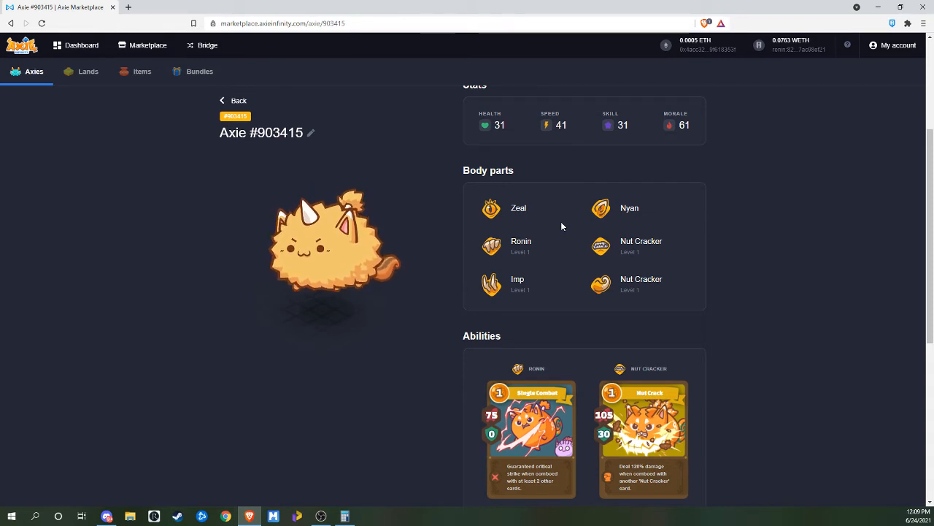
scroll(down, 3)
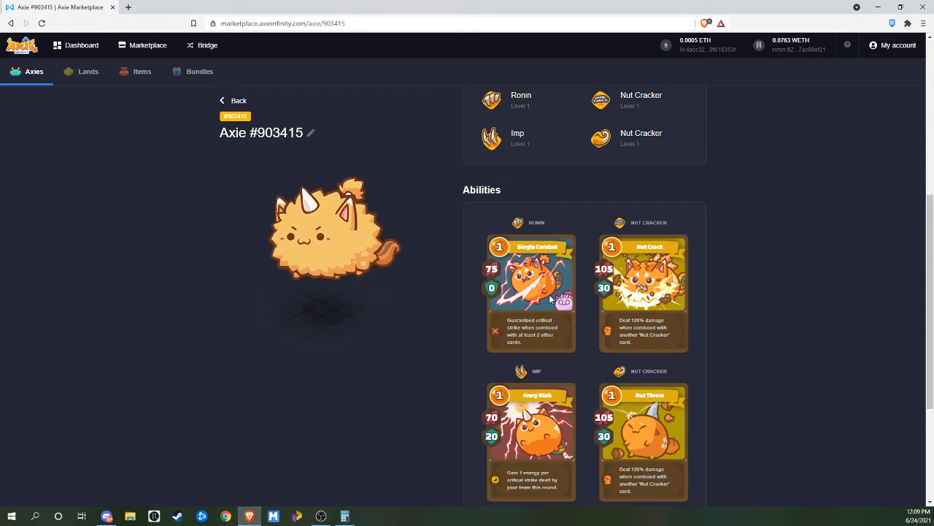
mouse_move(533, 278)
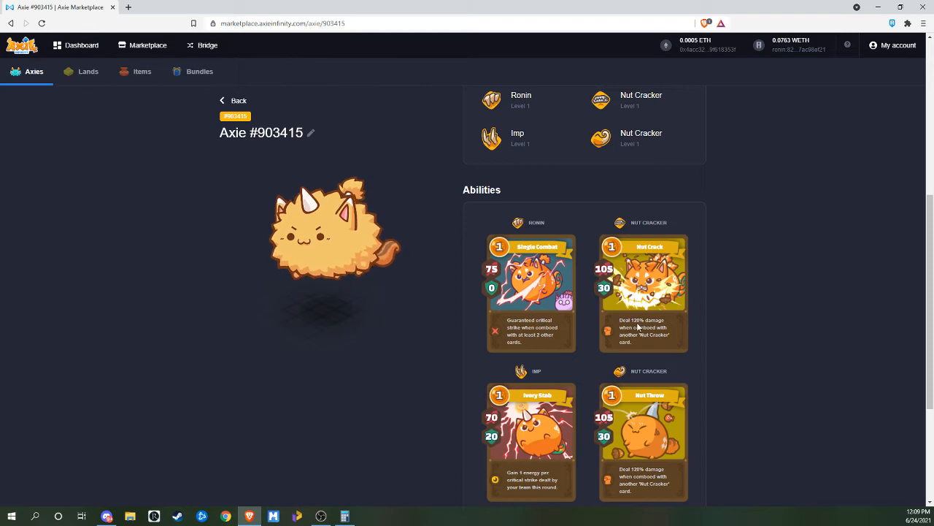
scroll(down, 3)
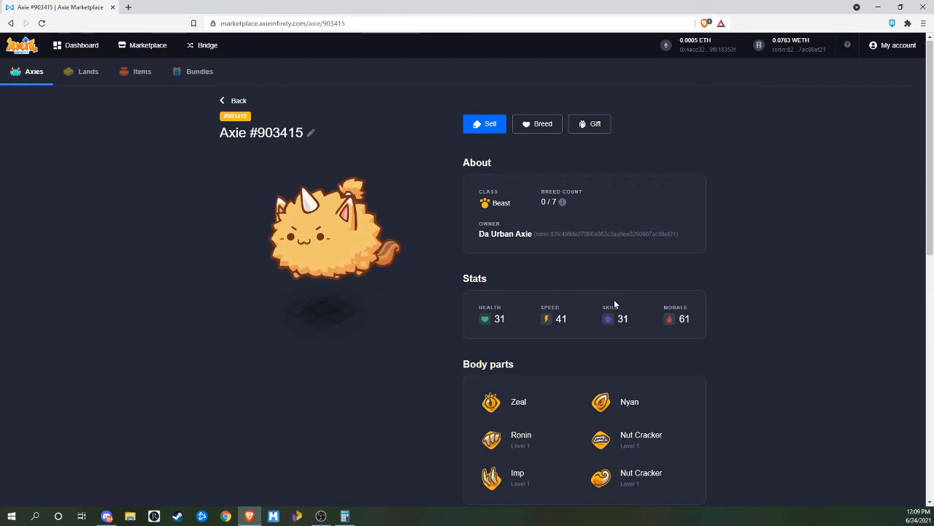
scroll(down, 3)
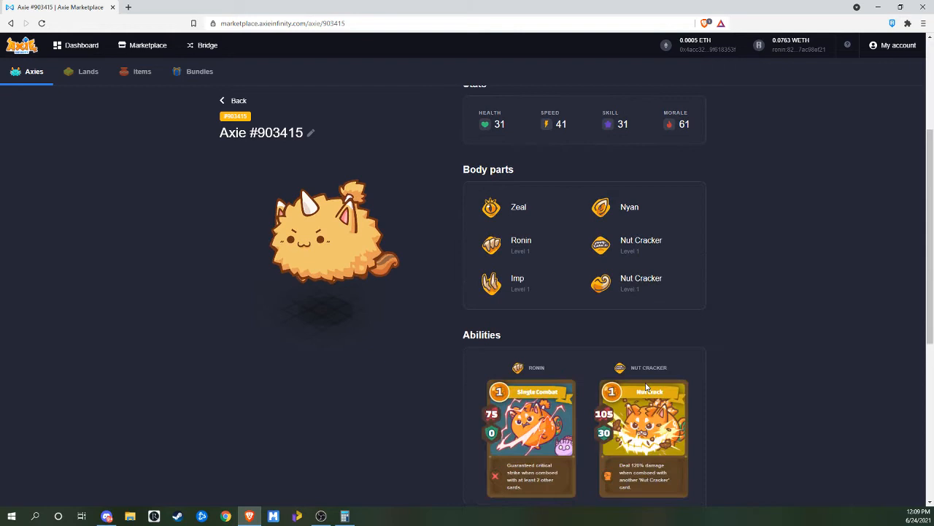
scroll(down, 3)
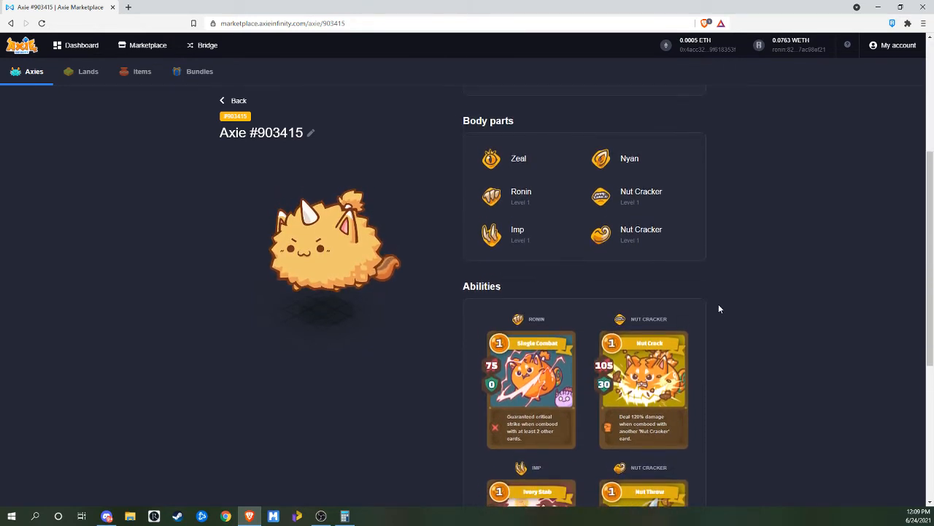
mouse_move(678, 319)
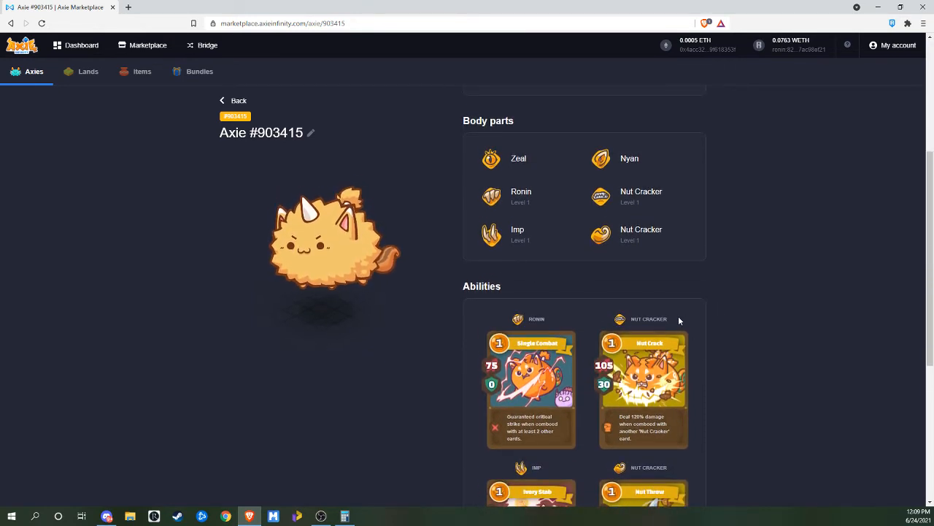
scroll(down, 3)
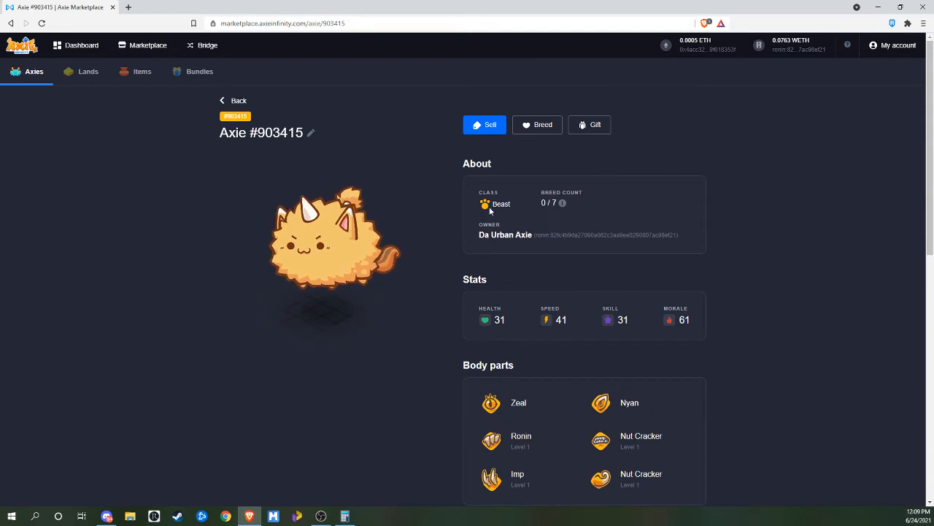
scroll(down, 3)
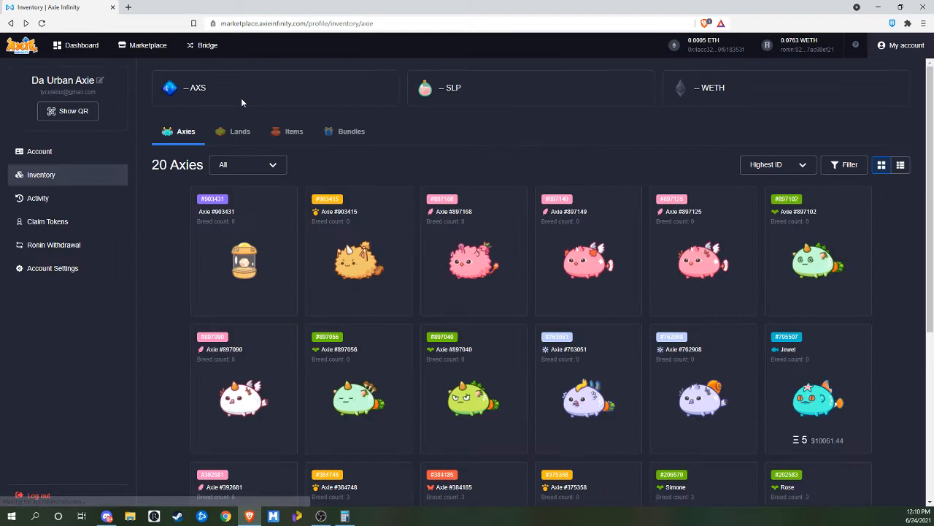
Step: Morph the egg Axie #903431 into an adult Beast and dismiss the morphing notice
click(243, 251)
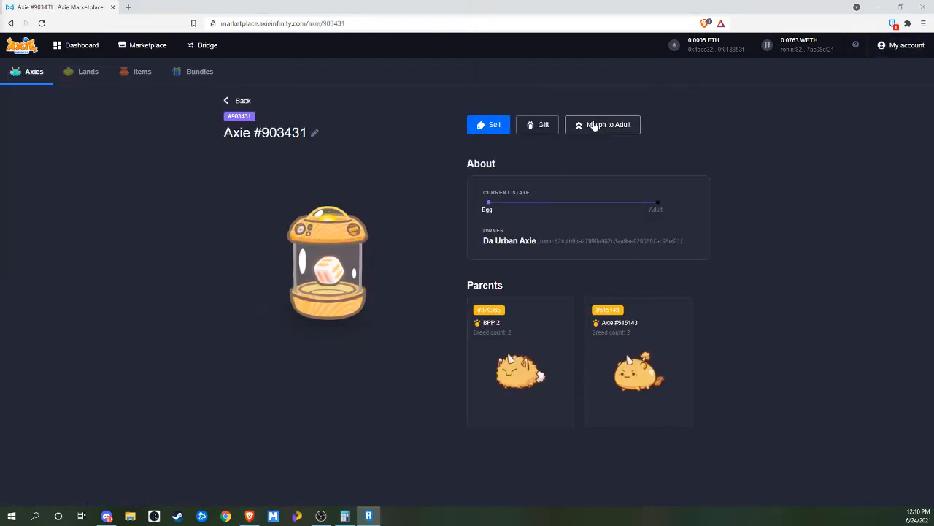
click(601, 124)
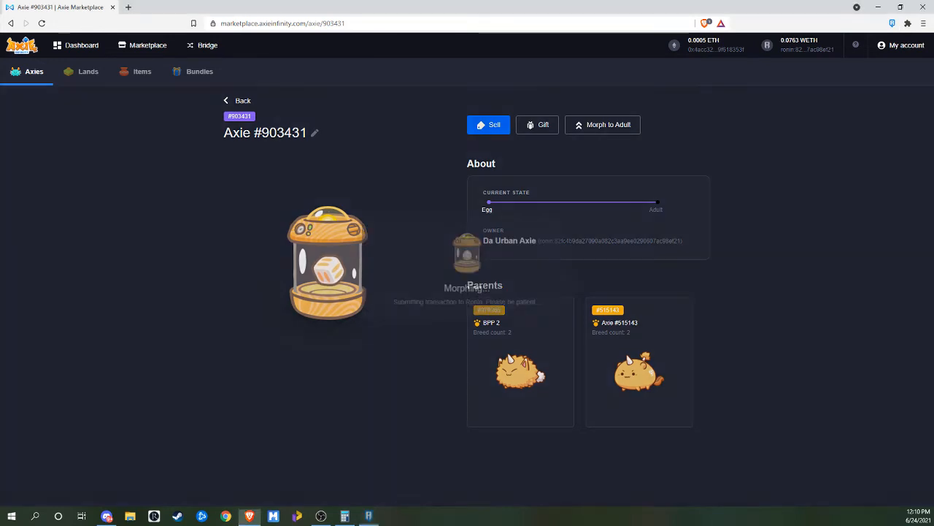
click(602, 124)
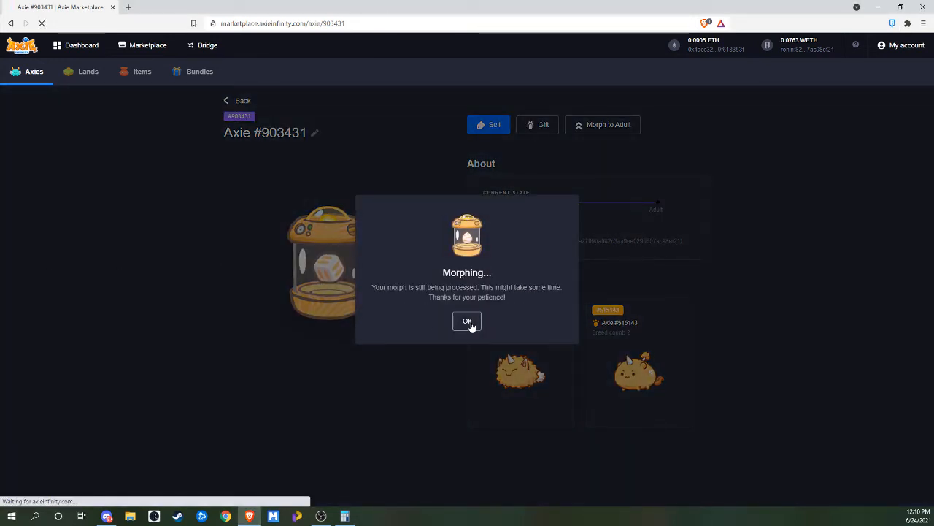
click(467, 322)
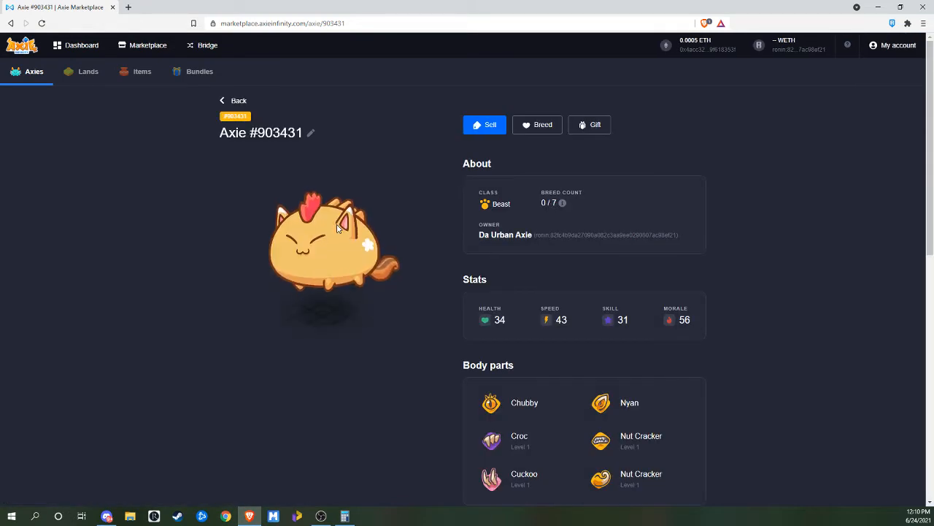
mouse_move(417, 236)
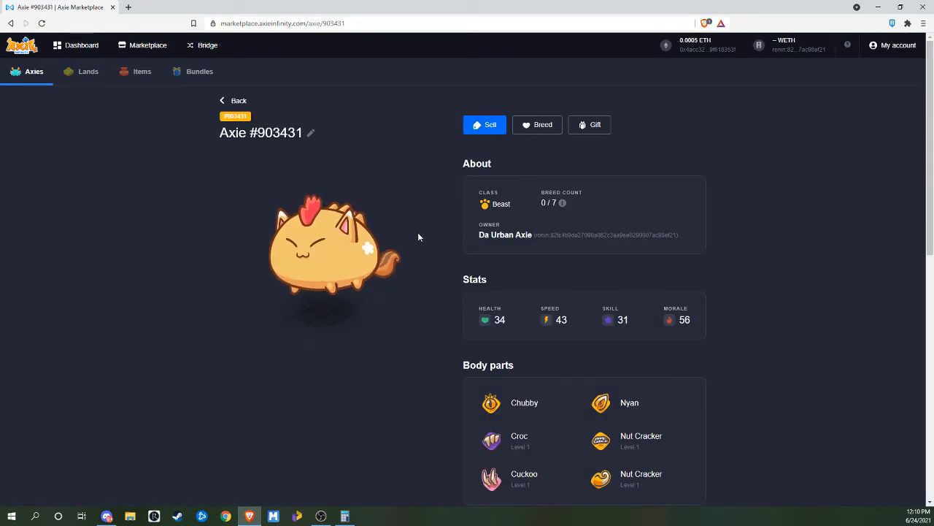
scroll(down, 3)
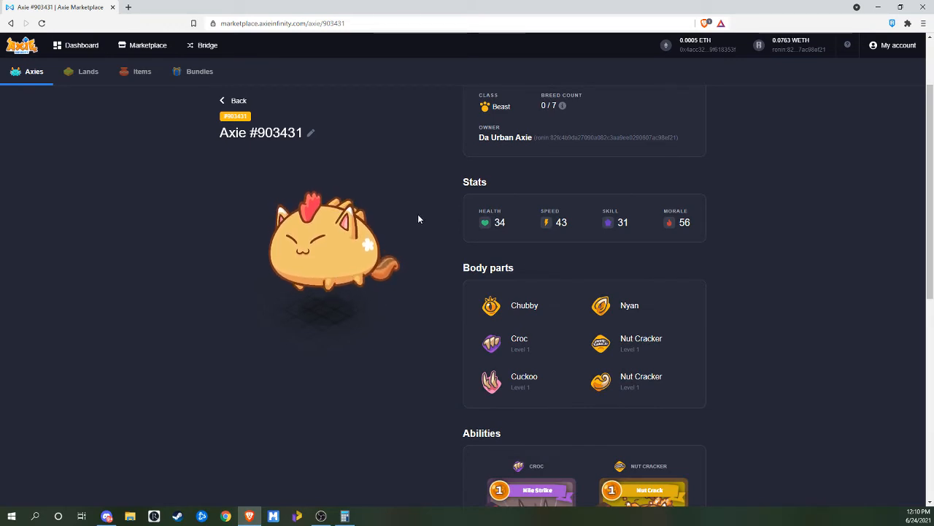
scroll(down, 3)
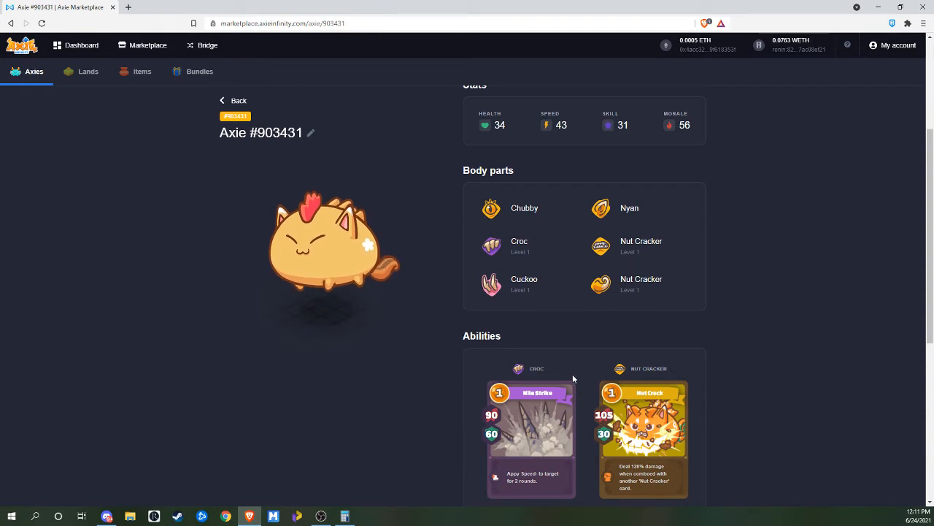
scroll(down, 3)
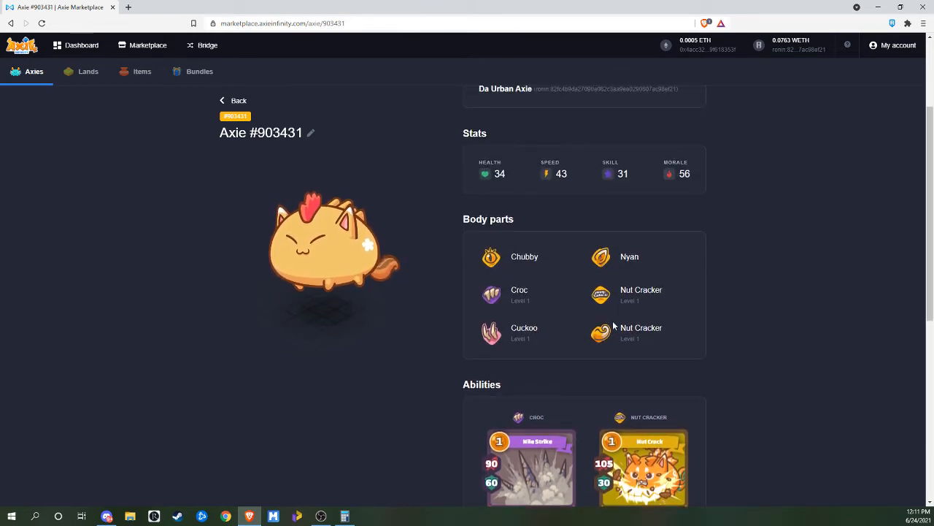
scroll(down, 3)
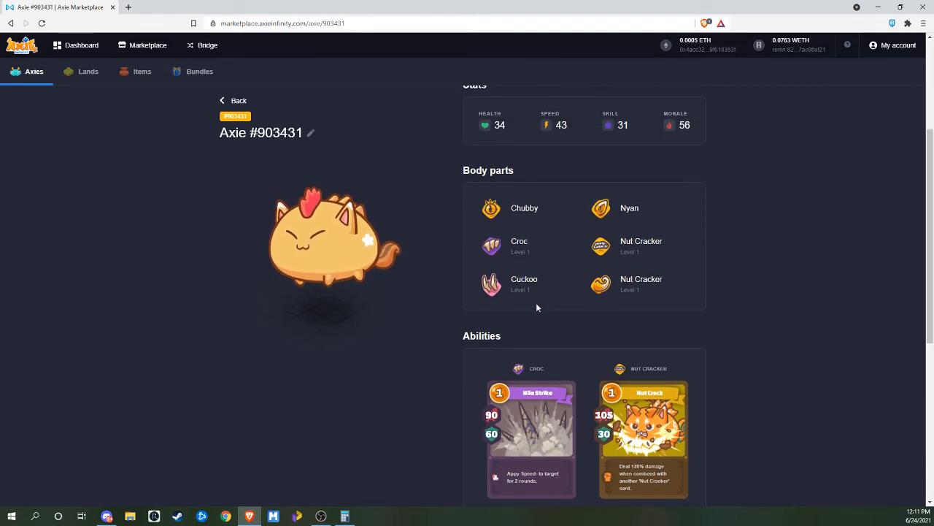
scroll(down, 3)
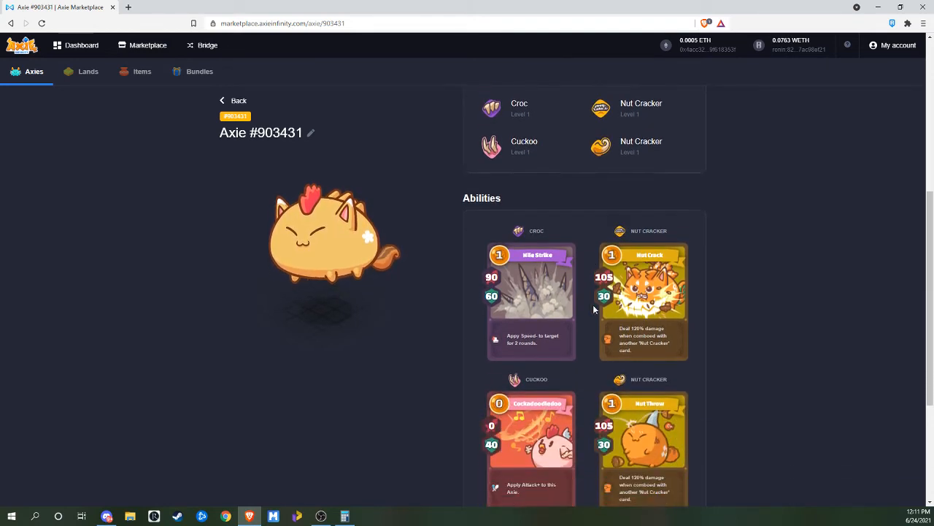
scroll(down, 3)
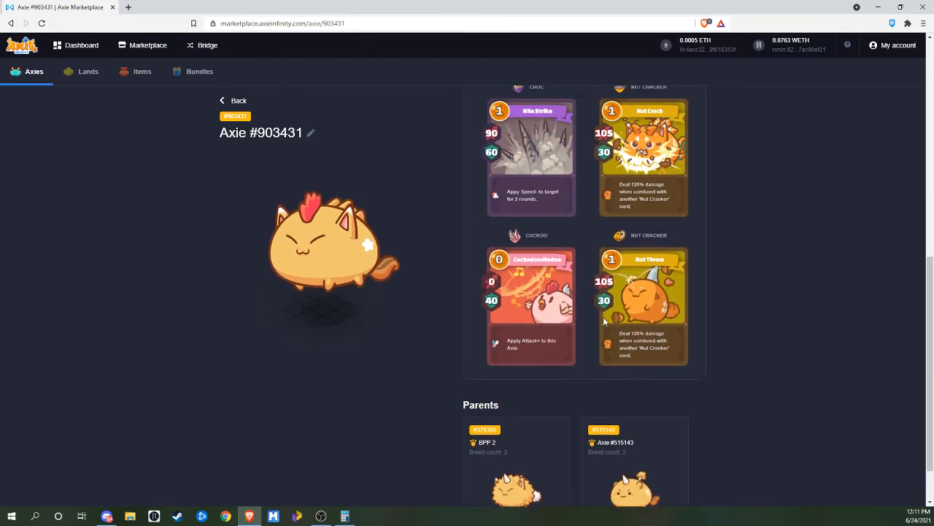
scroll(up, 3)
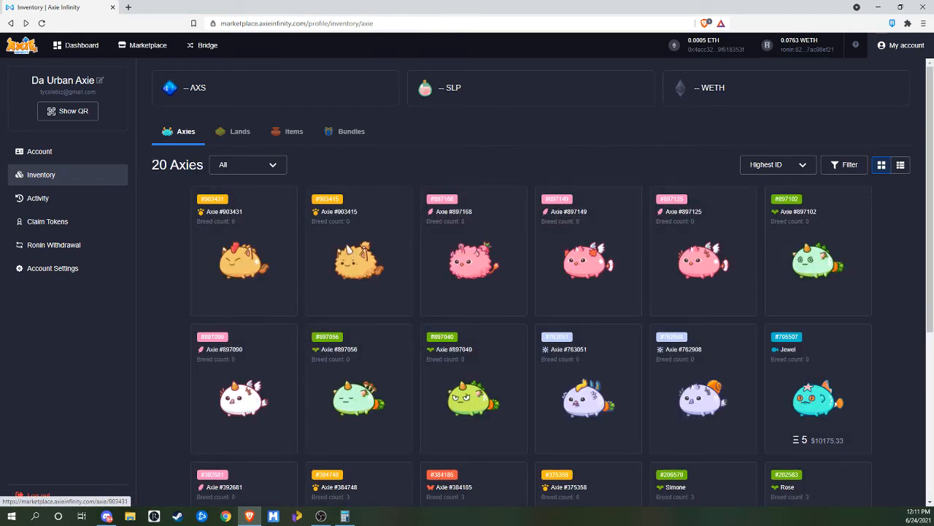
Step: Filter the for-sale listings to never-bred Plant-class Axies to compare their prices
click(148, 43)
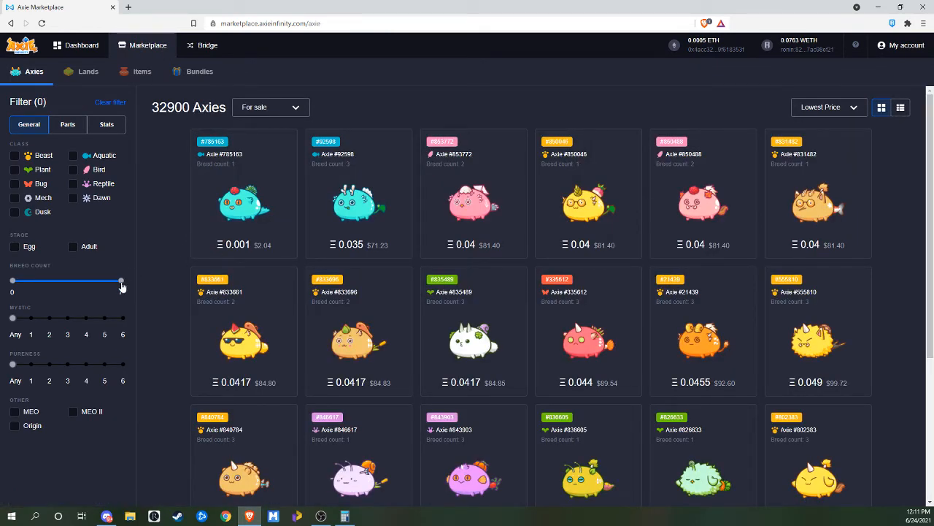
drag(122, 281, 11, 280)
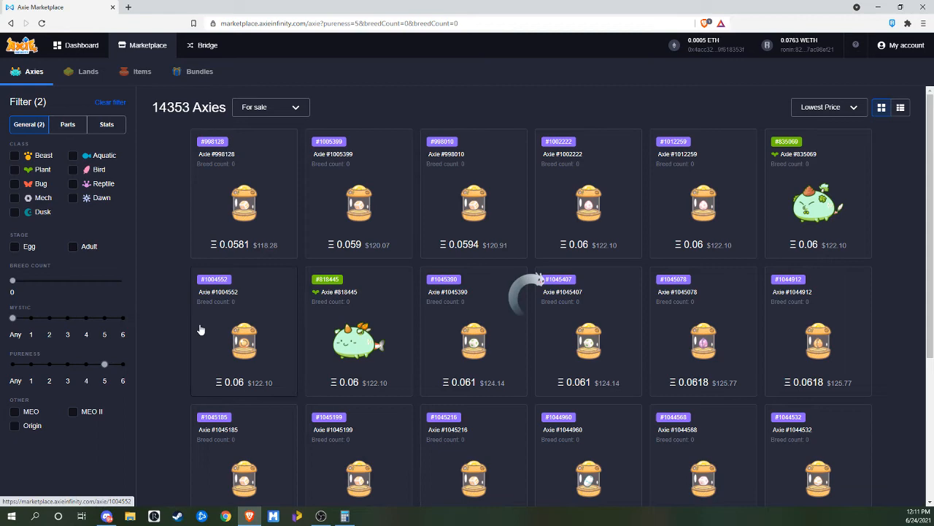
click(14, 169)
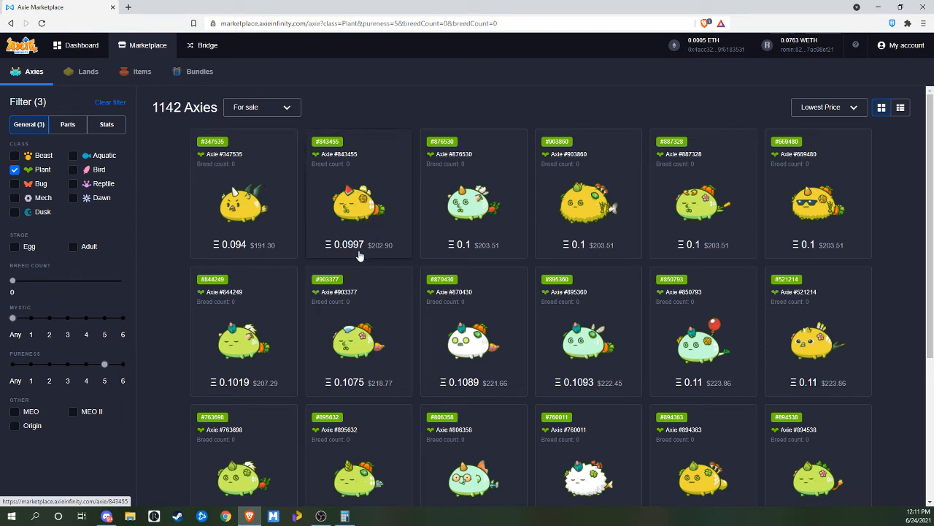
mouse_move(391, 255)
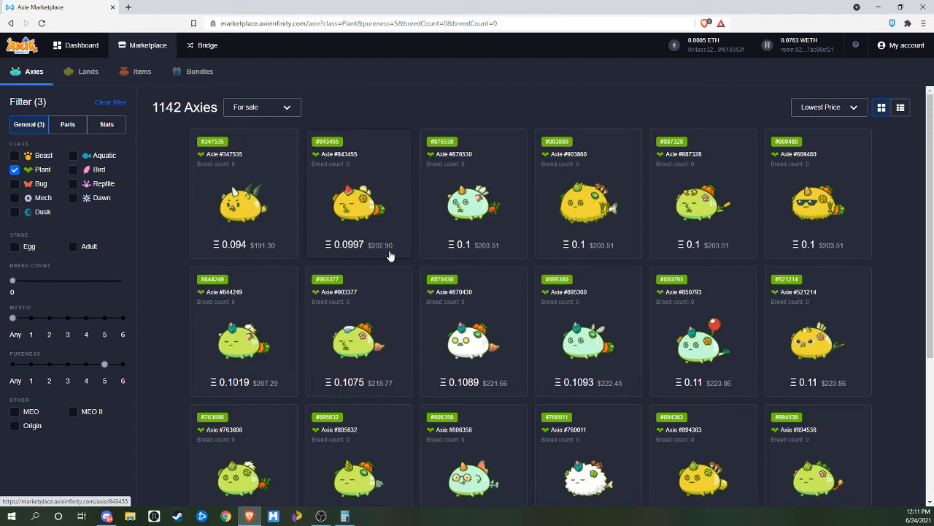
mouse_move(109, 309)
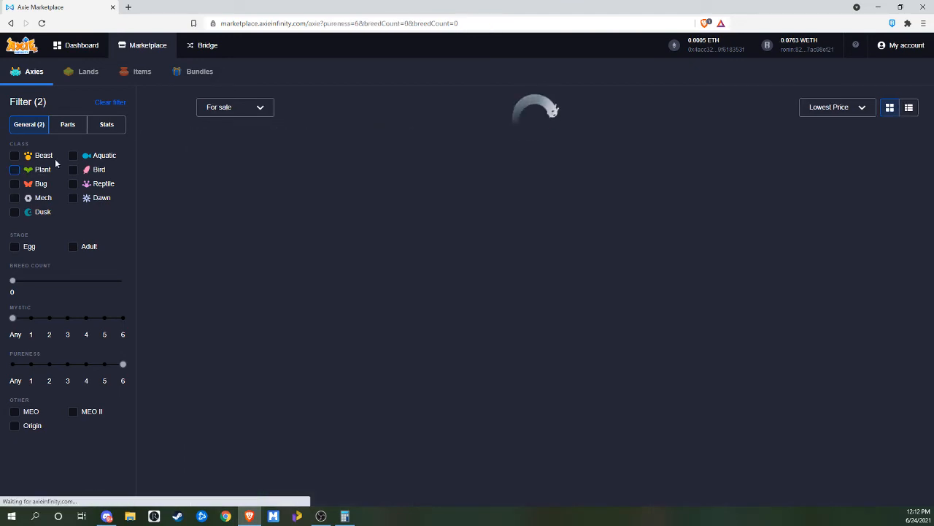
Step: Clear all filters, browse the listings, then limit them to breed count 0
click(111, 102)
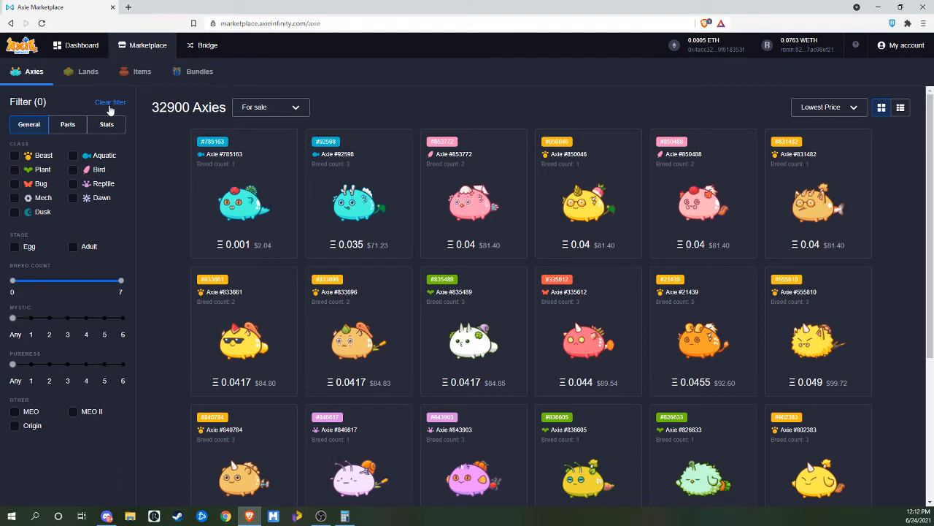
mouse_move(72, 156)
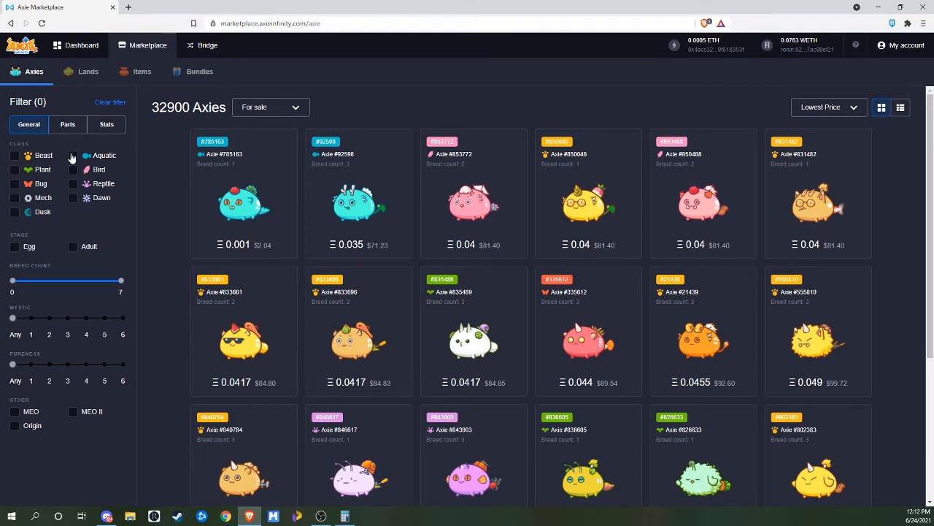
click(73, 169)
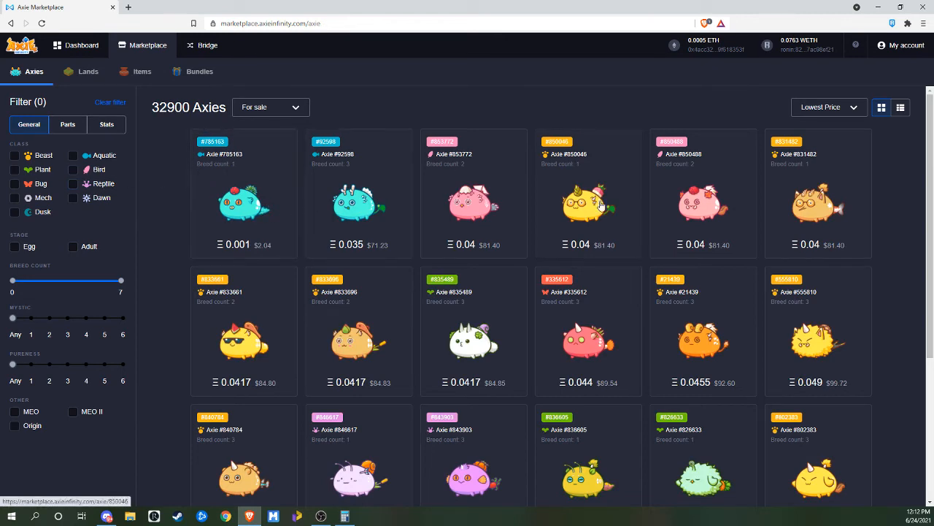
scroll(down, 3)
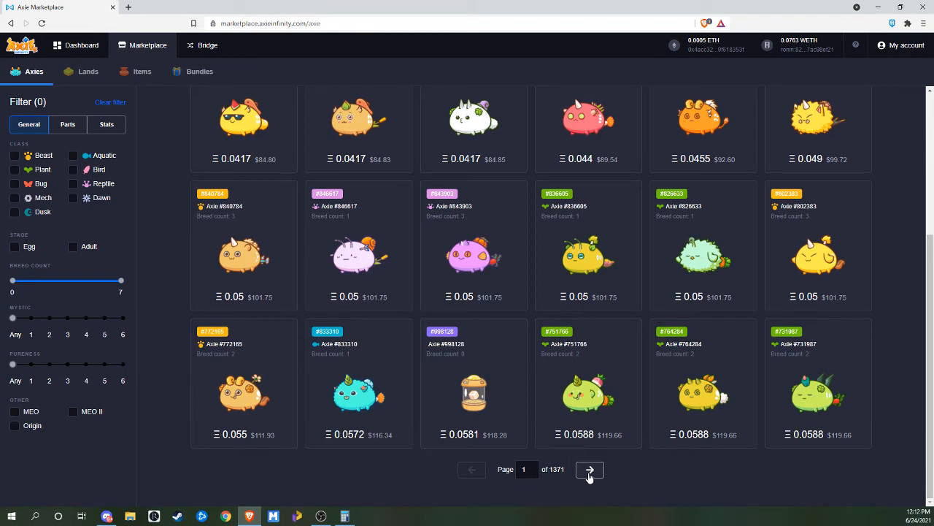
mouse_move(622, 426)
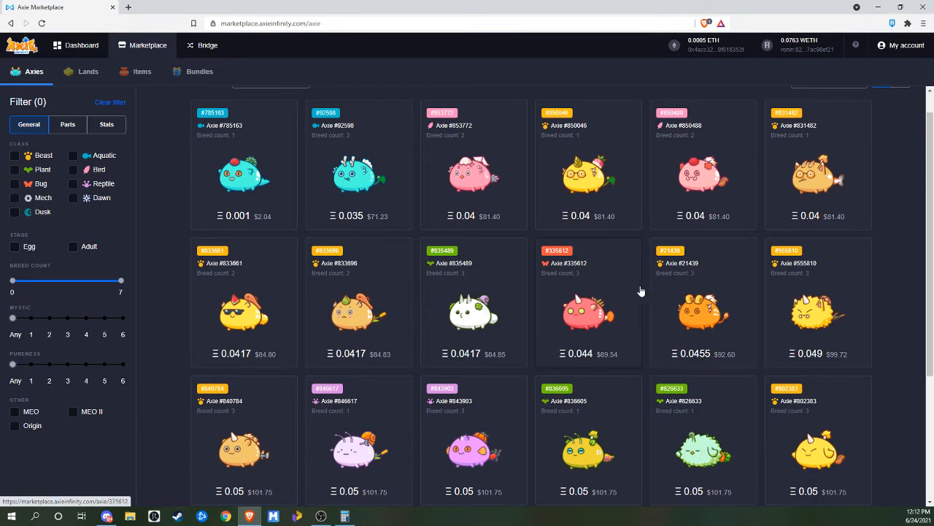
scroll(down, 3)
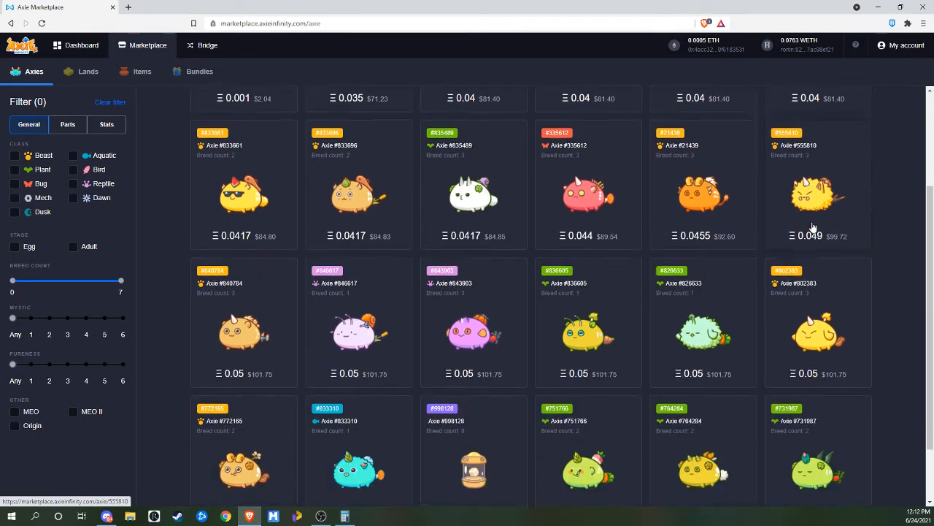
scroll(down, 3)
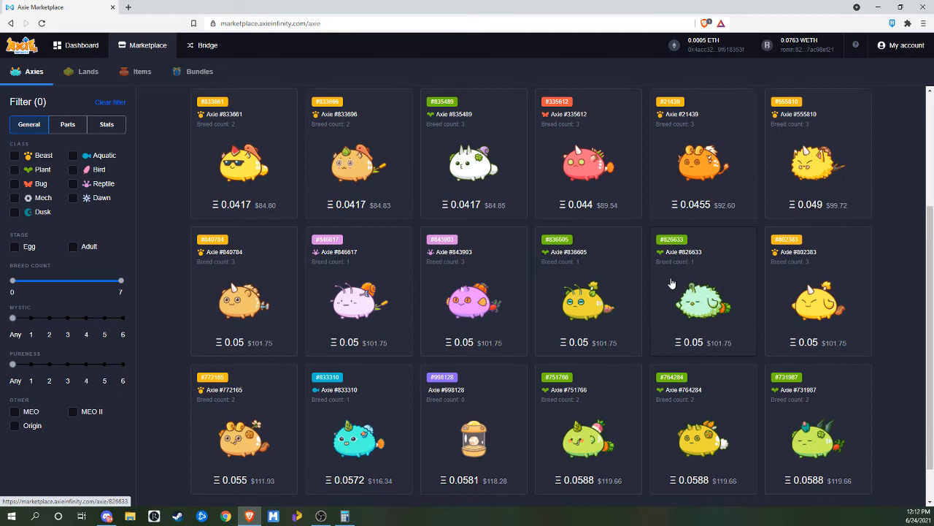
scroll(down, 3)
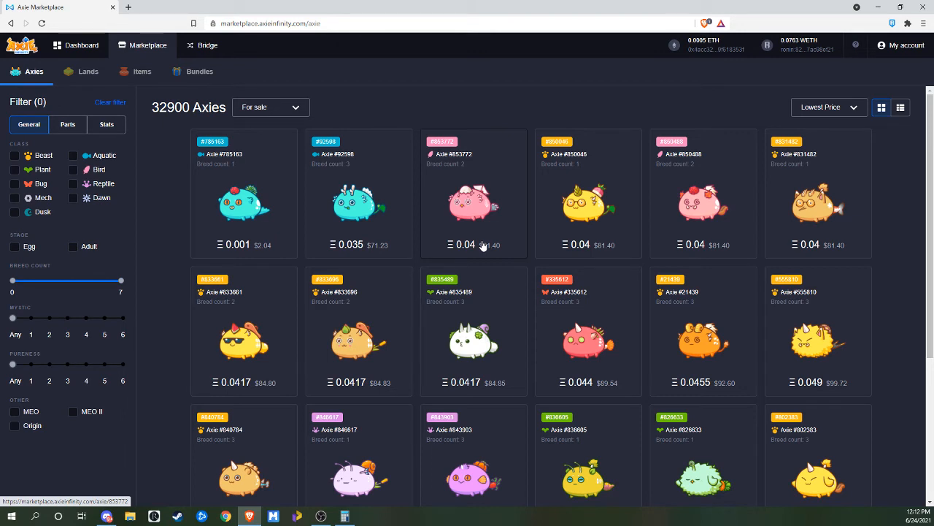
mouse_move(234, 242)
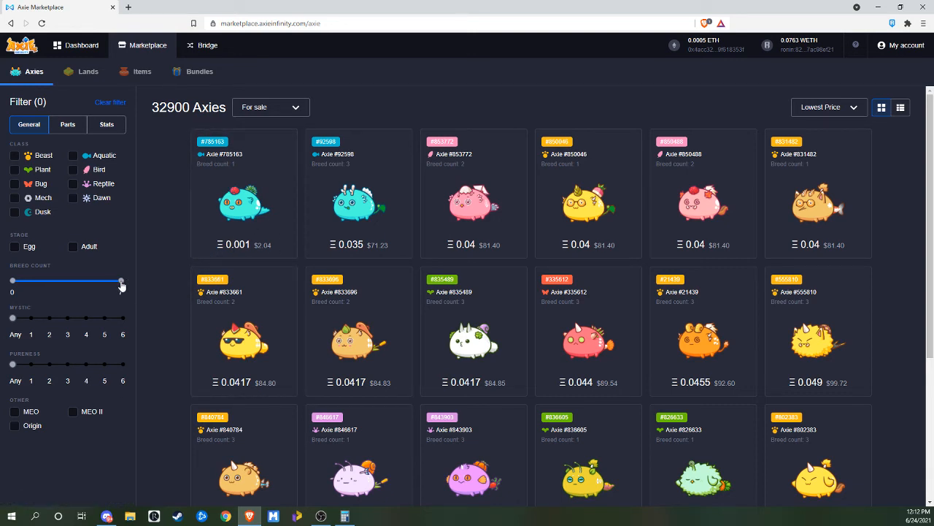
drag(123, 281, 12, 280)
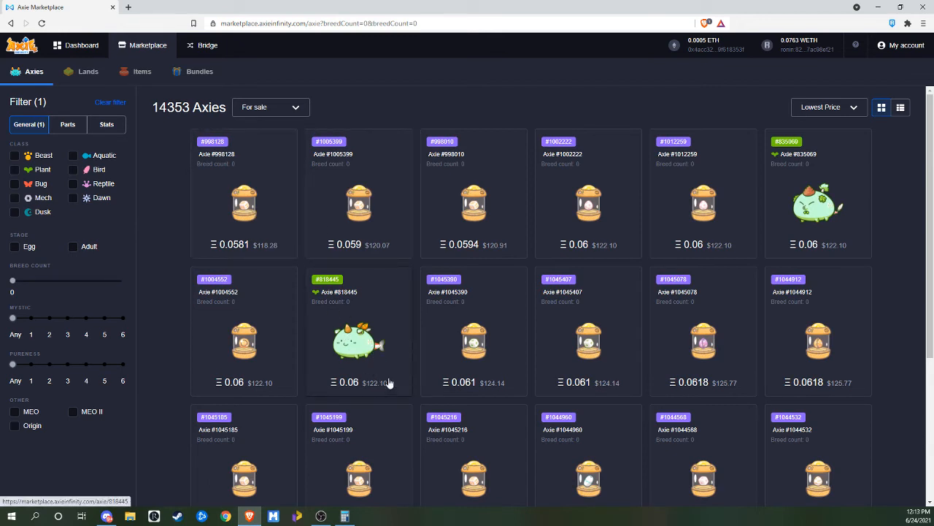
mouse_move(689, 216)
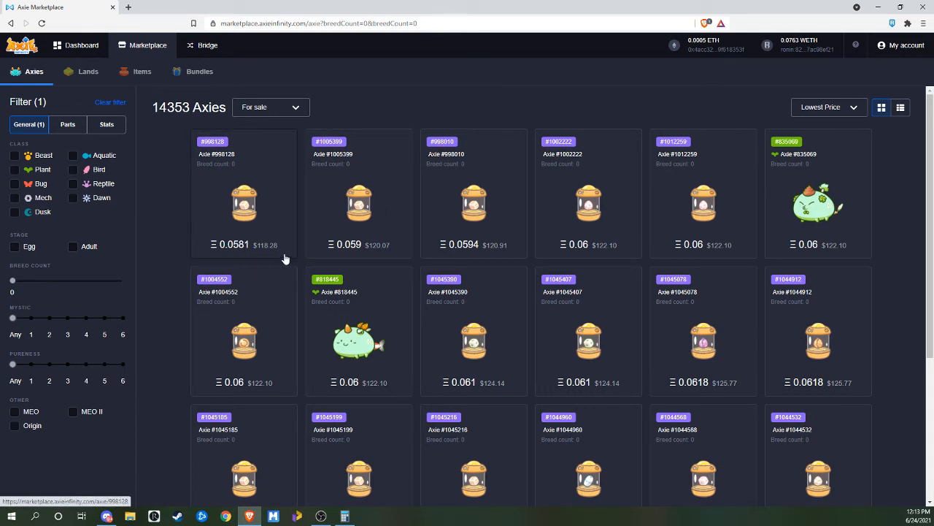
mouse_move(234, 392)
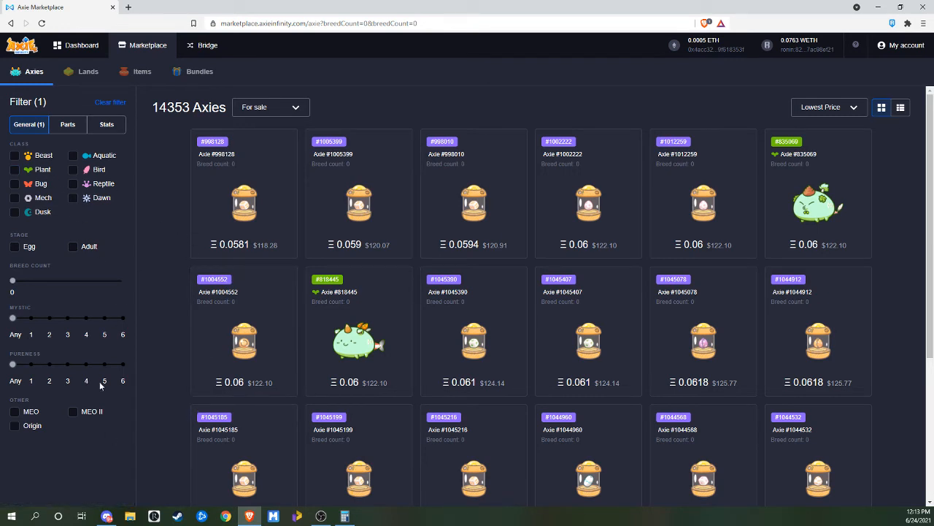
Step: Raise the purity requirement to 6 and drop the Bird class filter
click(73, 170)
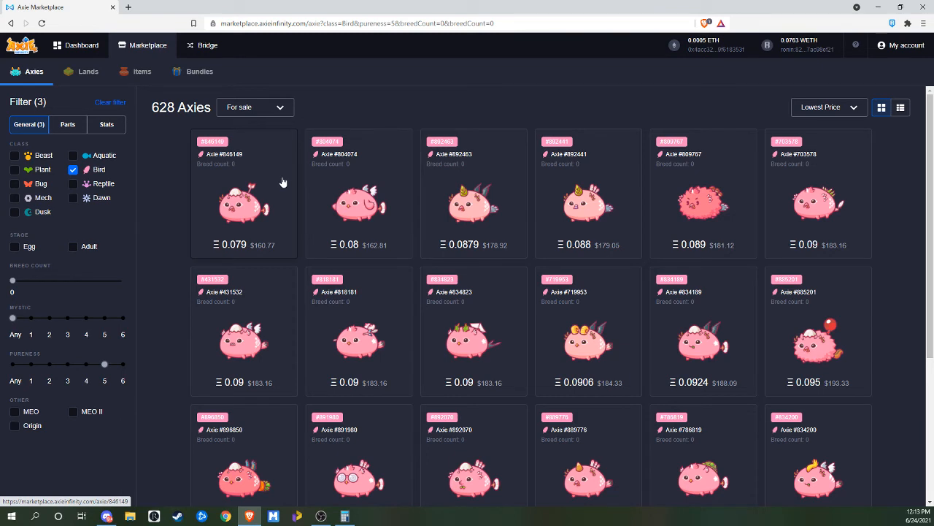
mouse_move(158, 305)
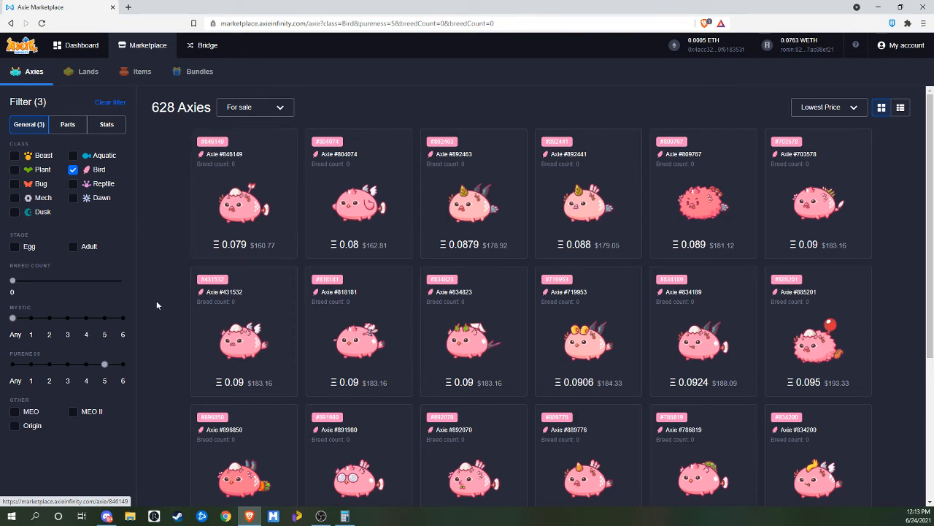
mouse_move(126, 367)
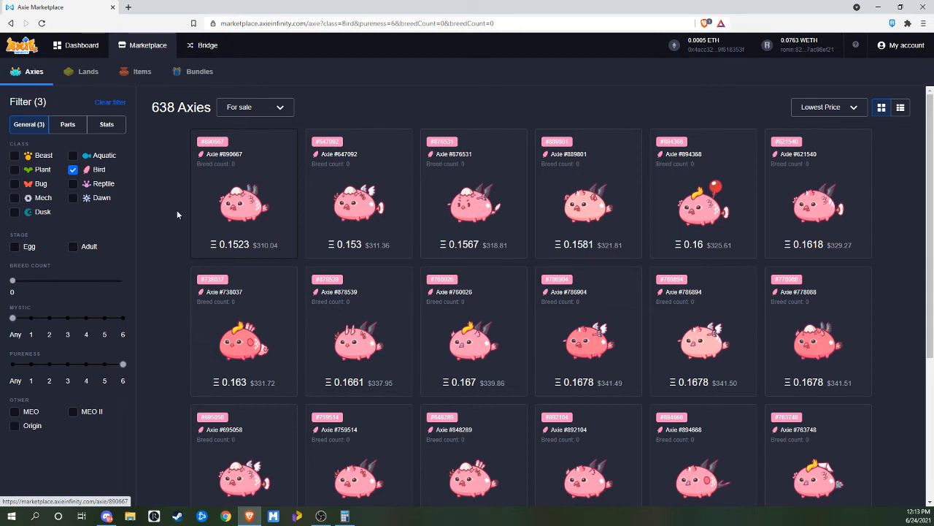
mouse_move(280, 225)
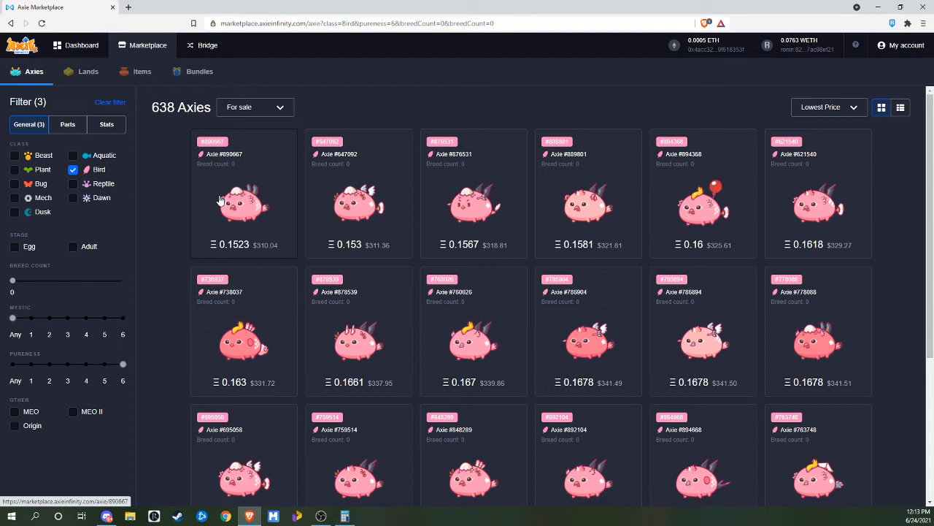
mouse_move(222, 201)
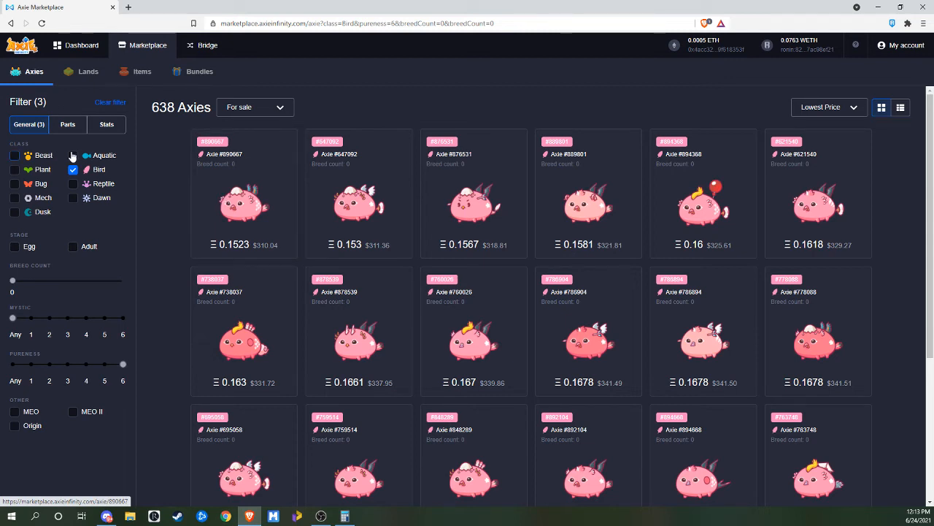
click(73, 169)
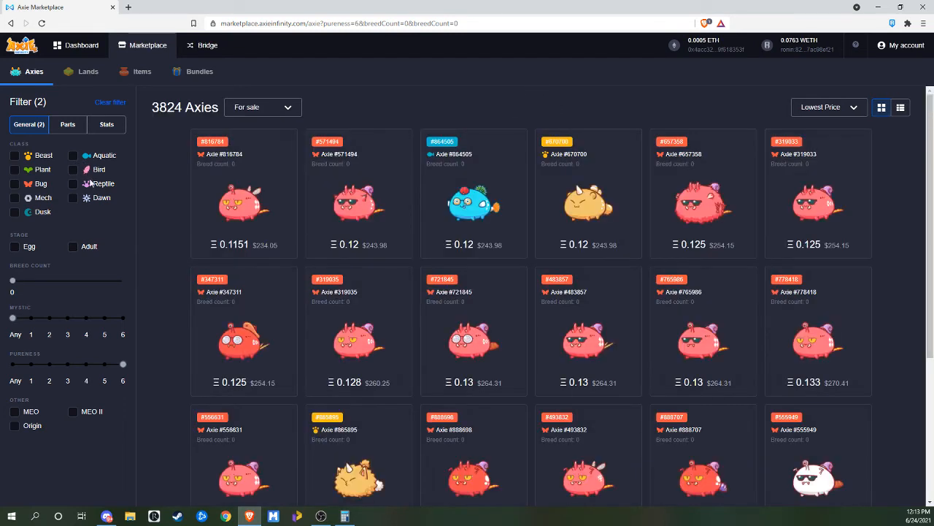
Step: Check Beast-class prices at purity 6, then remove the Beast class filter
click(14, 155)
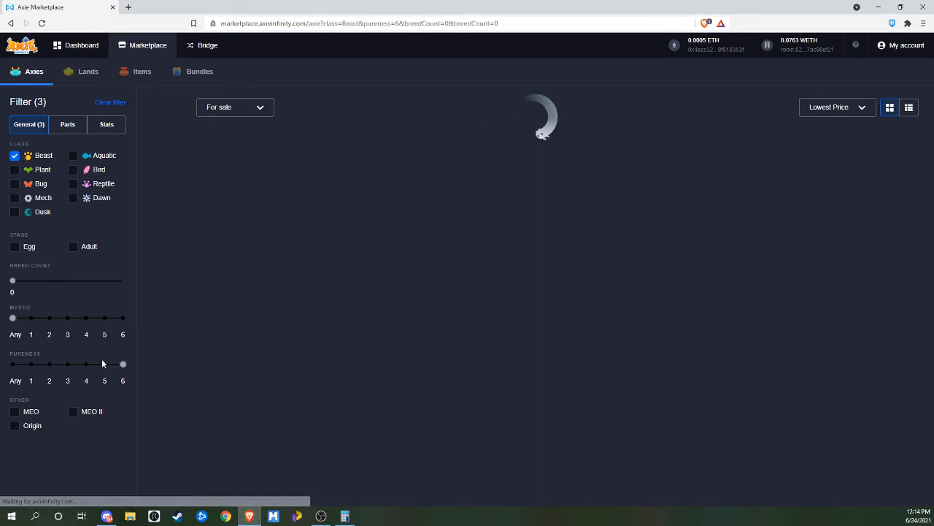
drag(123, 364, 86, 363)
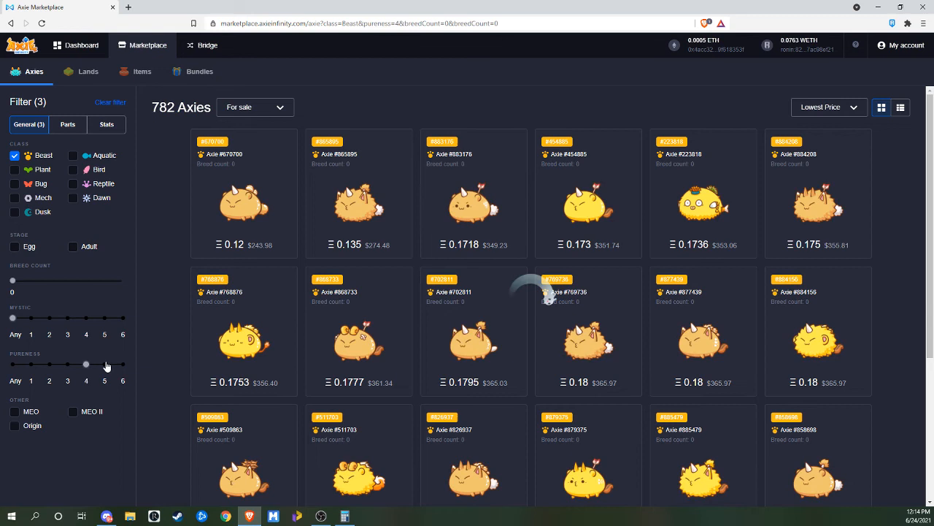
drag(105, 365, 86, 365)
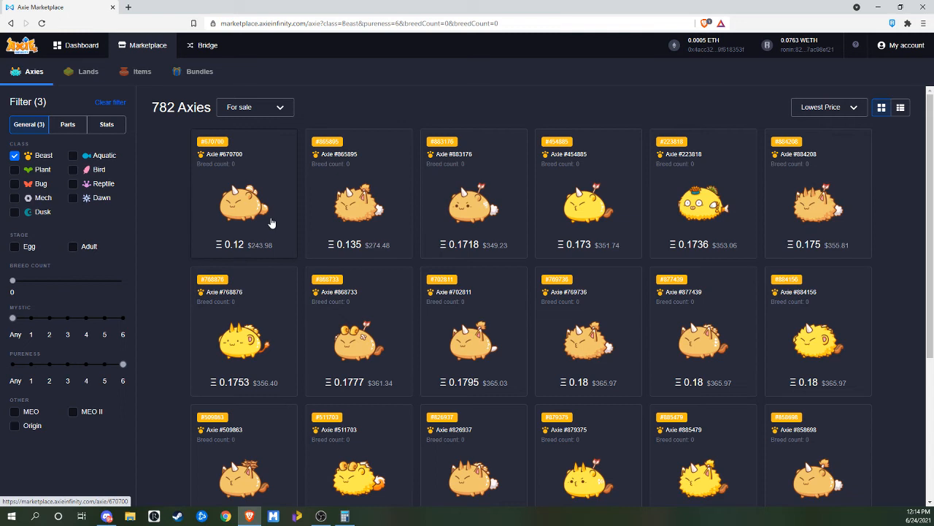
mouse_move(319, 205)
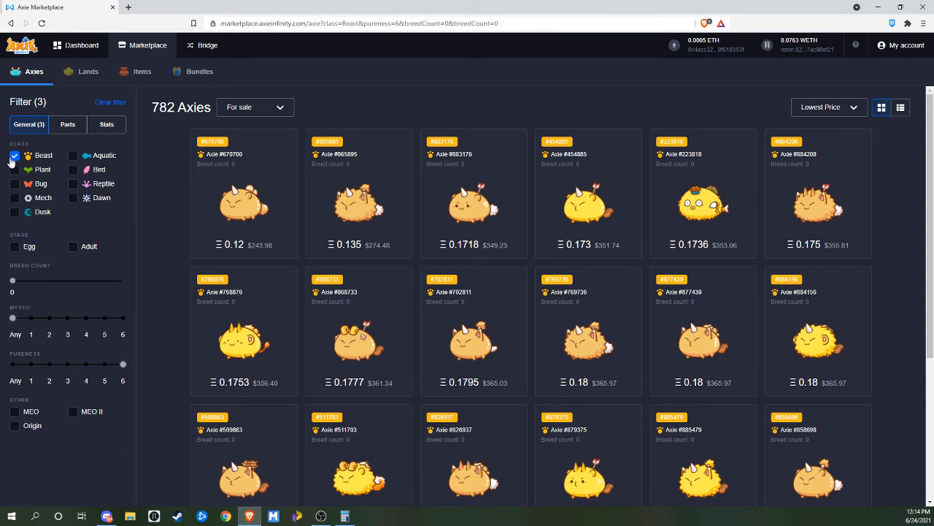
click(15, 155)
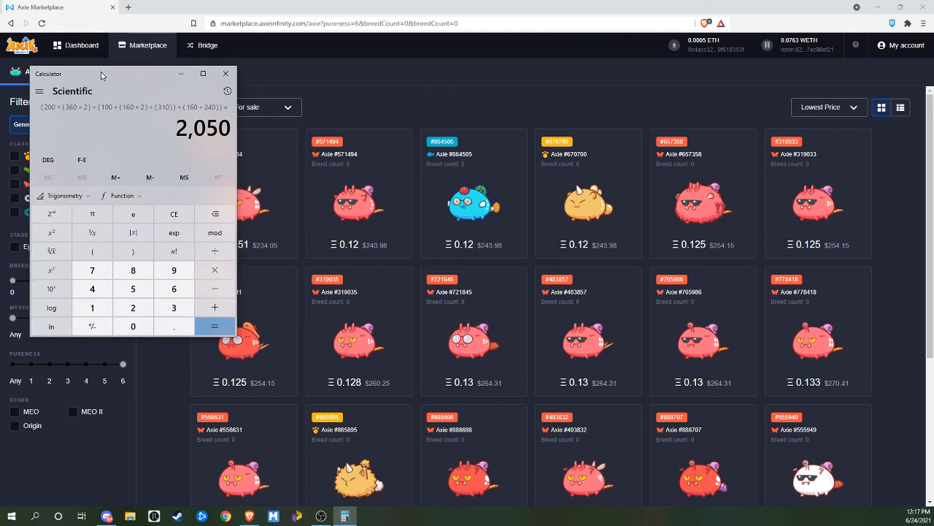
mouse_move(137, 120)
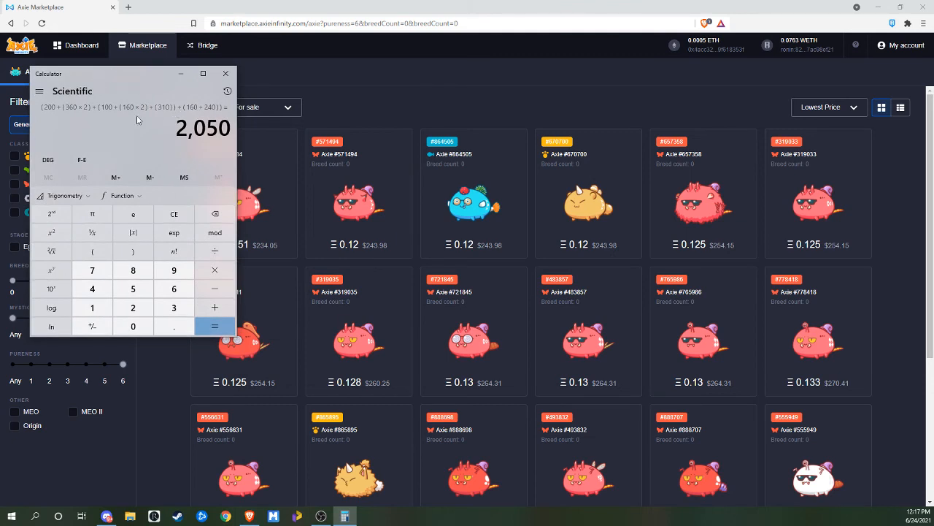
mouse_move(73, 115)
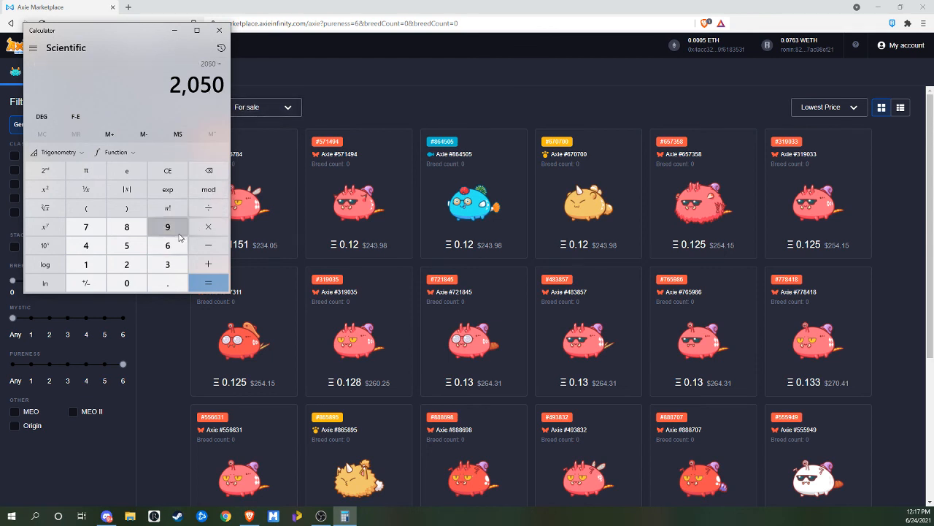
Step: Divide the 2,050 total by 9 for an average of about 227.78
click(207, 284)
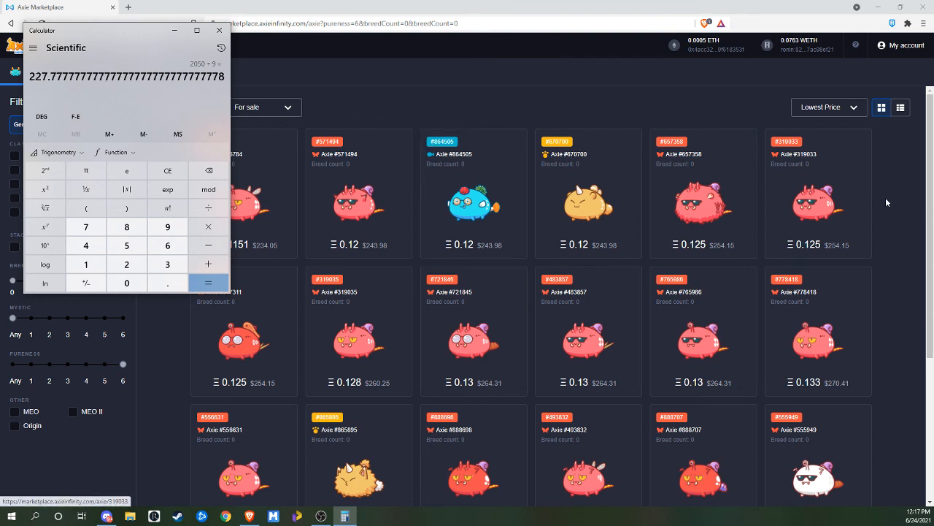
mouse_move(870, 70)
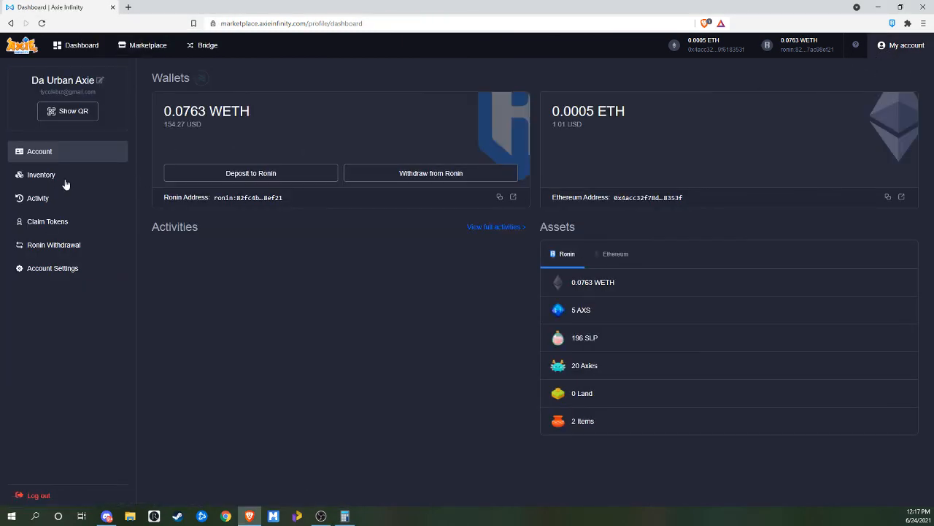
Step: Show the account's inventory of 20 Axies with its AXS, SLP and WETH balances
click(41, 175)
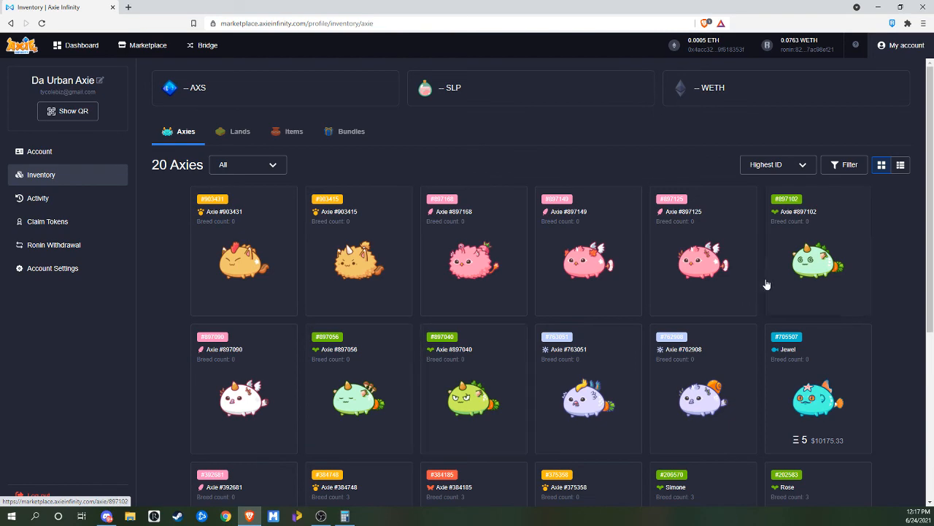
scroll(down, 3)
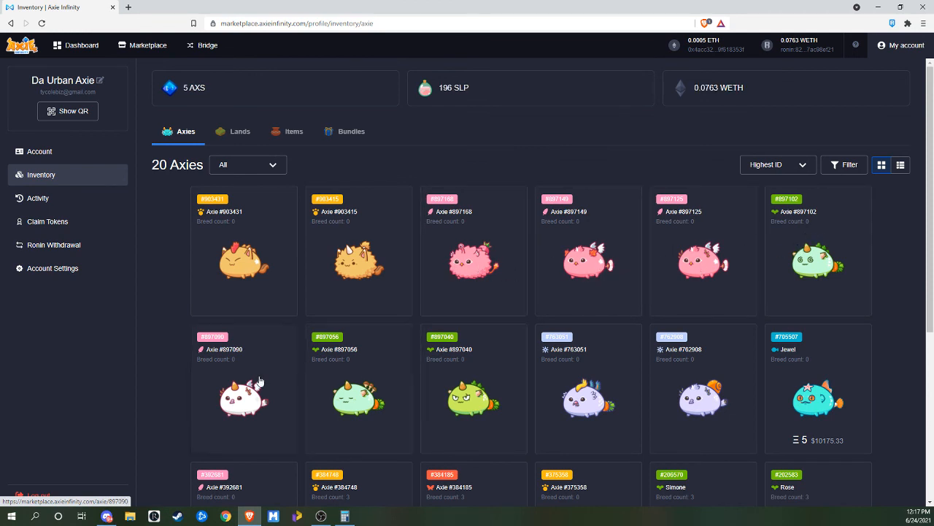
mouse_move(412, 384)
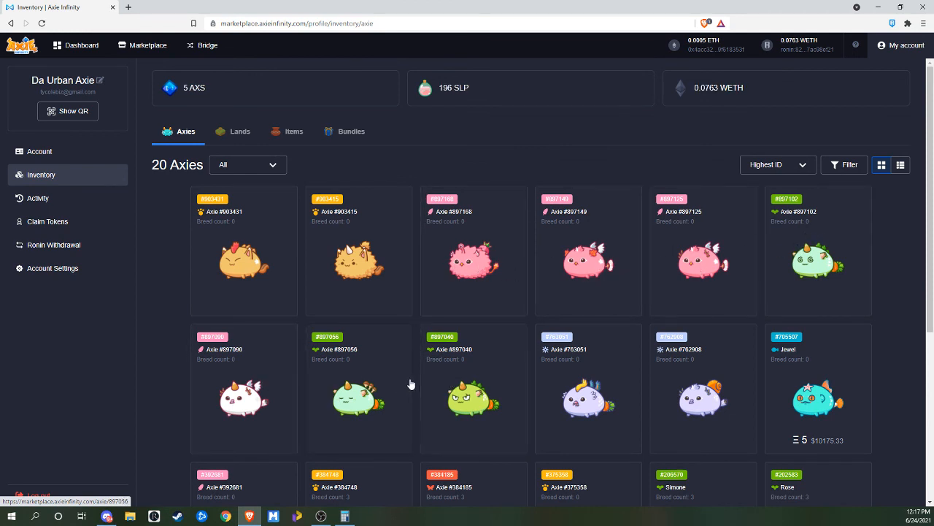
mouse_move(413, 277)
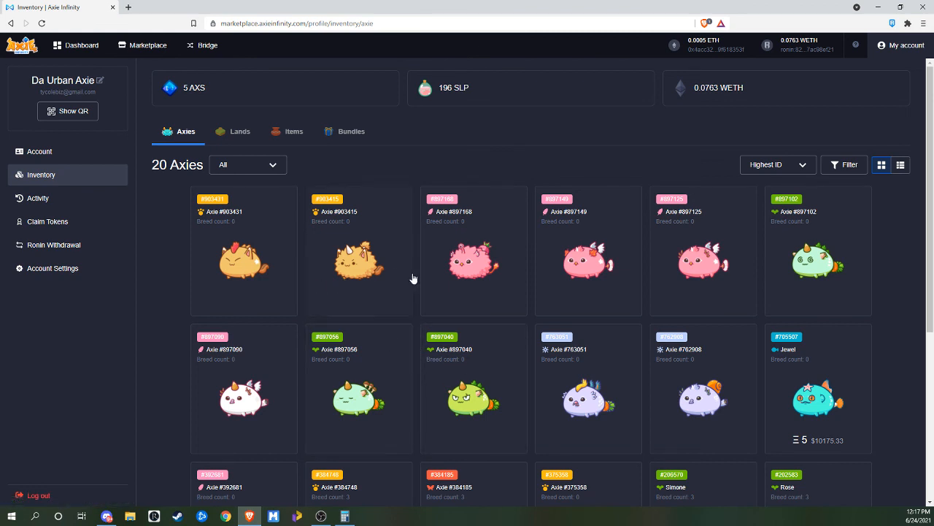
mouse_move(533, 326)
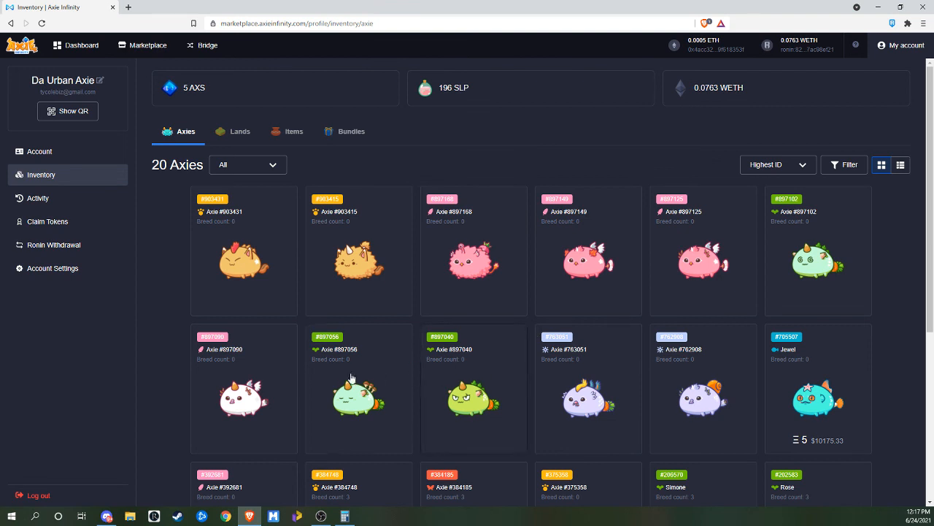
mouse_move(485, 344)
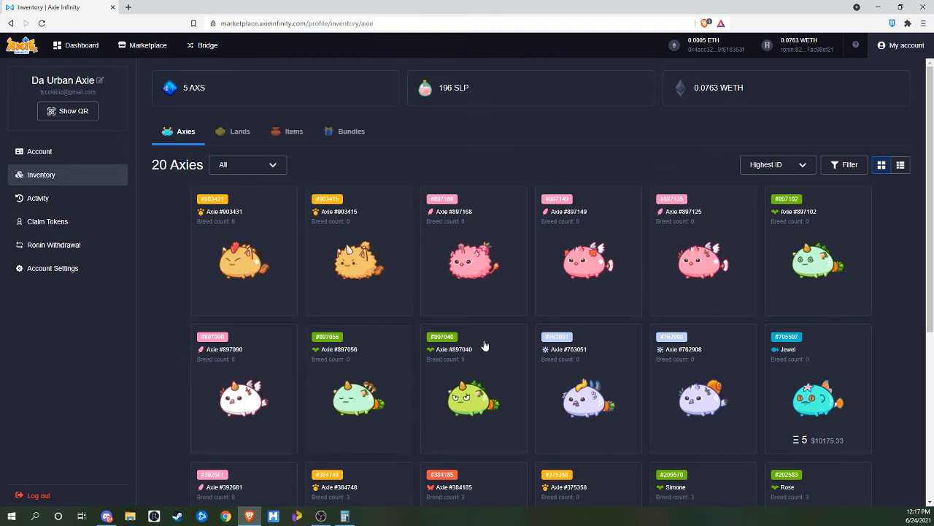
mouse_move(533, 325)
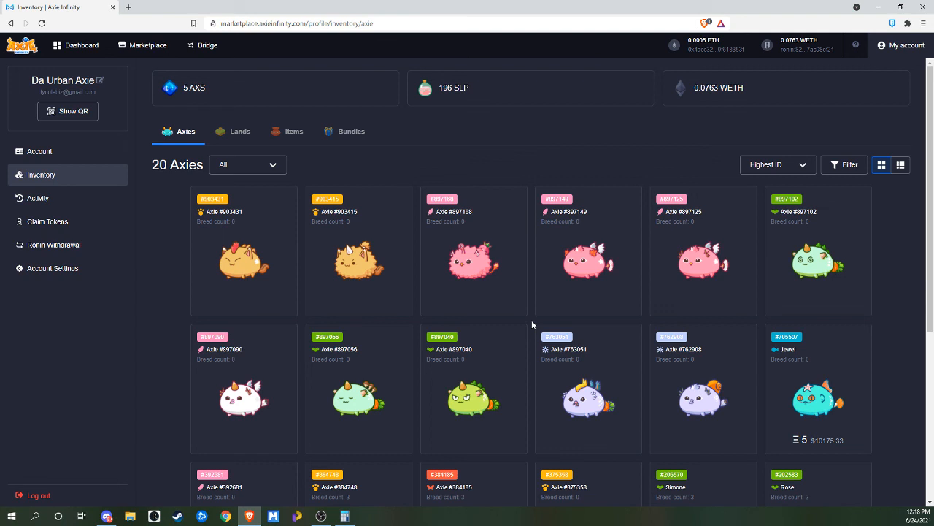
mouse_move(846, 338)
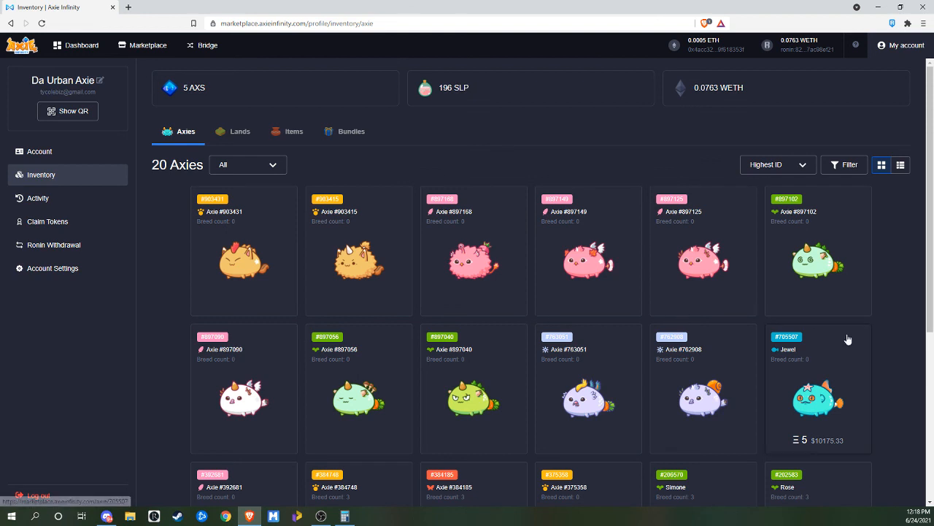